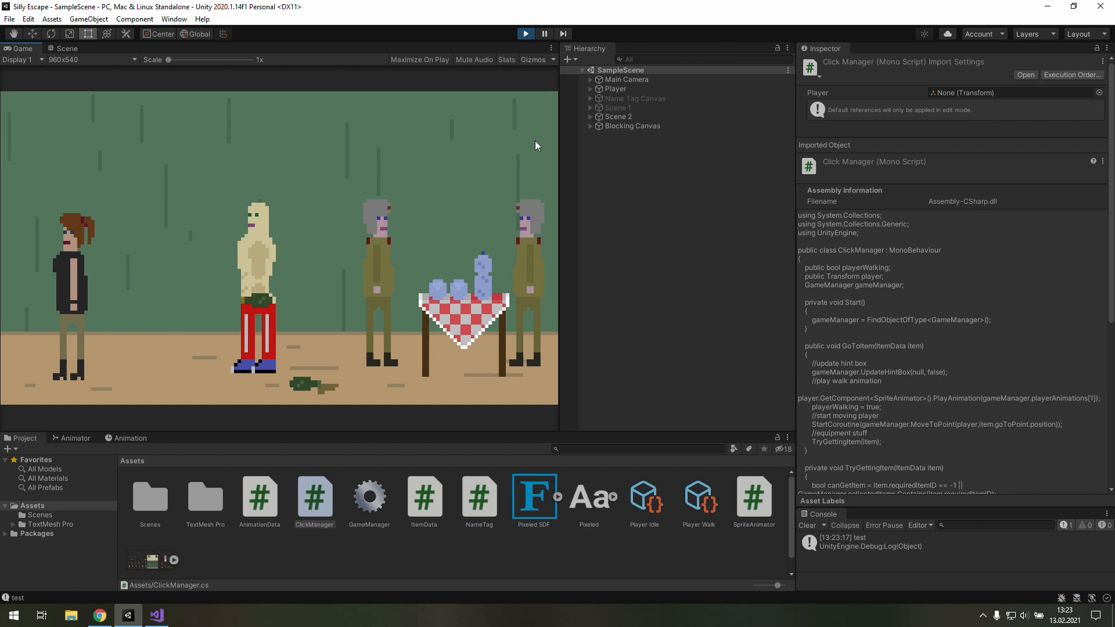
Under case -12 add the comment '//go to scene 2' and a break.
{"action": "left_click", "coordinate": [154, 615]}
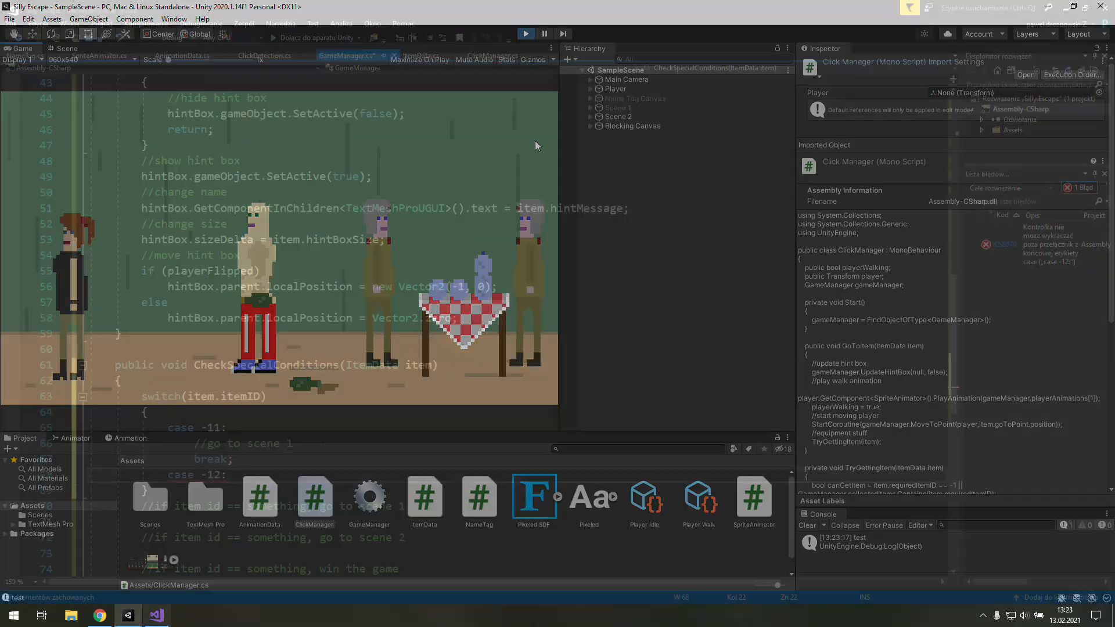
{"action": "left_click", "coordinate": [154, 615]}
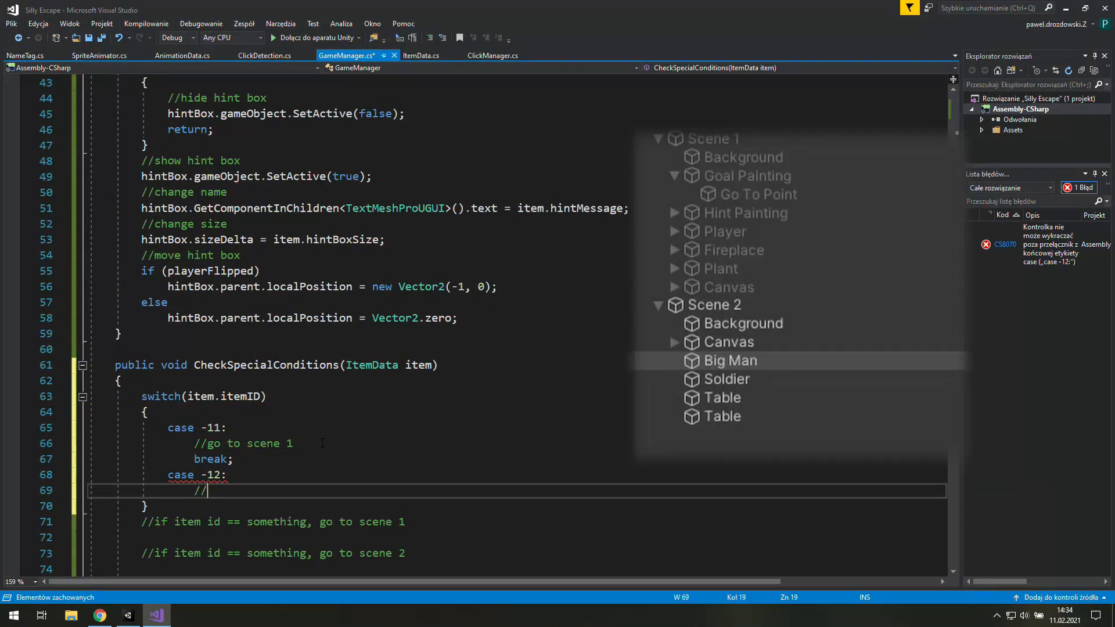
{"action": "type", "text": "go to"}
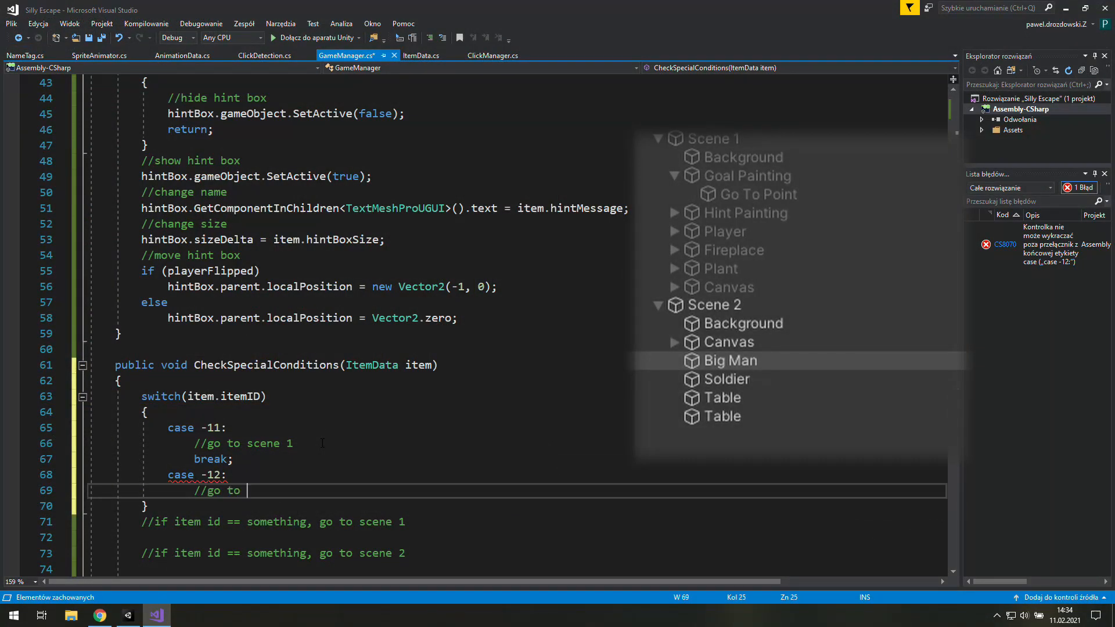
{"action": "type", "text": "scene"}
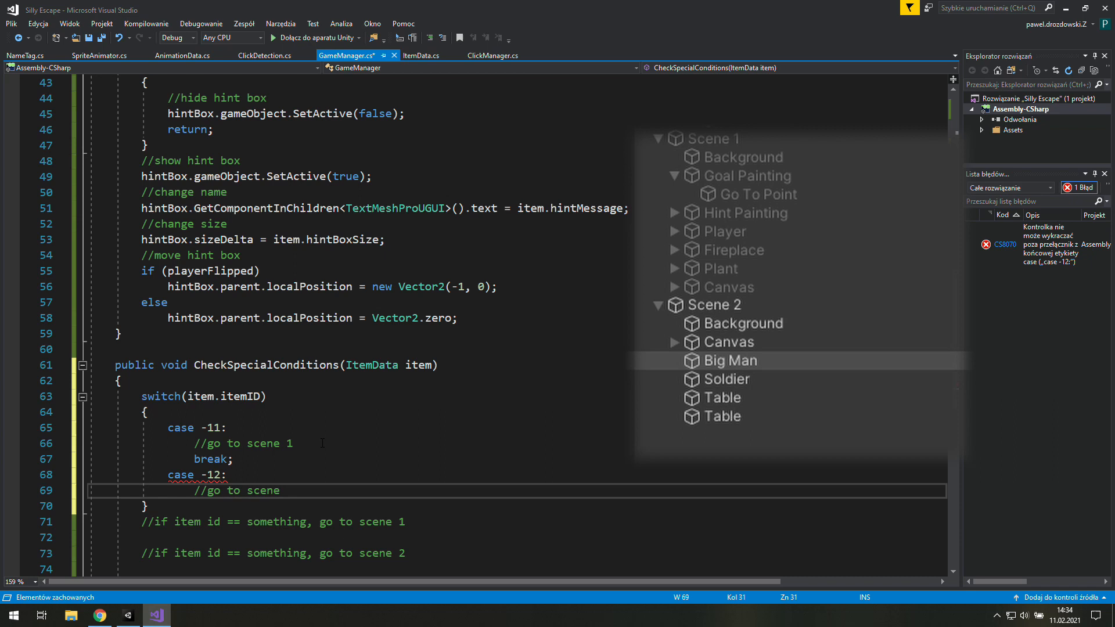
{"action": "type", "text": "2"}
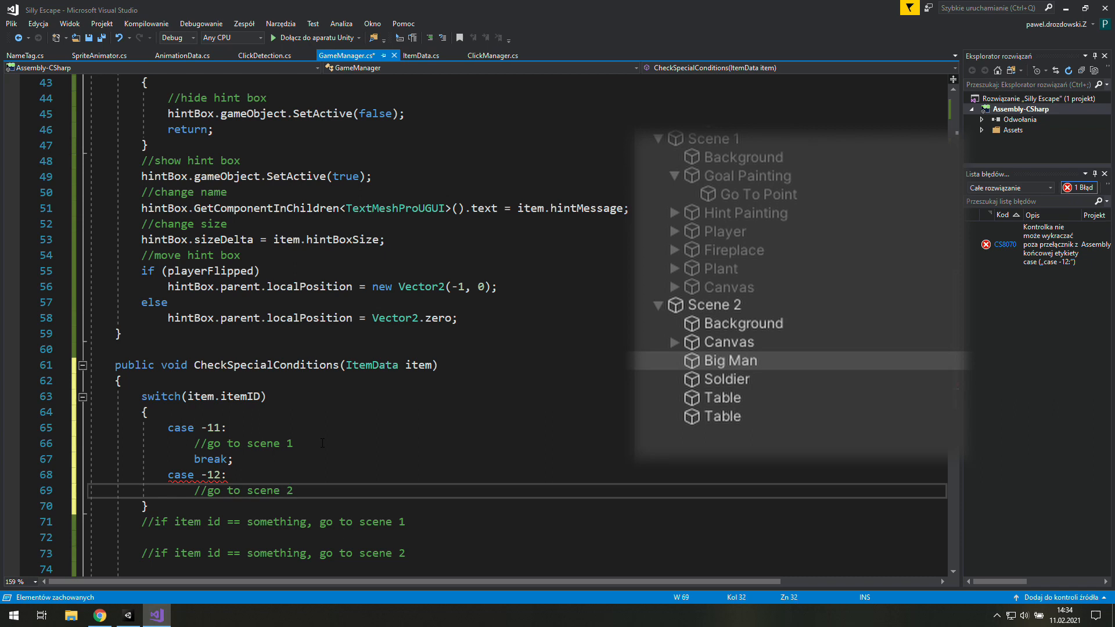
{"action": "type", "text": "break;"}
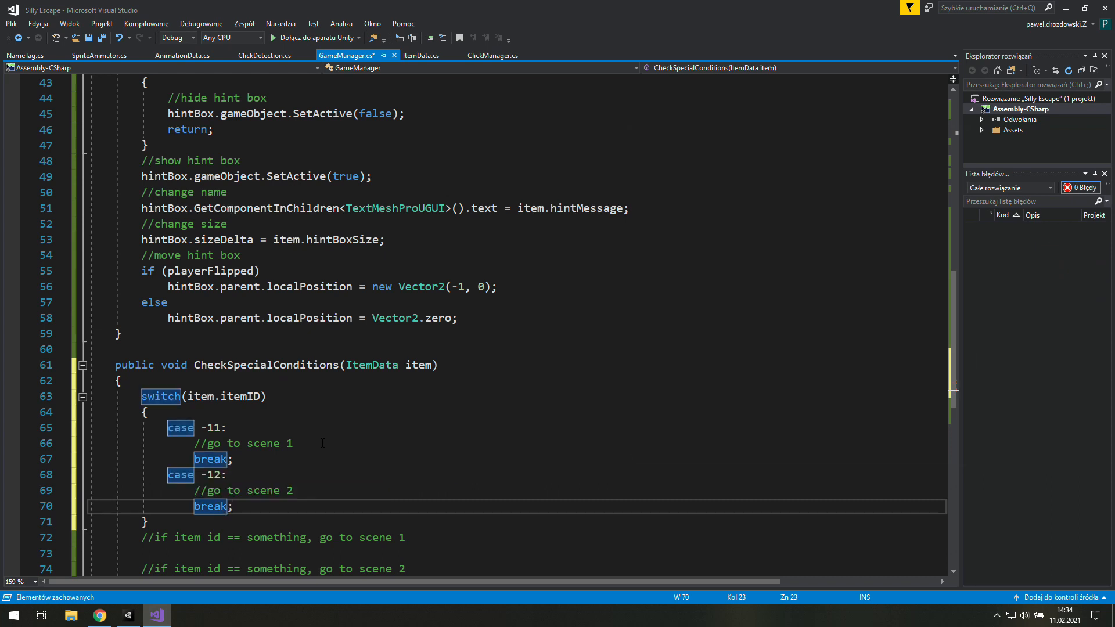
{"action": "key", "text": "enter"}
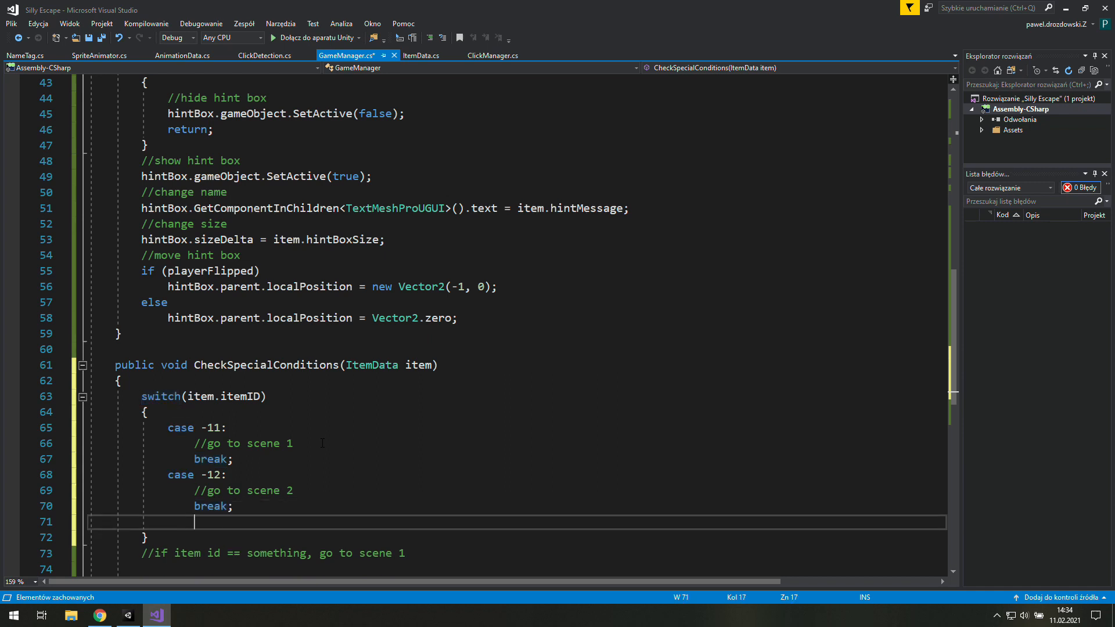
Start a new 'case -1:' with a '//go to scene' comment, then return to Unity.
{"action": "type", "text": "case"}
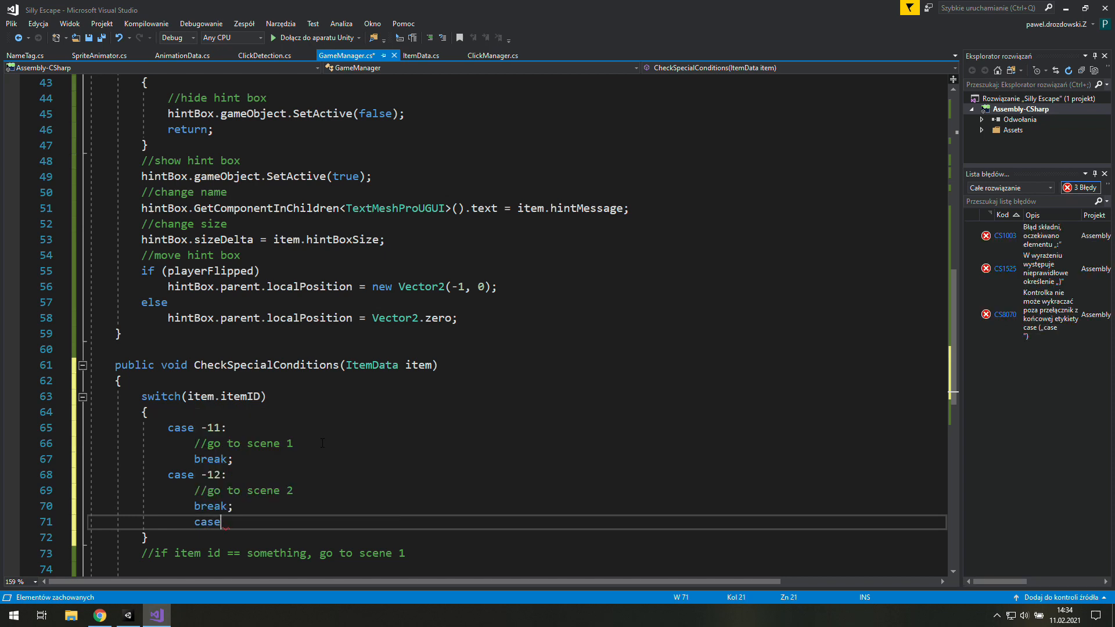
{"action": "type", "text": "-1:"}
{"action": "type", "text": "//"}
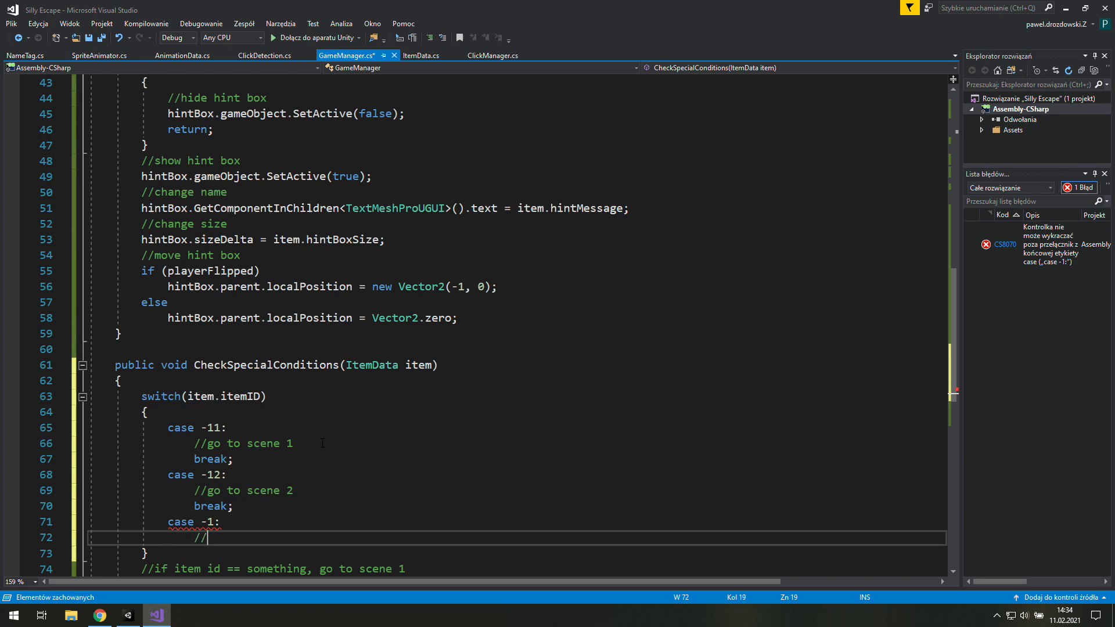
{"action": "type", "text": "go to"}
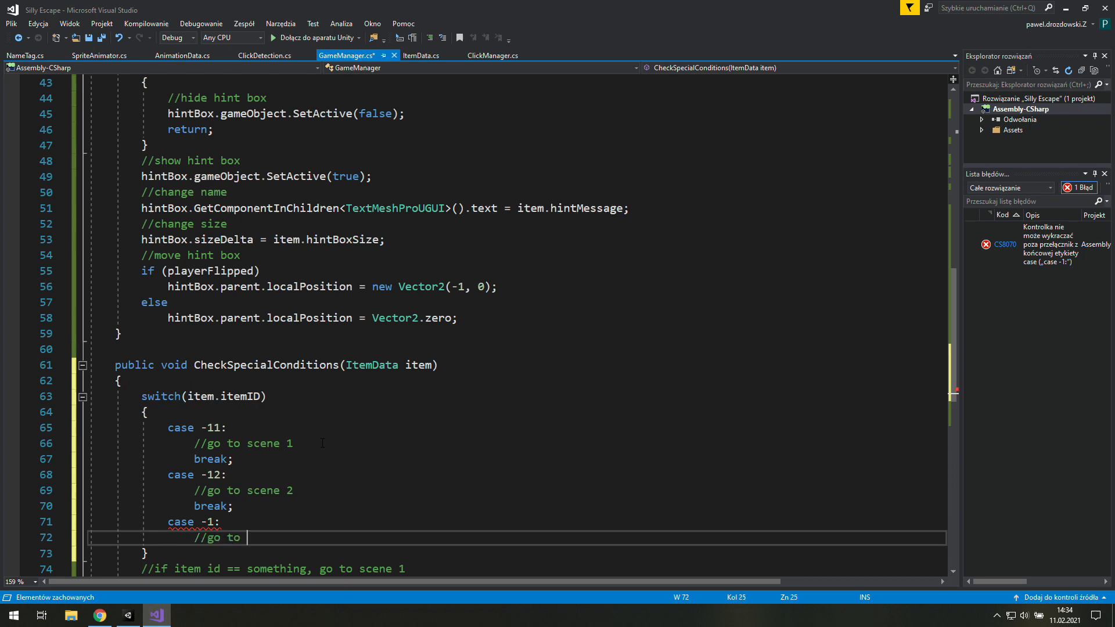
{"action": "type", "text": "sce"}
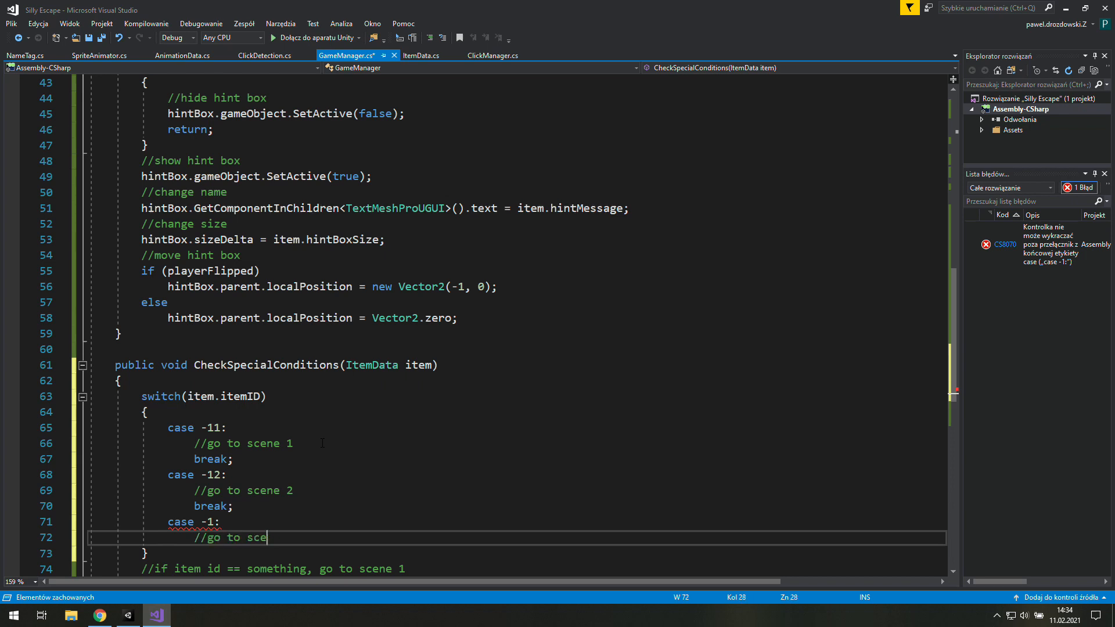
{"action": "left_click", "coordinate": [128, 615]}
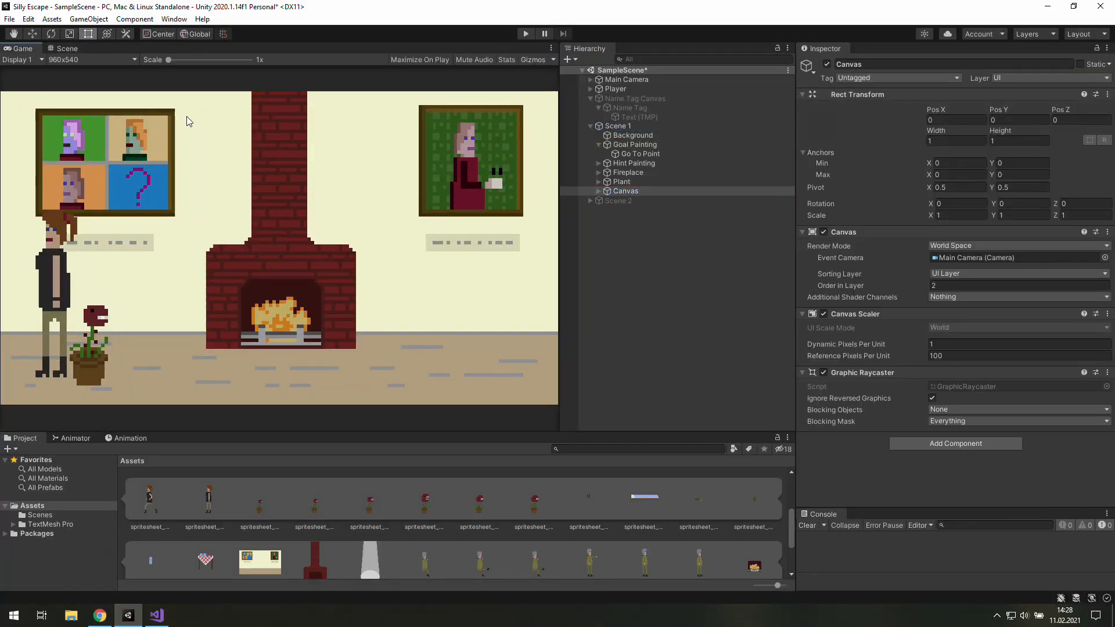
Add a UI Image under the Canvas sized 0.5 wide by 10 tall at x 8.63.
{"action": "right_click", "coordinate": [624, 191]}
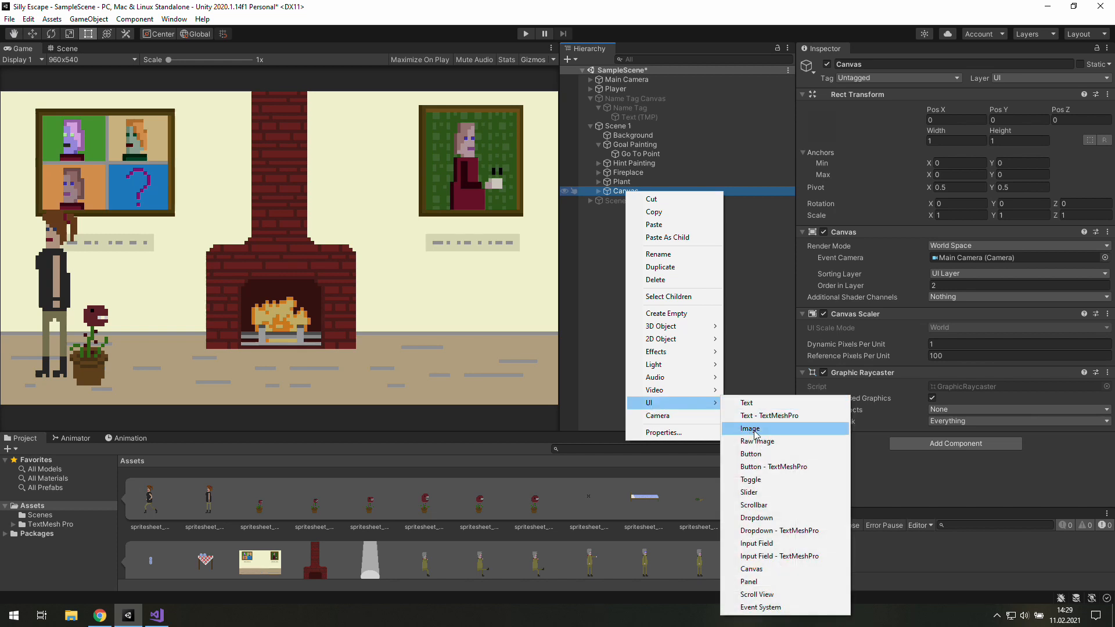
{"action": "left_click", "coordinate": [749, 428]}
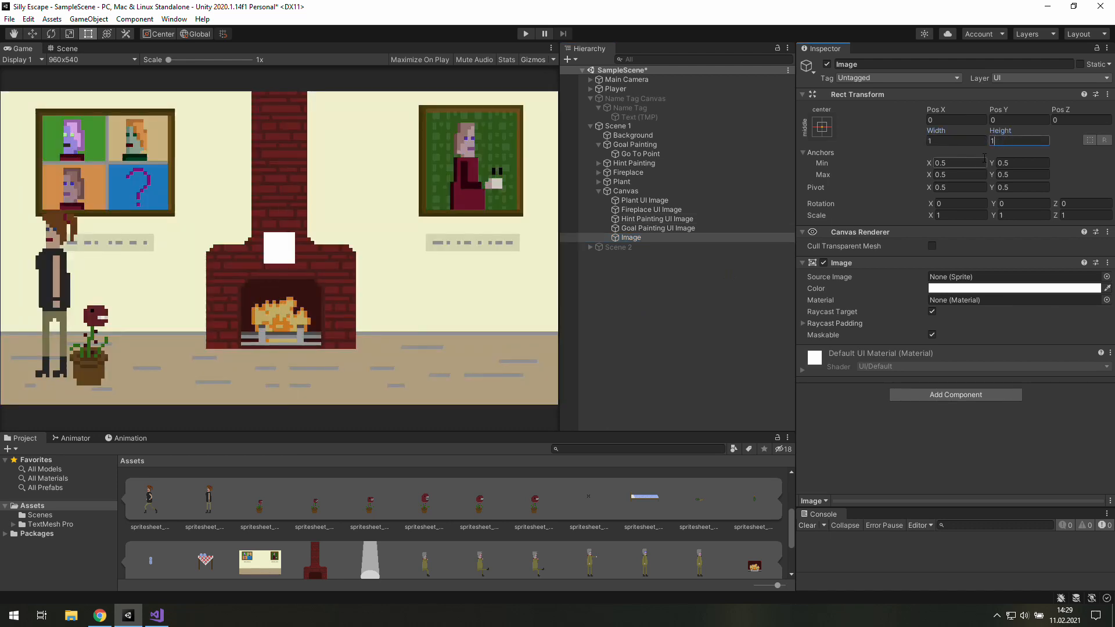
{"action": "type", "text": "10"}
{"action": "left_click", "coordinate": [956, 141]}
{"action": "type", "text": ".4"}
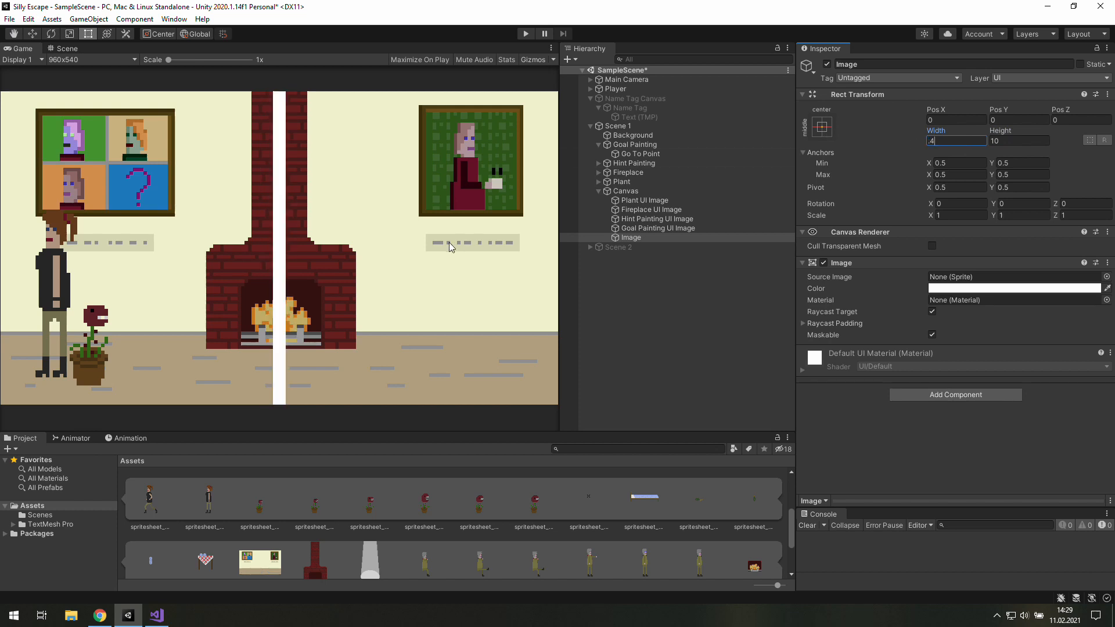
{"action": "type", "text": ".5"}
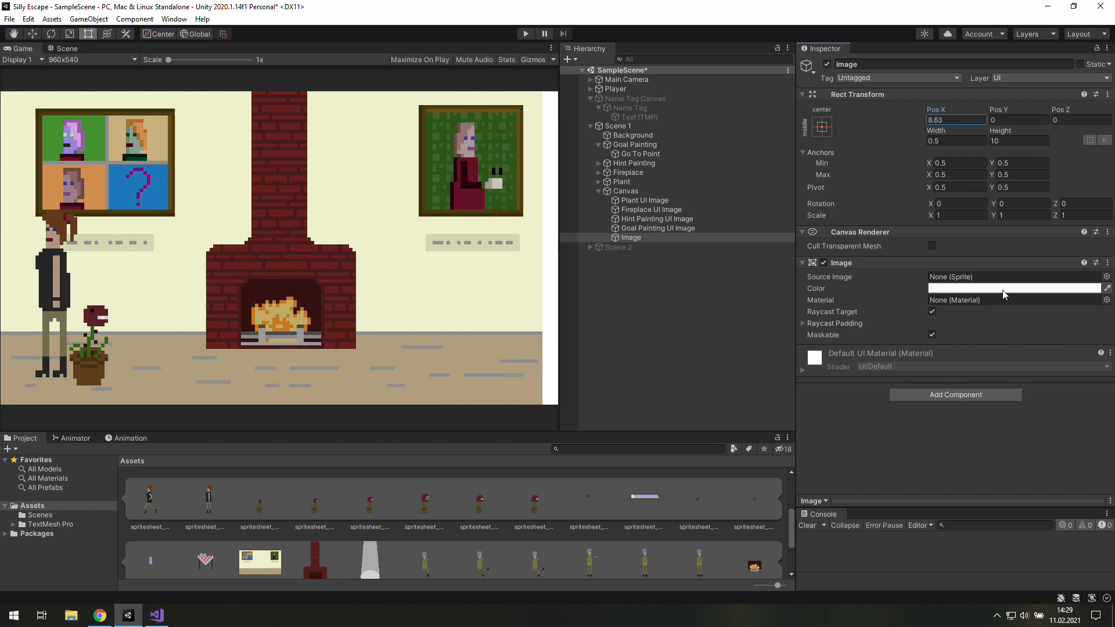
Colour the image black with alpha 128 for half transparency.
{"action": "left_click", "coordinate": [1015, 288]}
{"action": "type", "text": "128"}
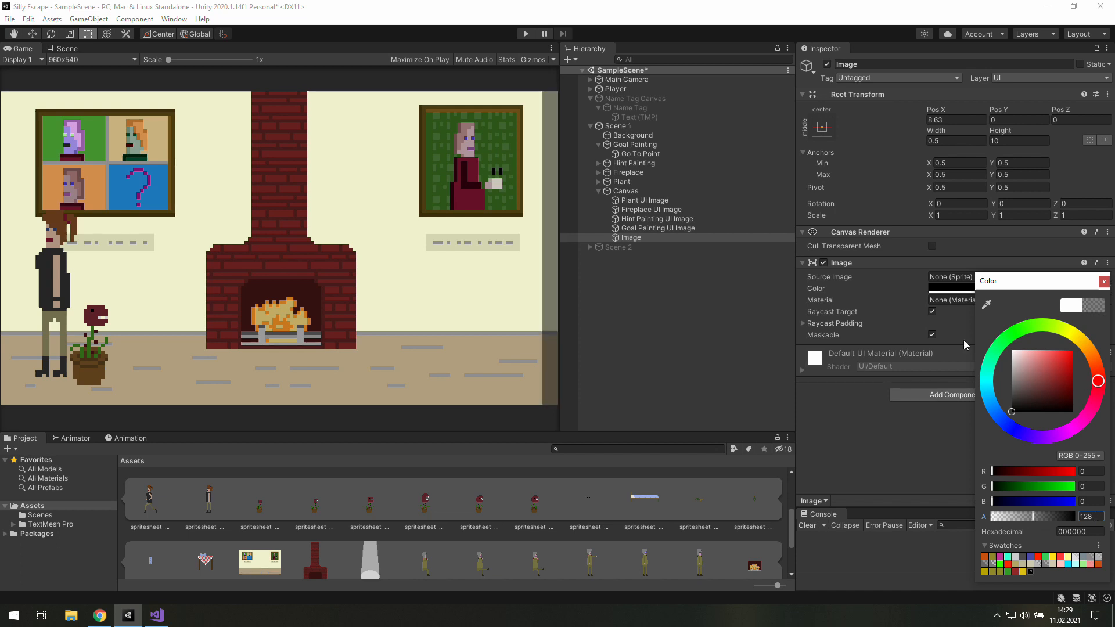
{"action": "left_click", "coordinate": [1105, 281]}
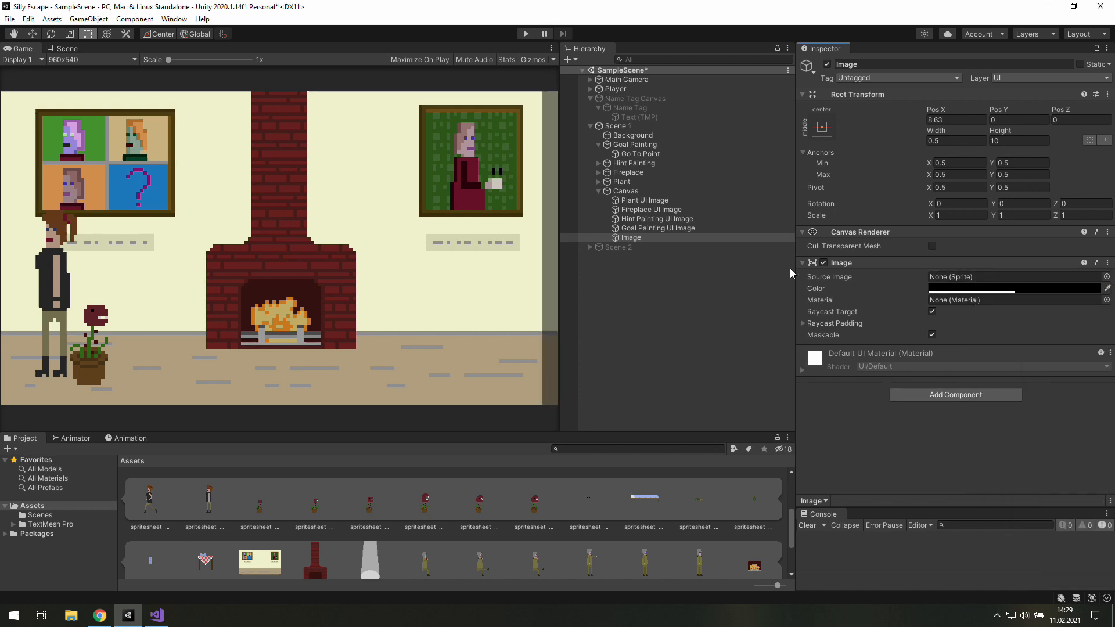
{"action": "mouse_move", "coordinate": [870, 59]}
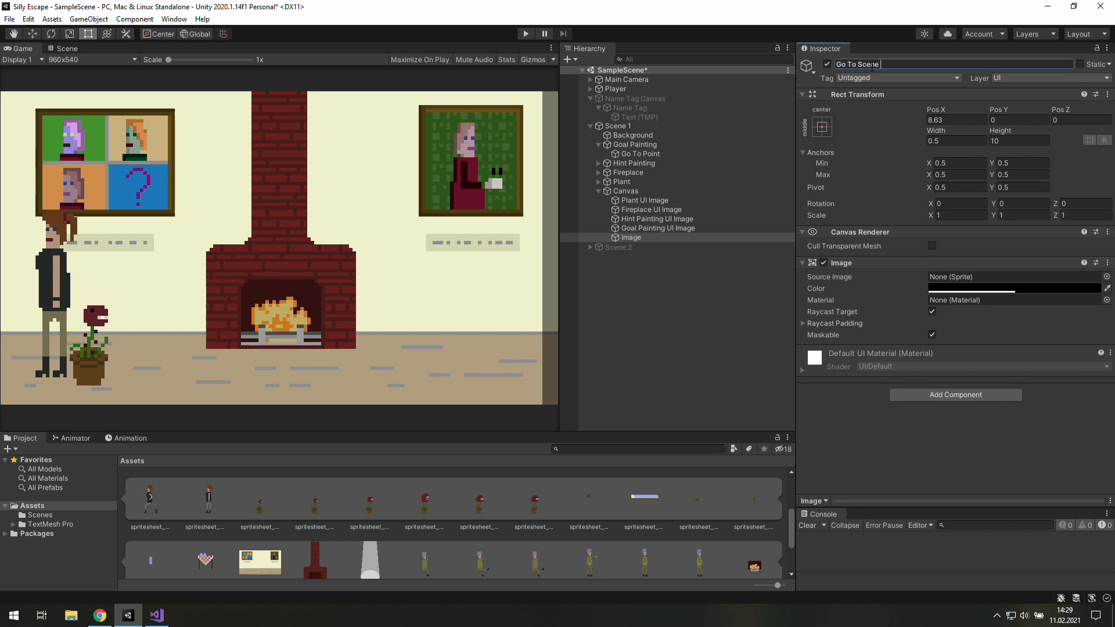
Rename the image 'Go To Scene 2' and paste Goal Painting's Event Trigger onto it as a new component.
{"action": "type", "text": "Go To Scene 2"}
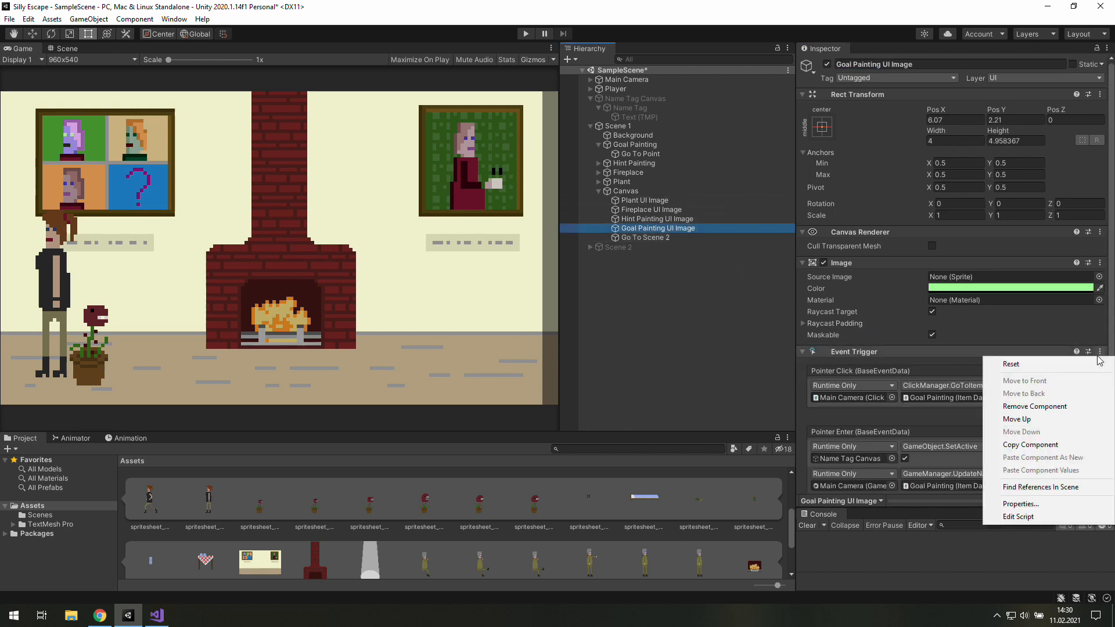
{"action": "mouse_move", "coordinate": [1034, 407]}
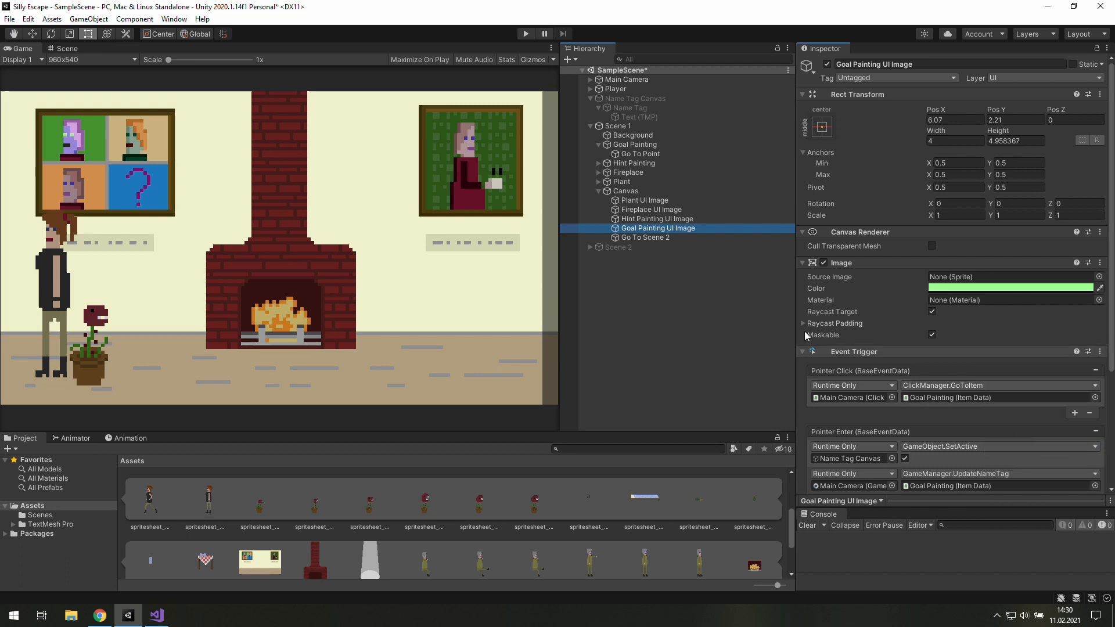
{"action": "left_click", "coordinate": [645, 237]}
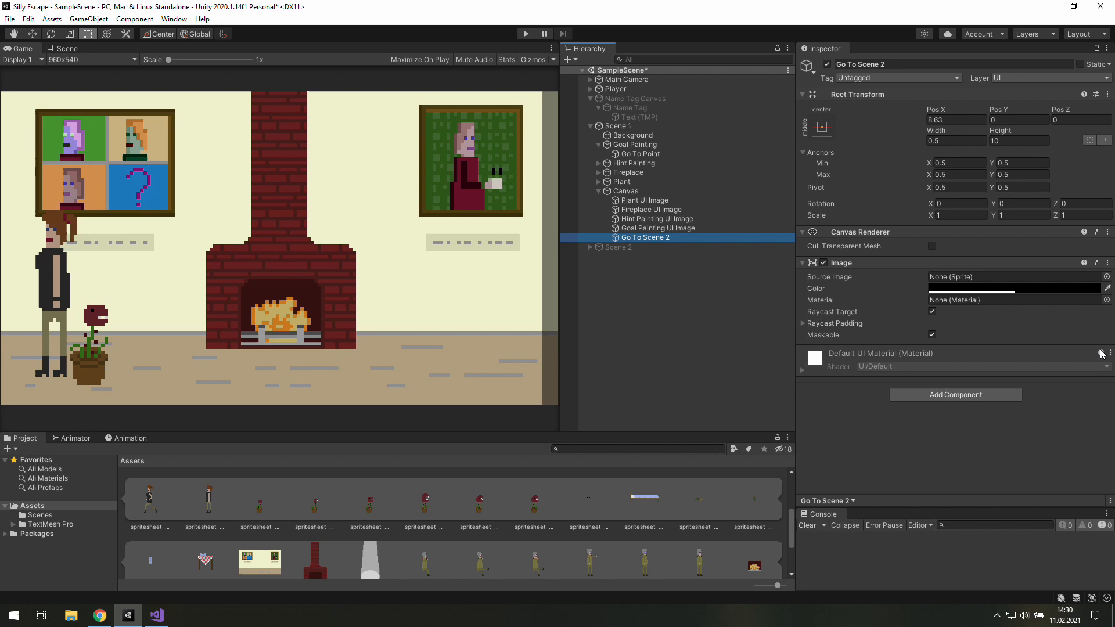
{"action": "left_click", "coordinate": [1106, 263]}
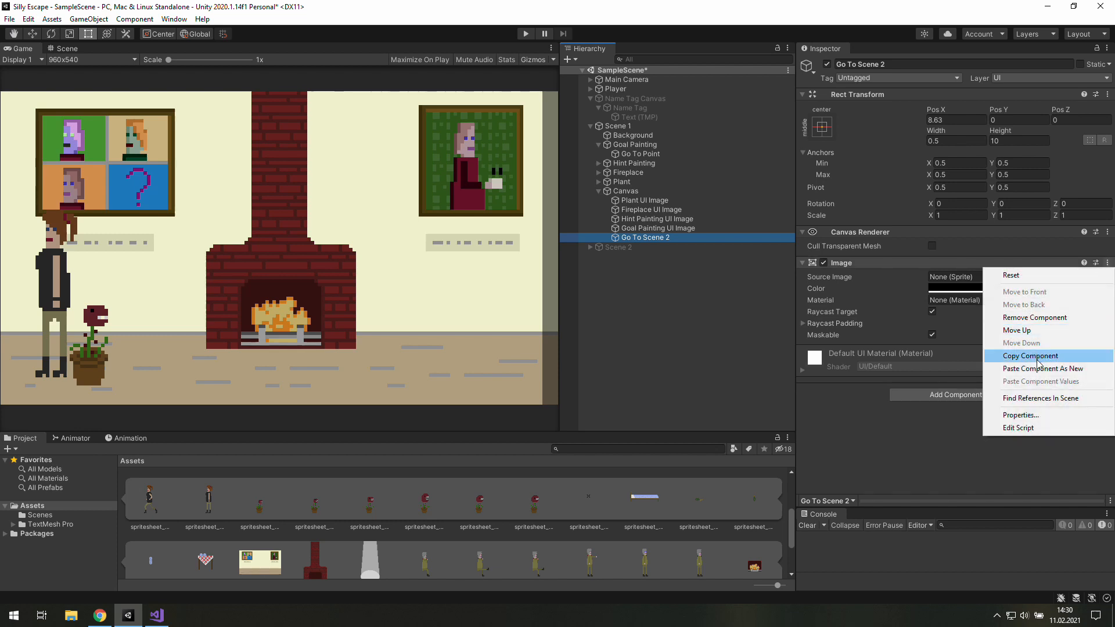
{"action": "left_click", "coordinate": [1042, 368]}
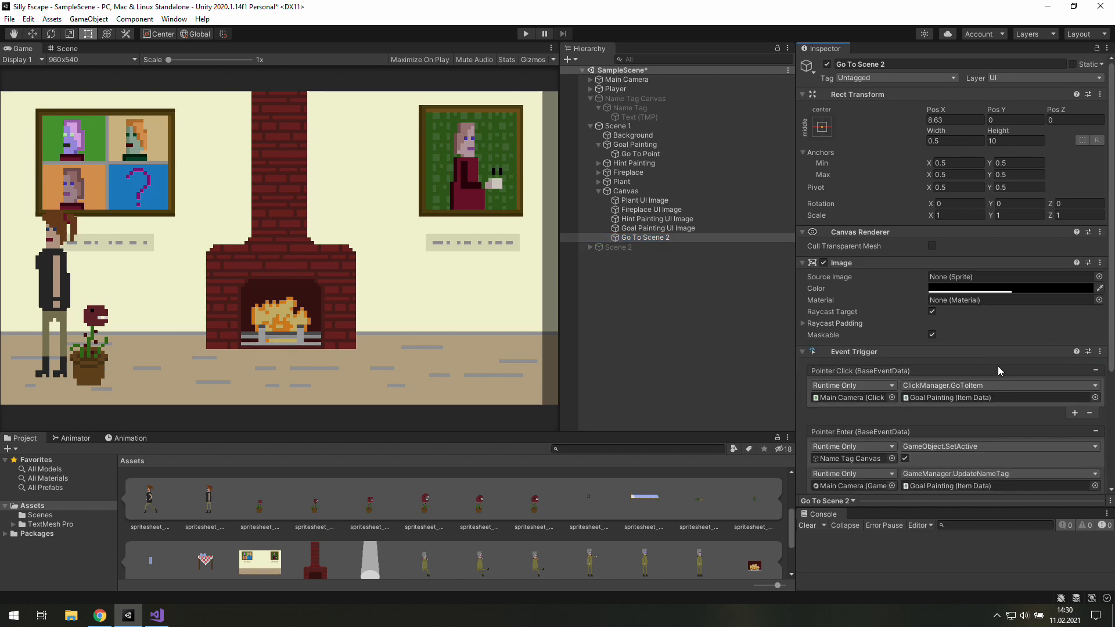
{"action": "scroll", "scroll_direction": "down", "scroll_amount": 3}
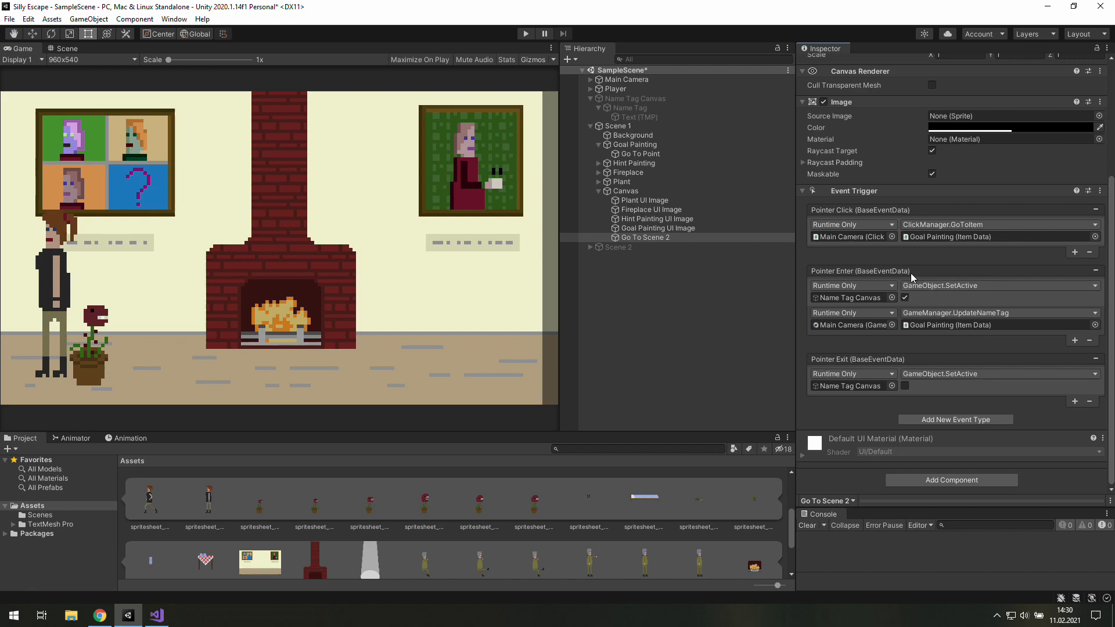
{"action": "left_click", "coordinate": [156, 616]}
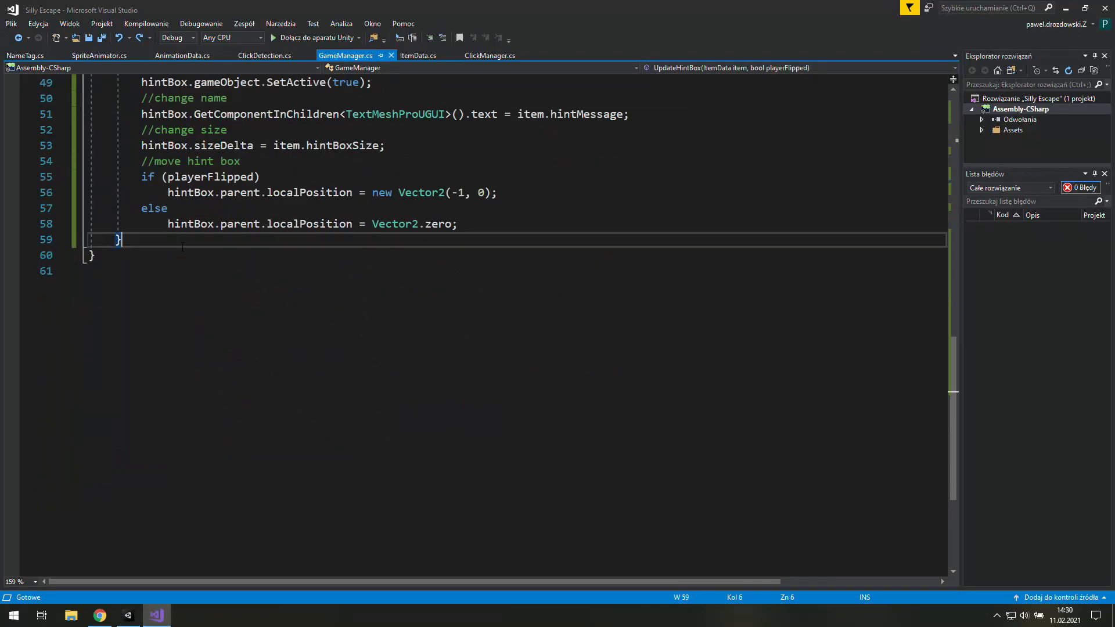
Declare an empty public void CheckSpecialConditions() method below UpdateNameTag.
{"action": "scroll", "scroll_direction": "up", "scroll_amount": 3}
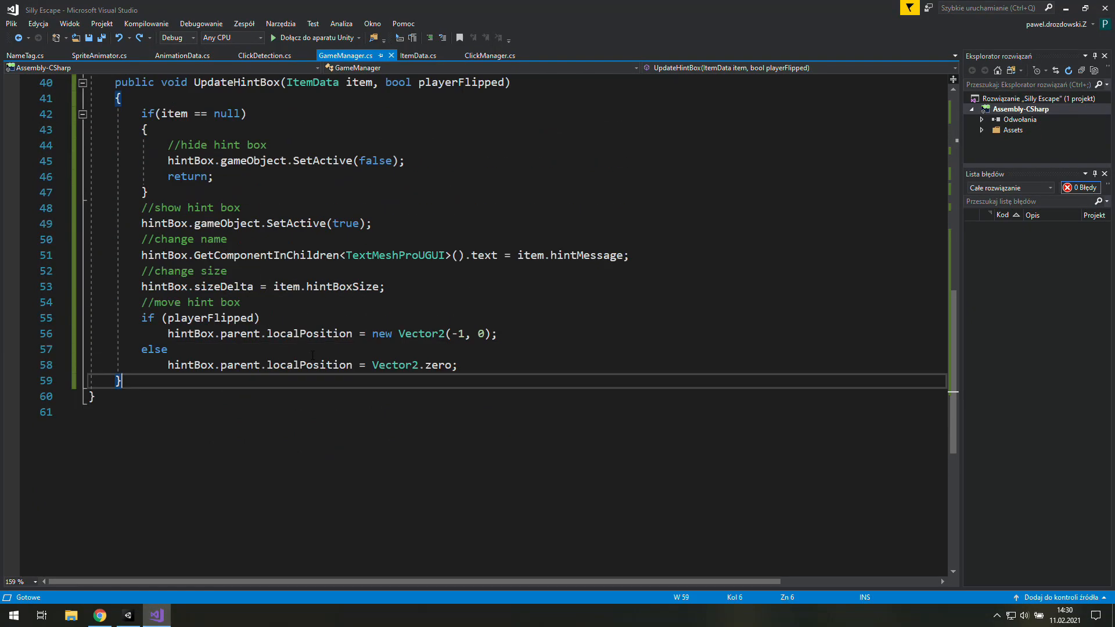
{"action": "type", "text": "public"}
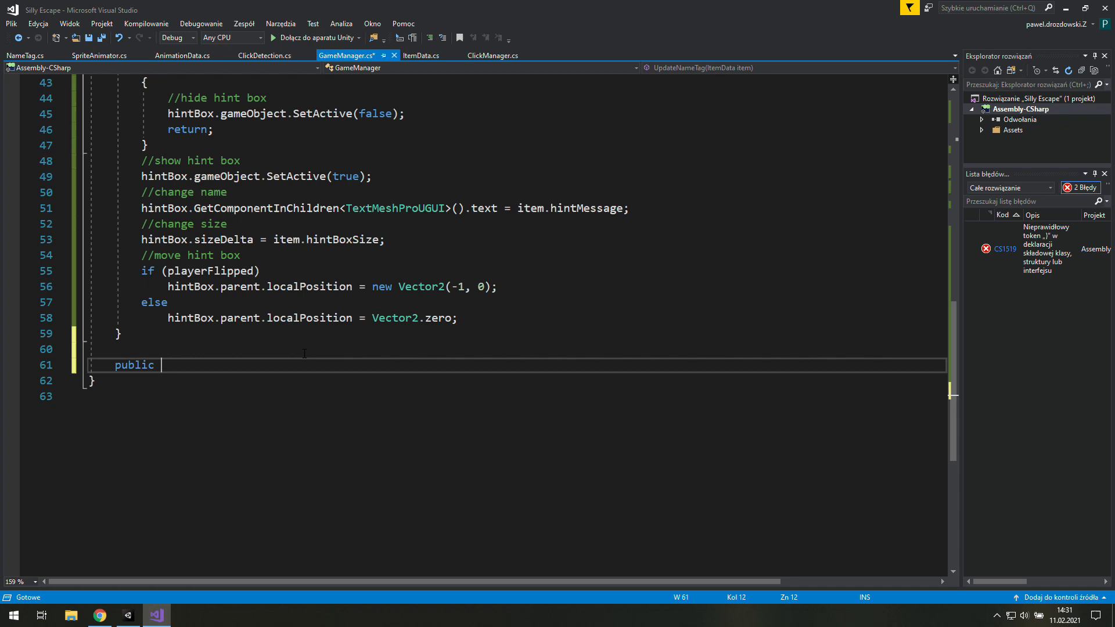
{"action": "type", "text": "void Check"}
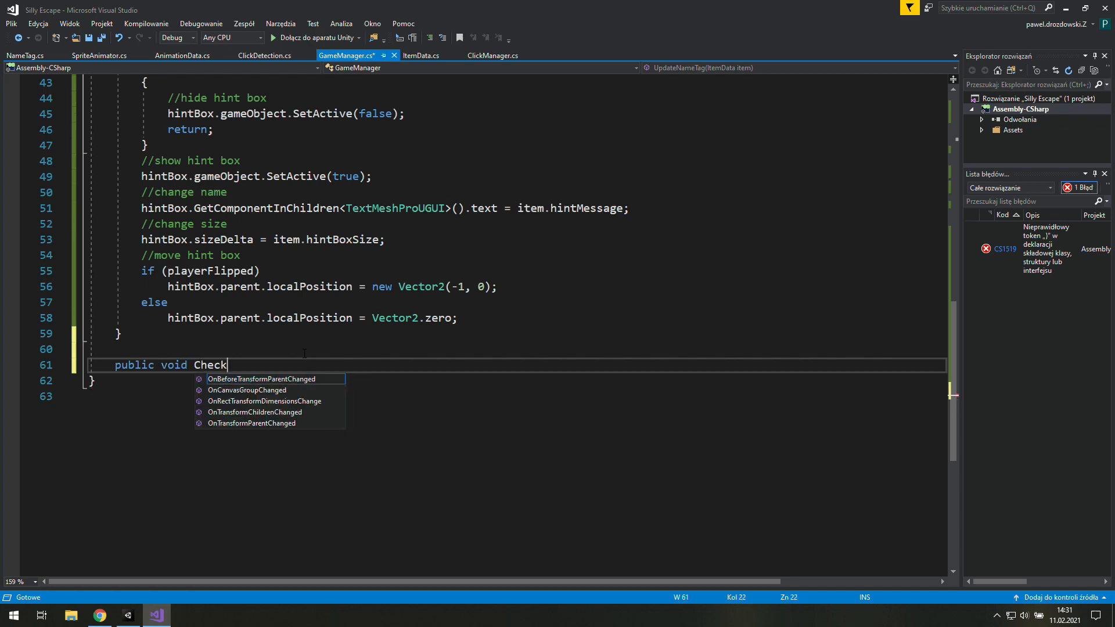
{"action": "type", "text": "SpecialConditions("}
{"action": "type", "text": "{"}
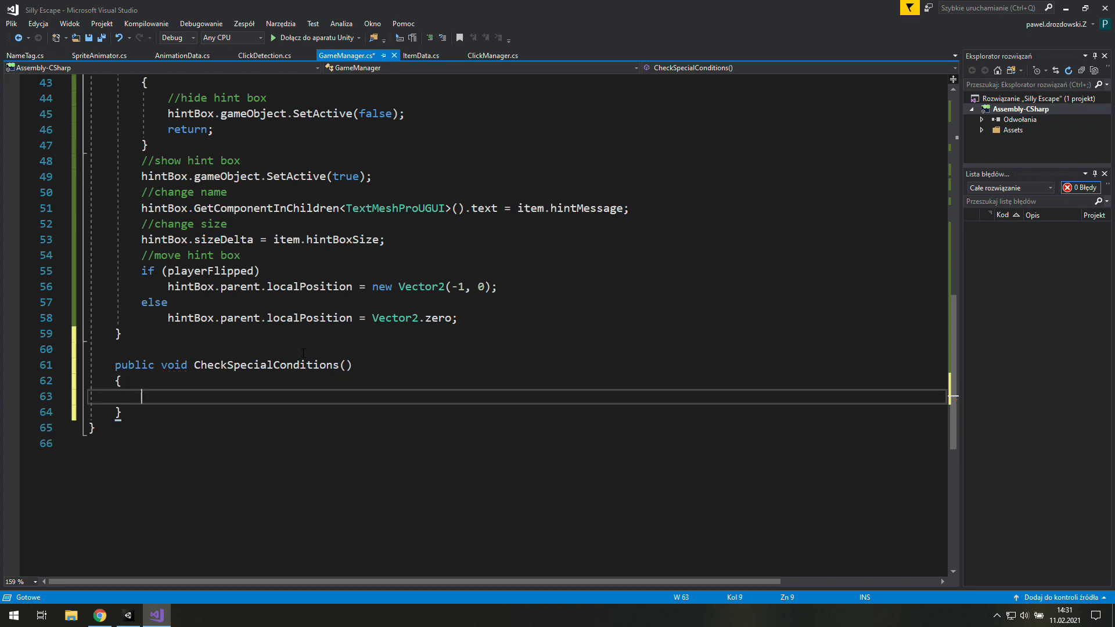
Add '// if item id == something' comments for go to scene 1, scene 2 and win the game.
{"action": "type", "text": "/"}
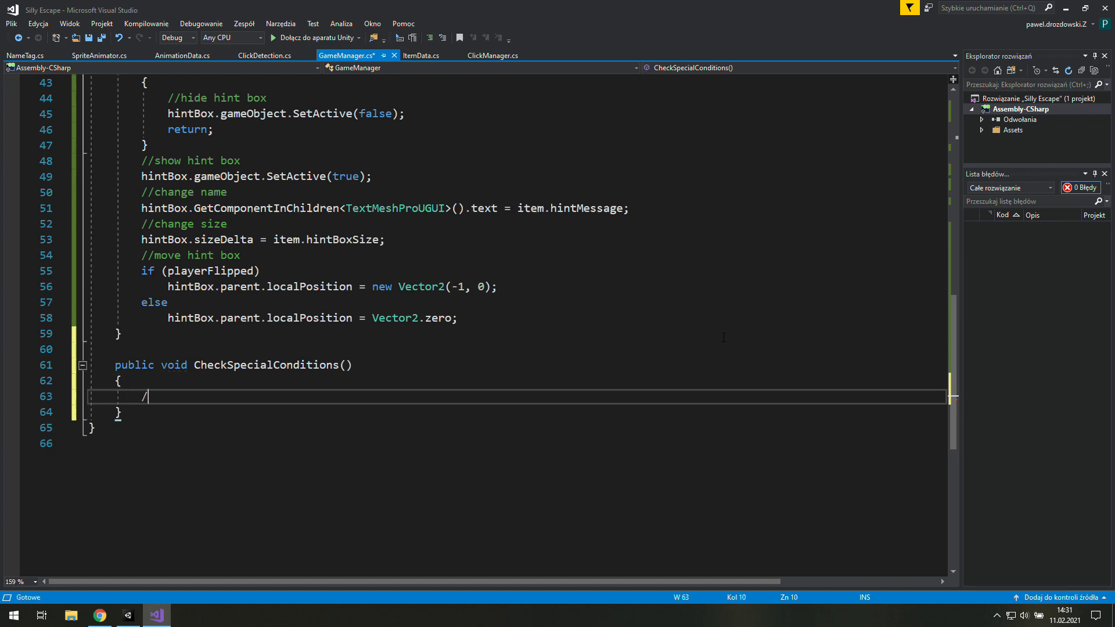
{"action": "type", "text": "/if"}
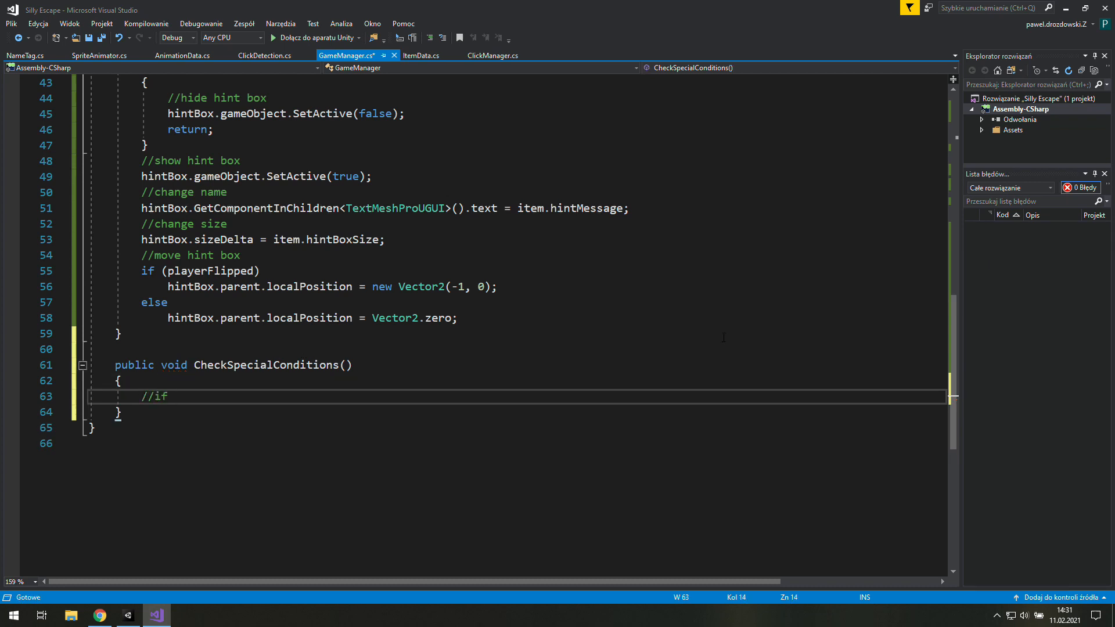
{"action": "type", "text": "item id == something, go to scene"}
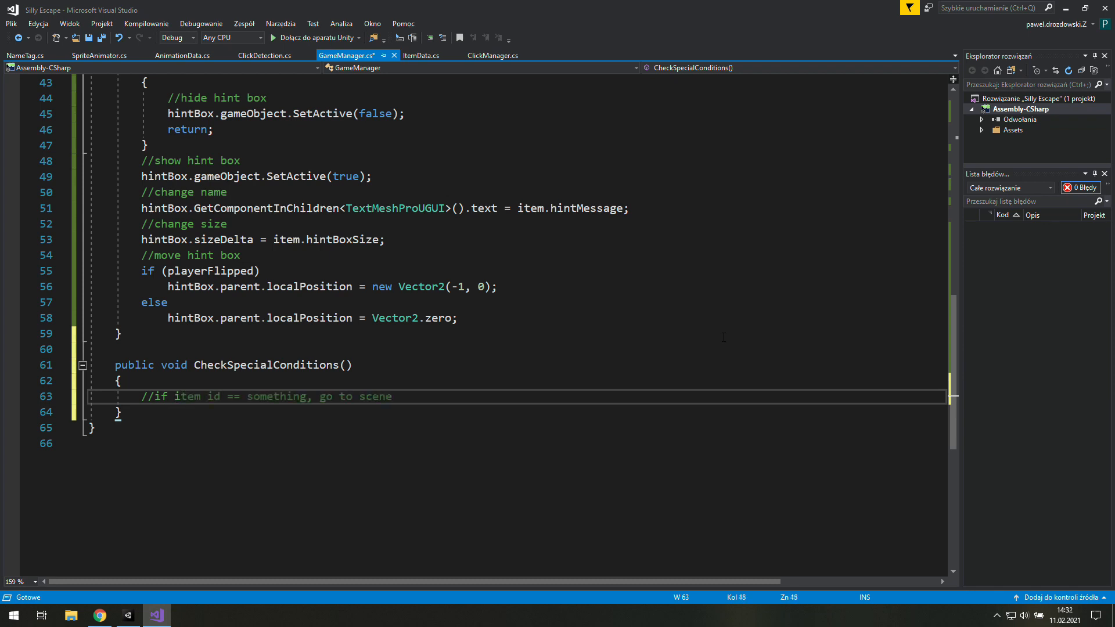
{"action": "type", "text": "1"}
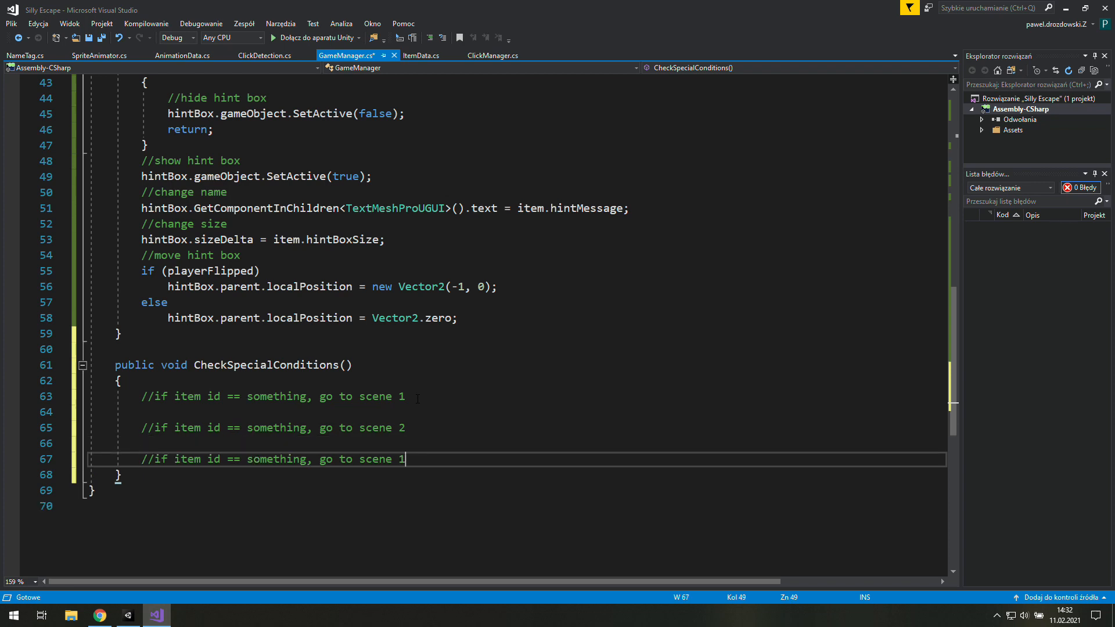
{"action": "type", "text": "win the game"}
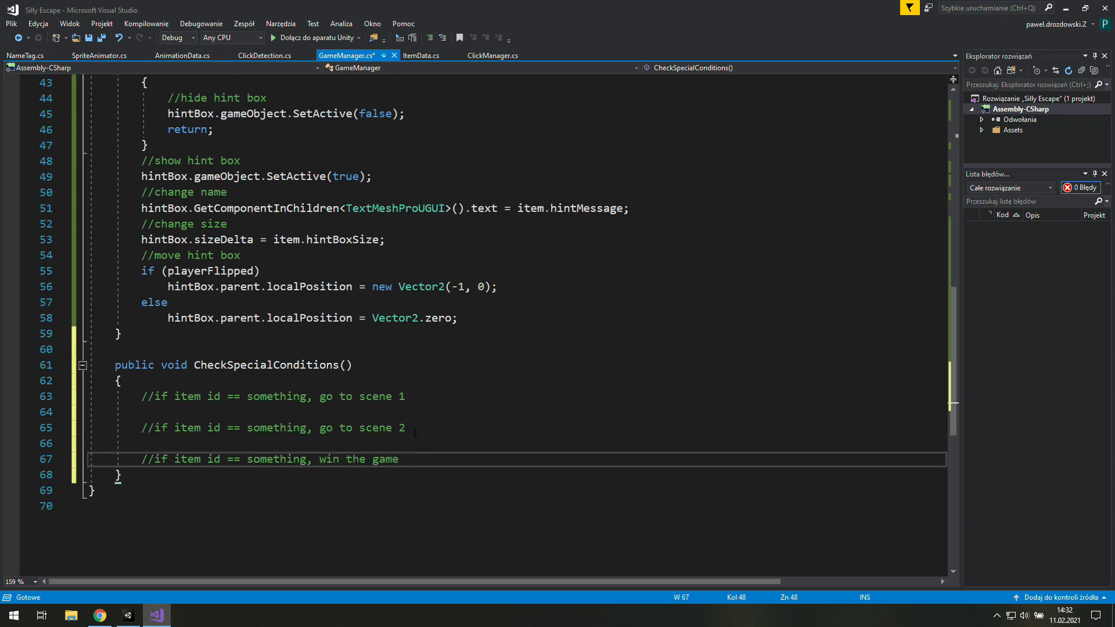
{"action": "type", "text": "i"}
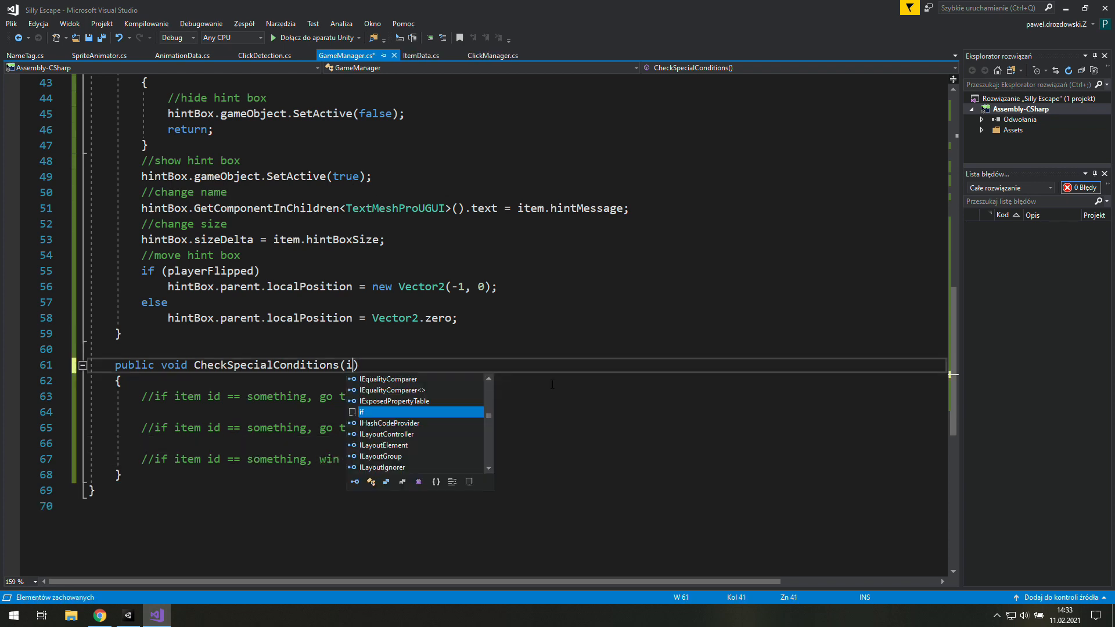
Give CheckSpecialConditions an ItemData item parameter and a switch on item.itemID starting with case -11.
{"action": "type", "text": "temData item"}
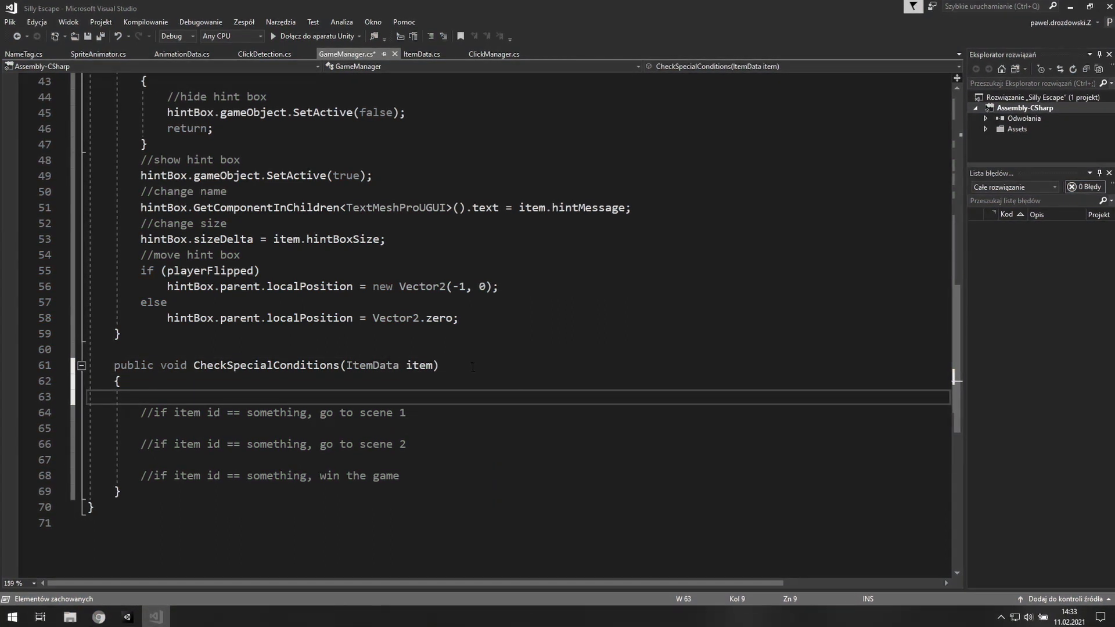
{"action": "type", "text": "switch("}
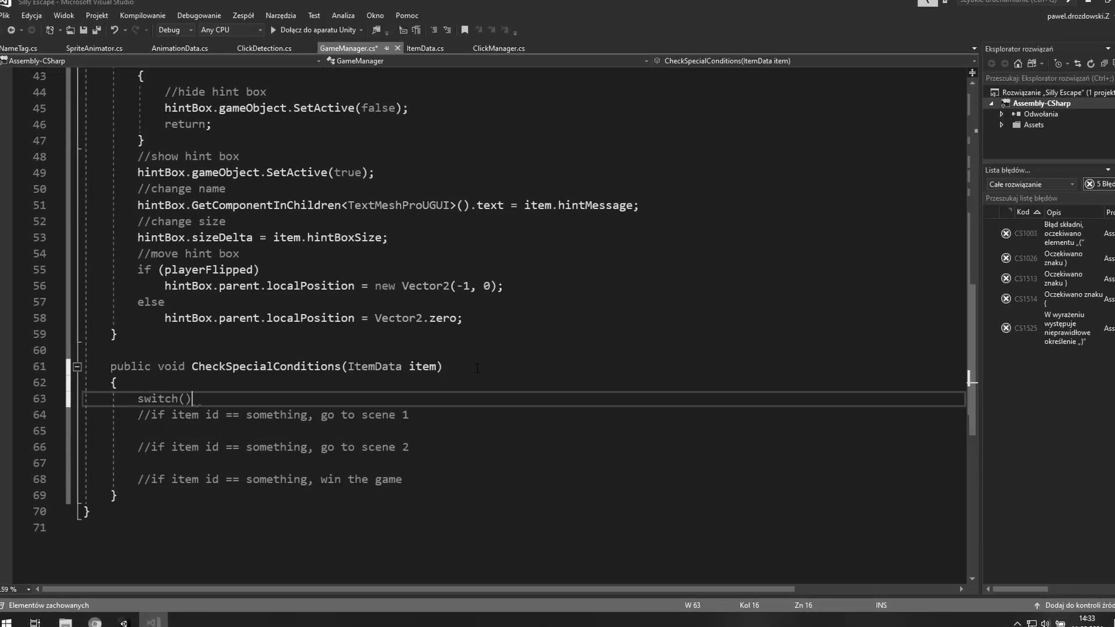
{"action": "type", "text": "item."}
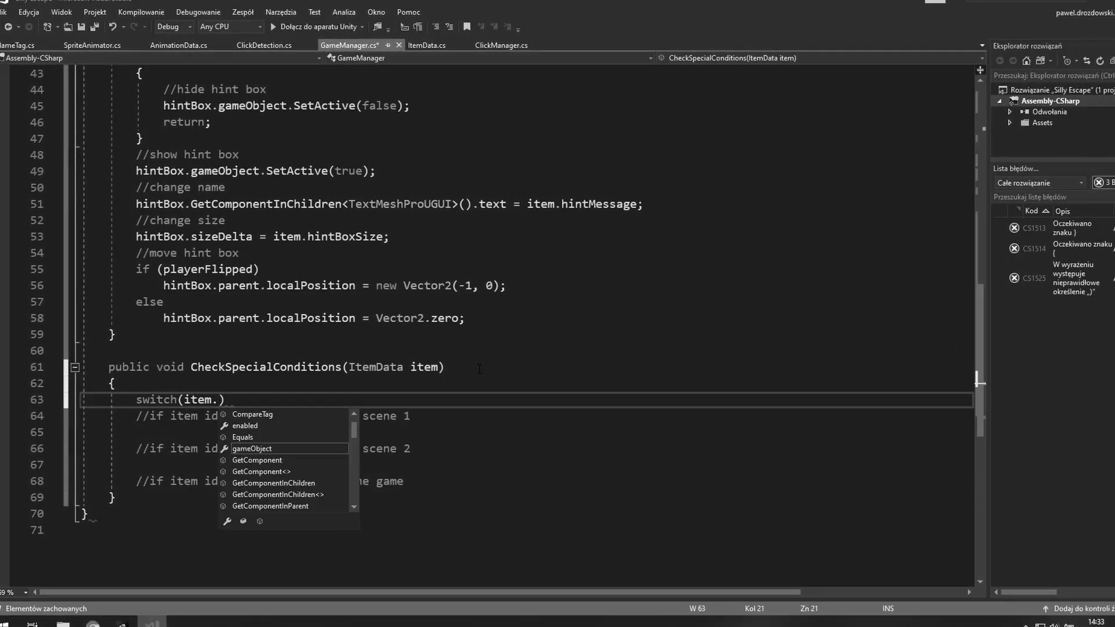
{"action": "type", "text": "itemID"}
{"action": "type", "text": "{"}
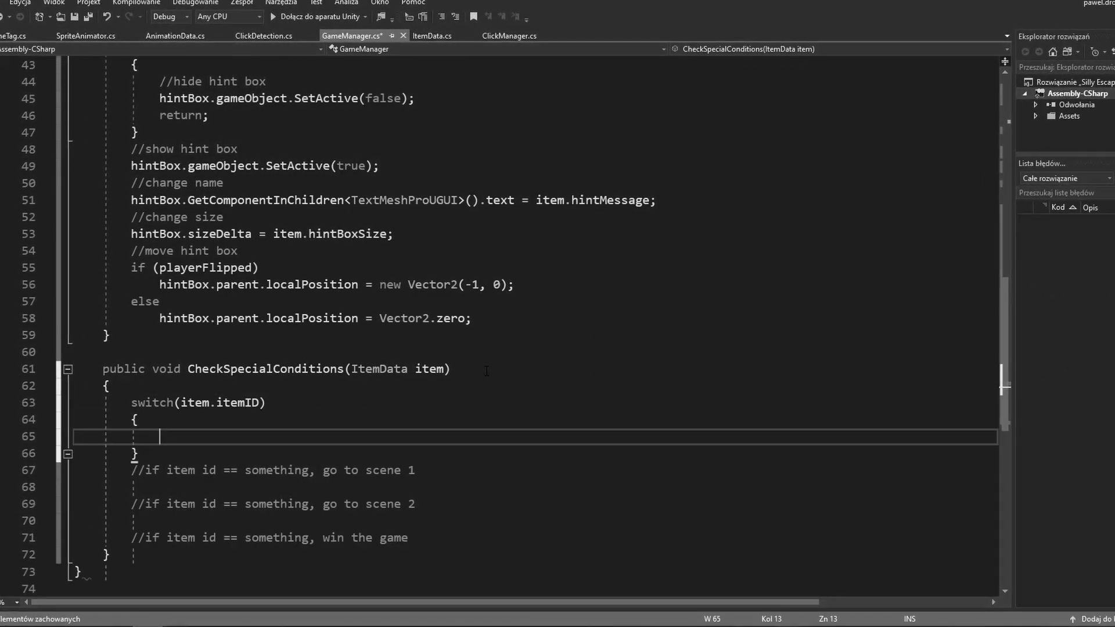
{"action": "type", "text": "case"}
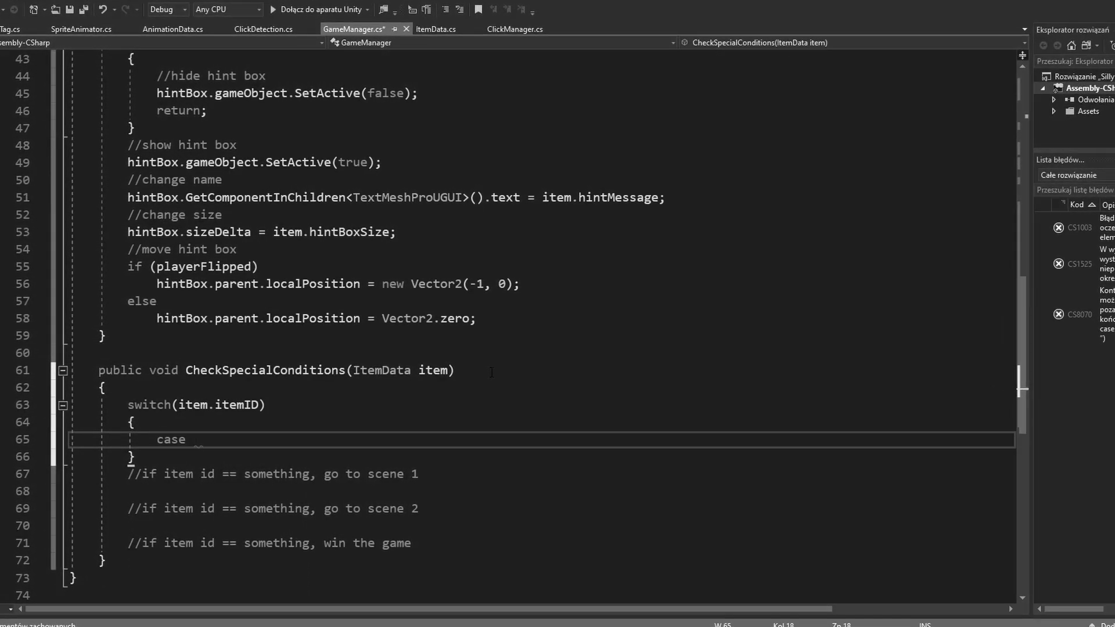
{"action": "type", "text": "-11:"}
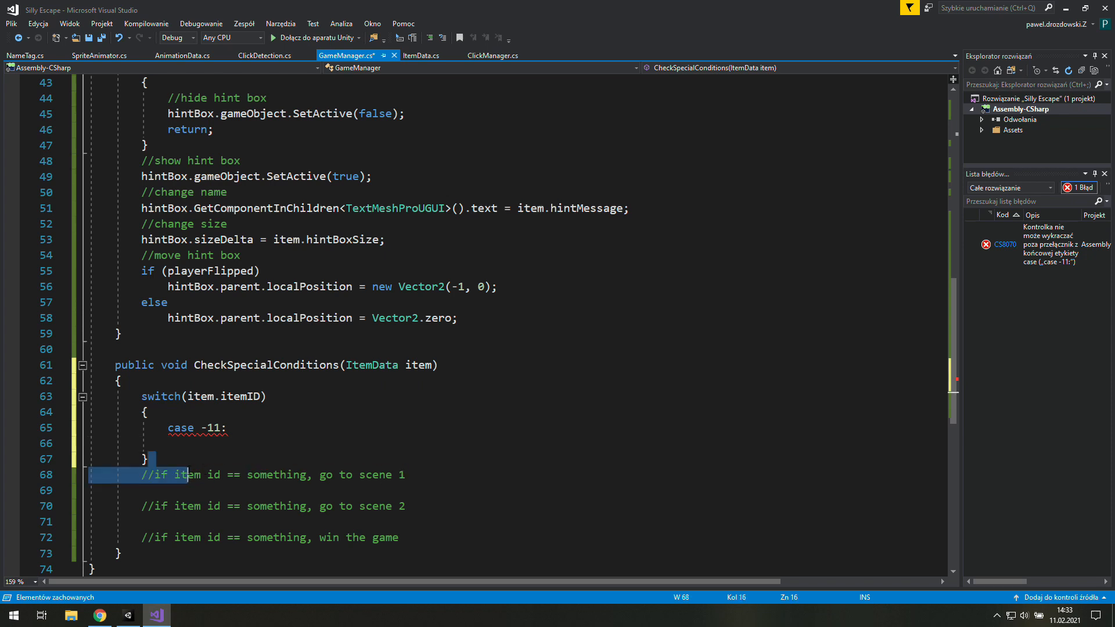
Comment case -11 as go to scene 1 and add case -12 for scene 2, each with a break.
{"action": "left_click", "coordinate": [198, 442]}
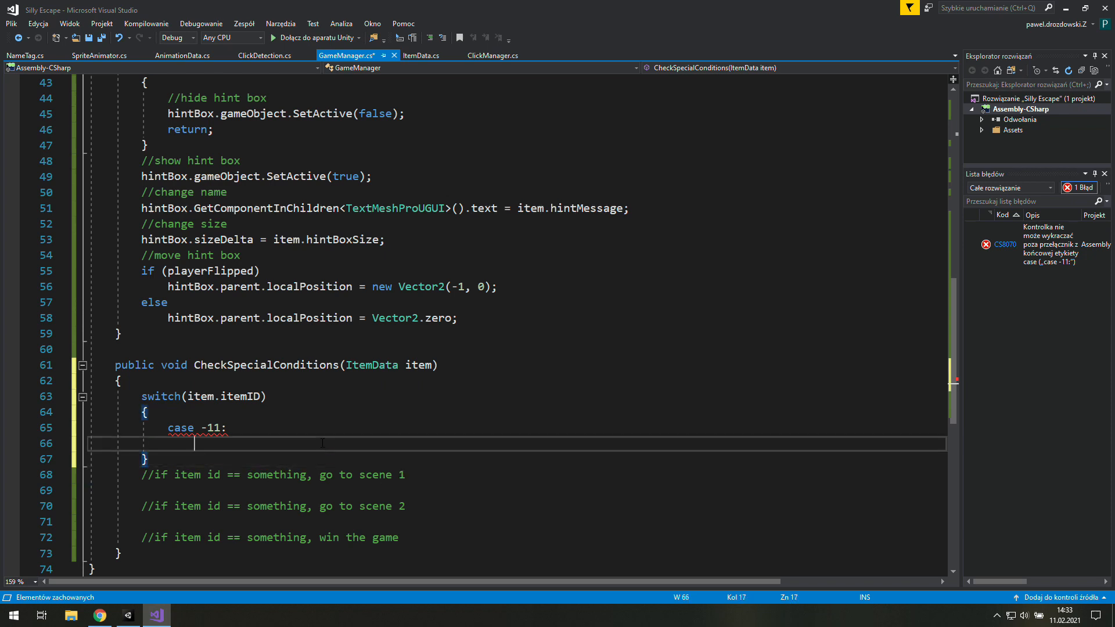
{"action": "type", "text": "//go to scene"}
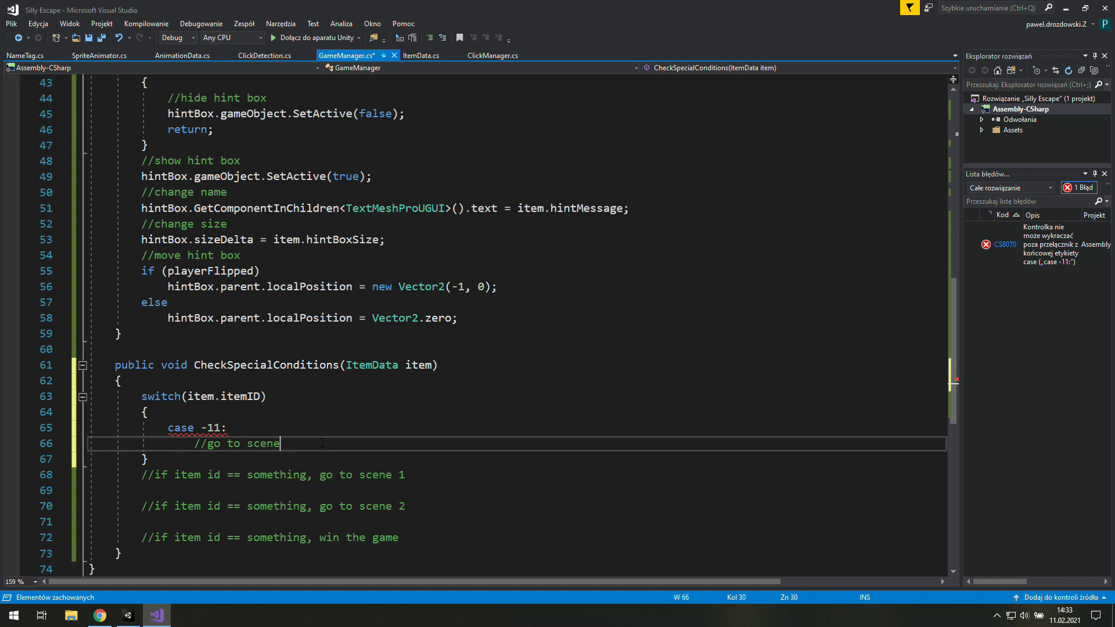
{"action": "key", "text": "enter"}
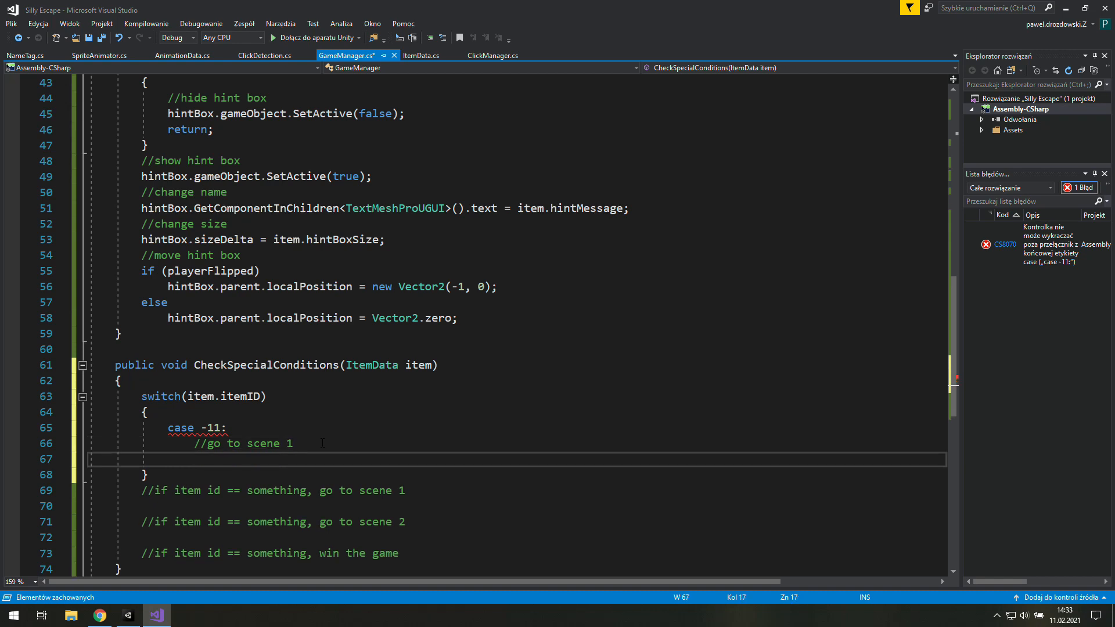
{"action": "type", "text": "break;"}
{"action": "type", "text": "case"}
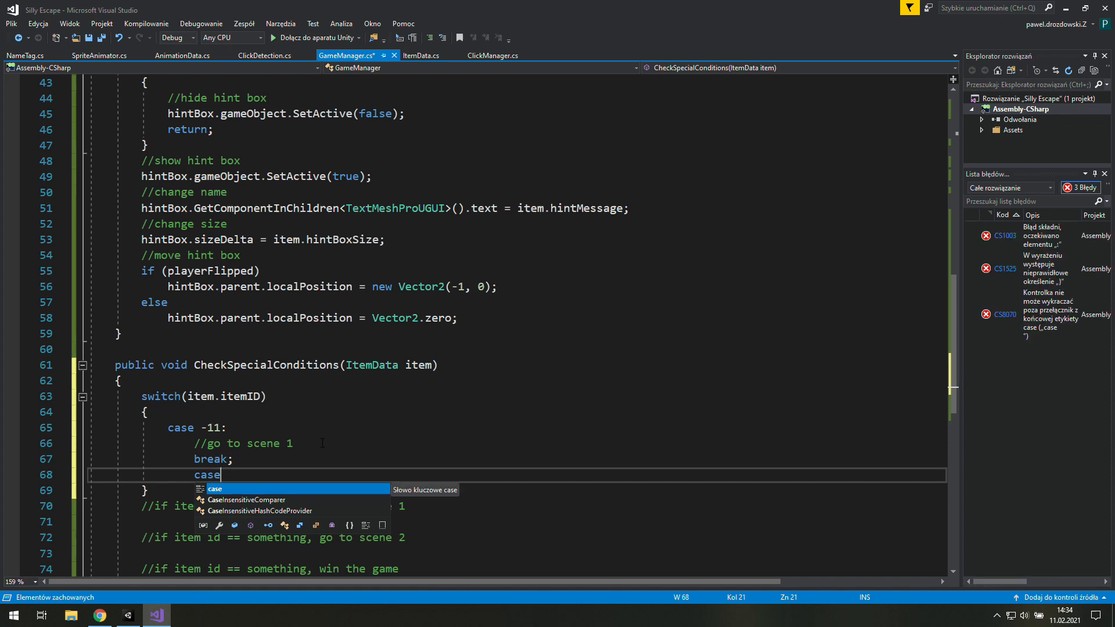
{"action": "type", "text": "-12"}
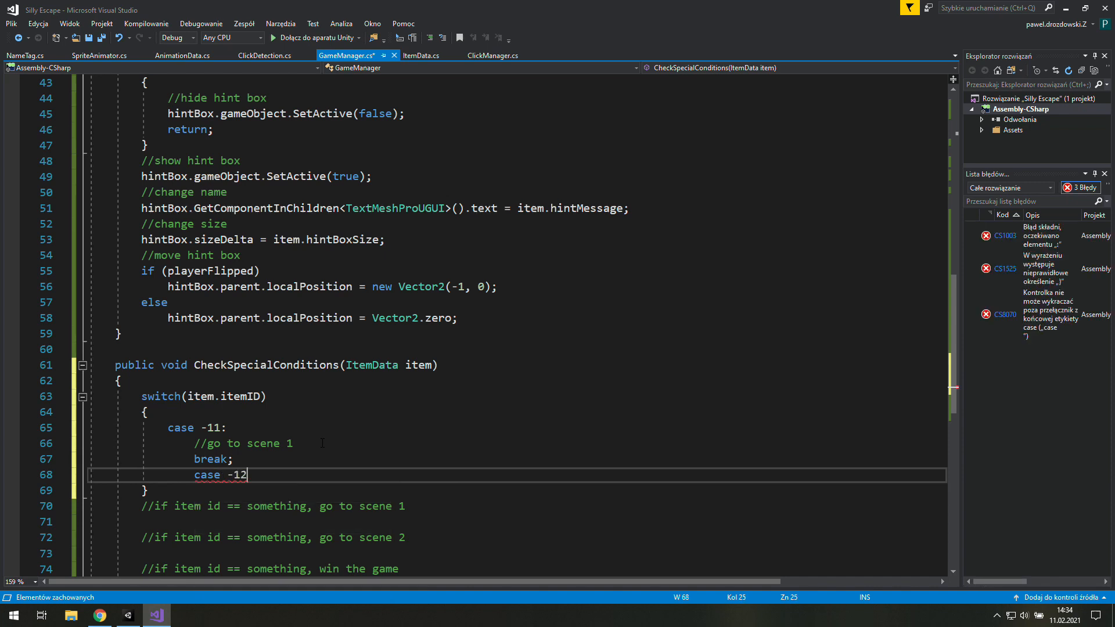
{"action": "type", "text": ":"}
{"action": "type", "text": "//"}
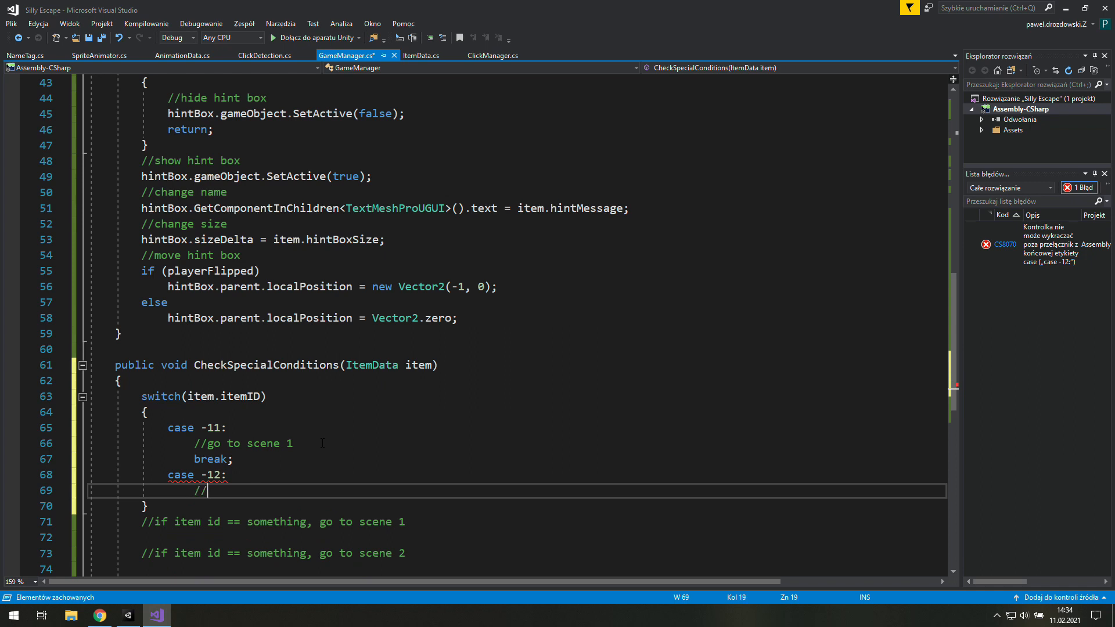
{"action": "type", "text": "go to scene 2"}
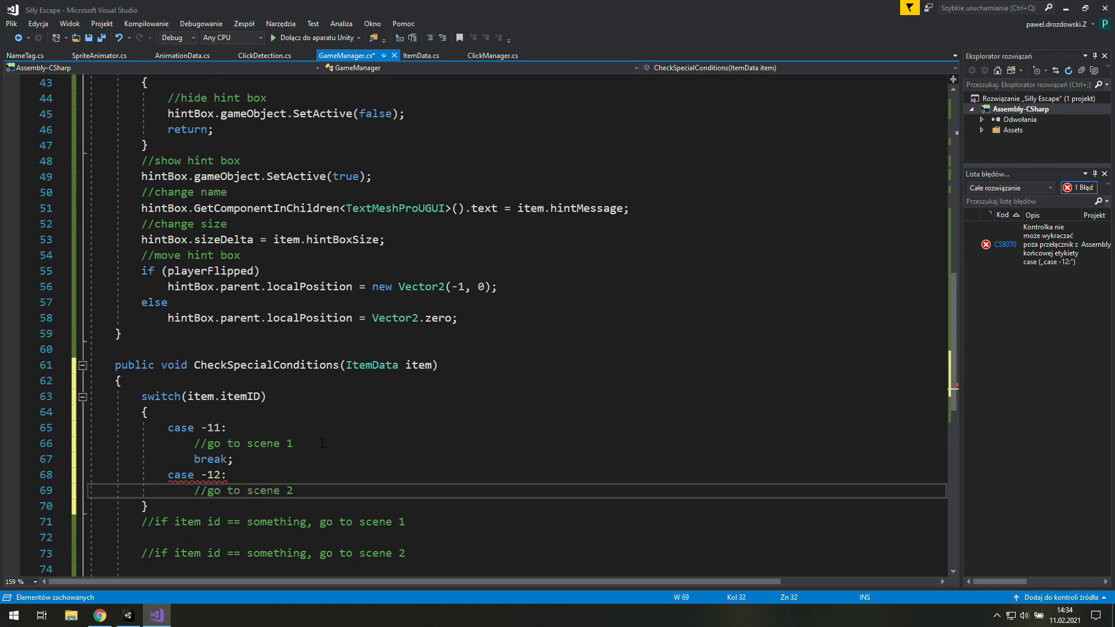
{"action": "type", "text": "b"}
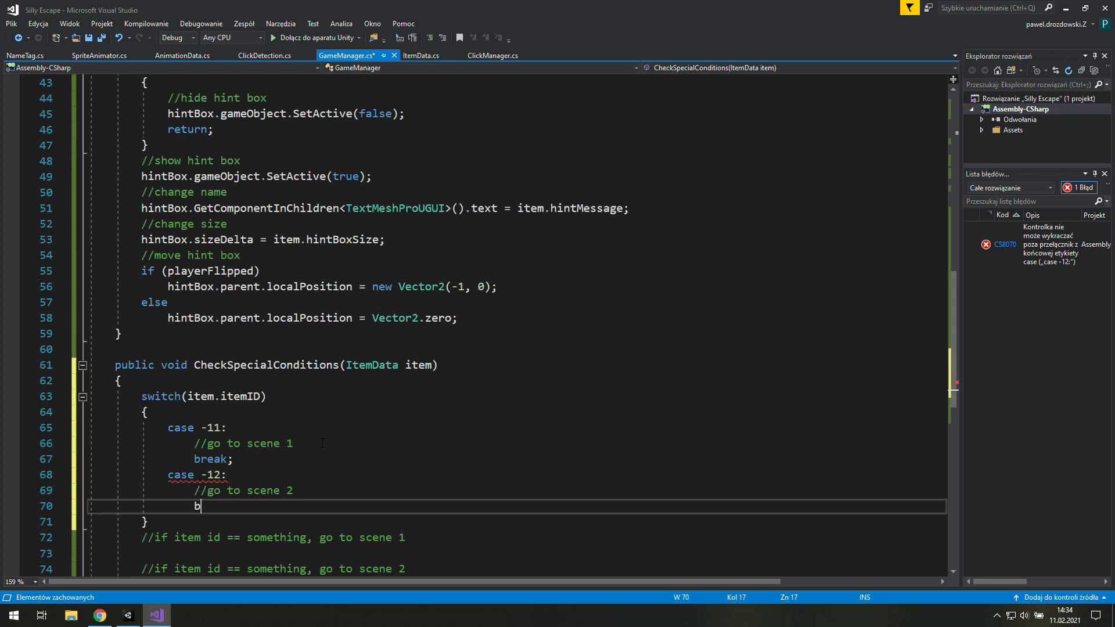
{"action": "type", "text": "reak;"}
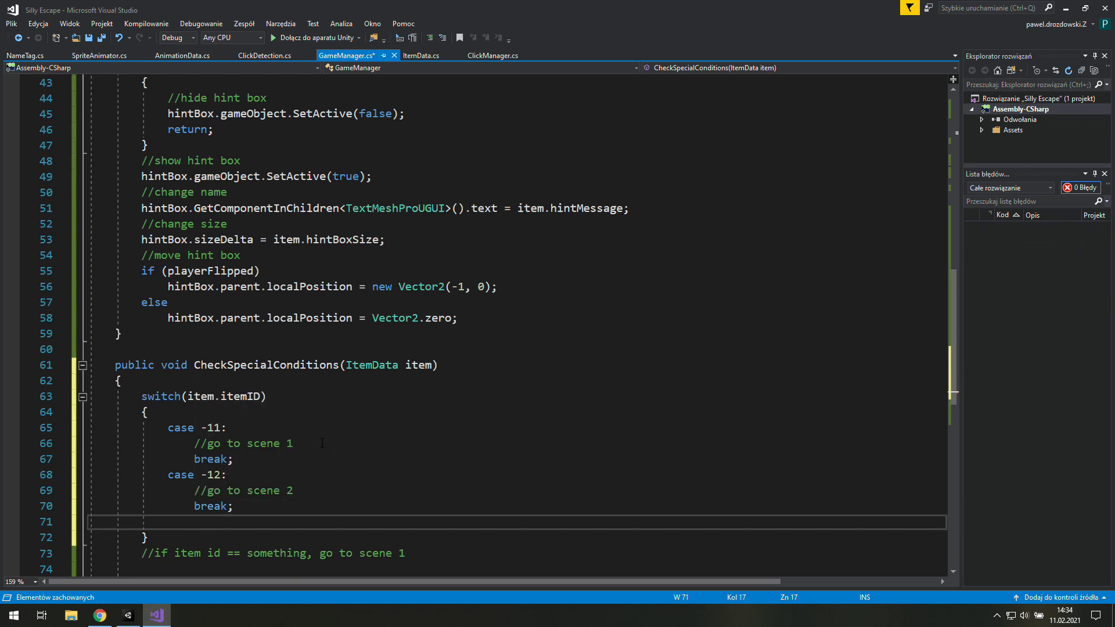
Add case -1 commented '//win the game;'.
{"action": "type", "text": "case"}
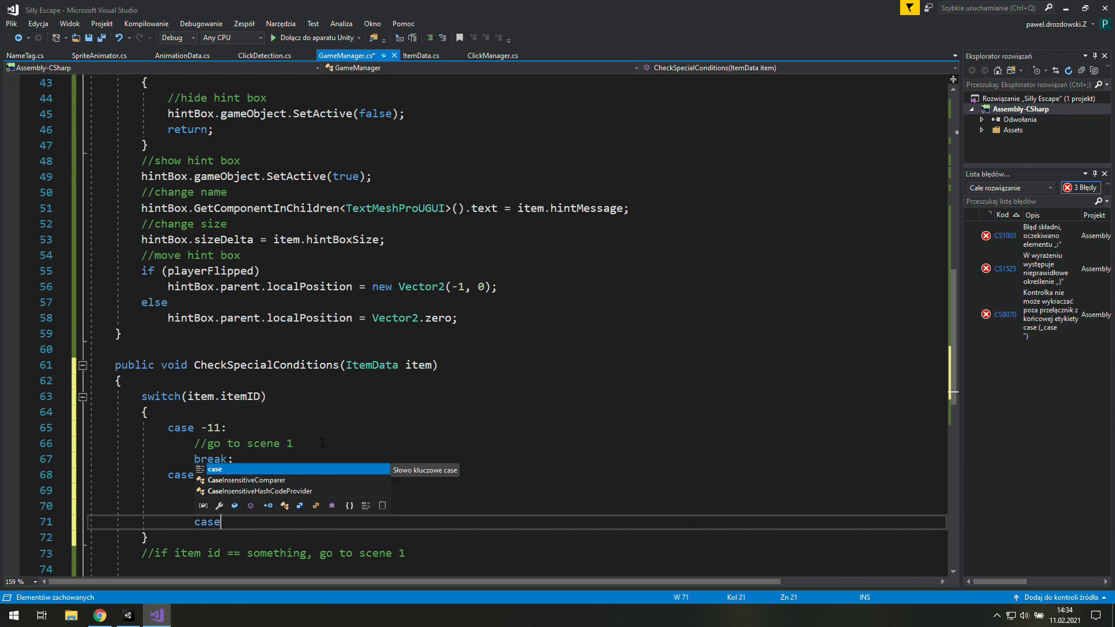
{"action": "type", "text": "-1:"}
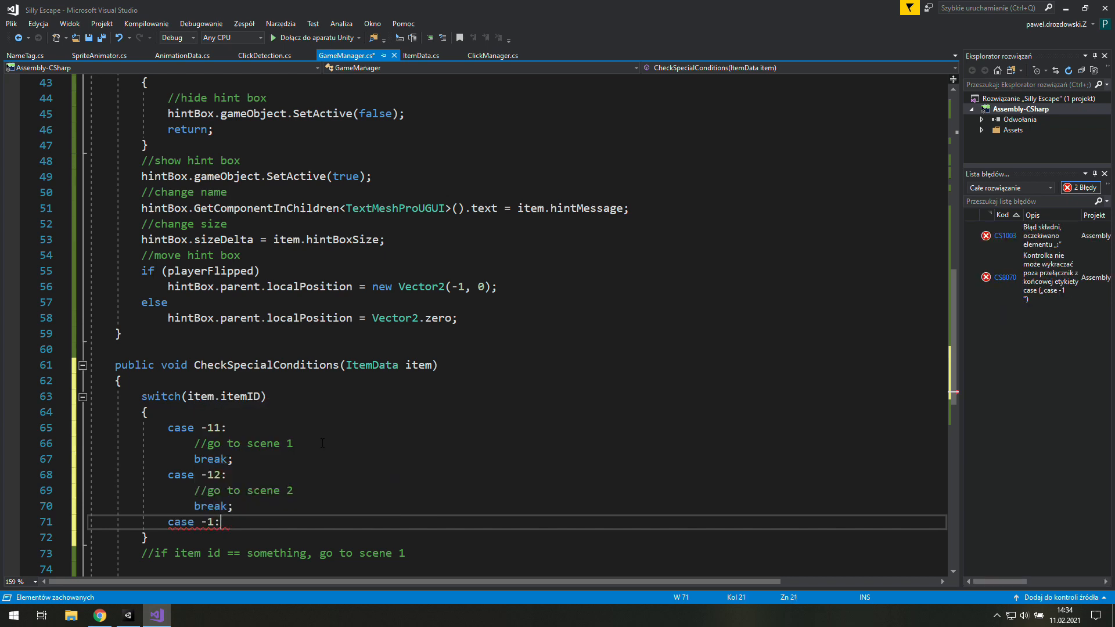
{"action": "type", "text": "//win the game;"}
{"action": "type", "text": "break;"}
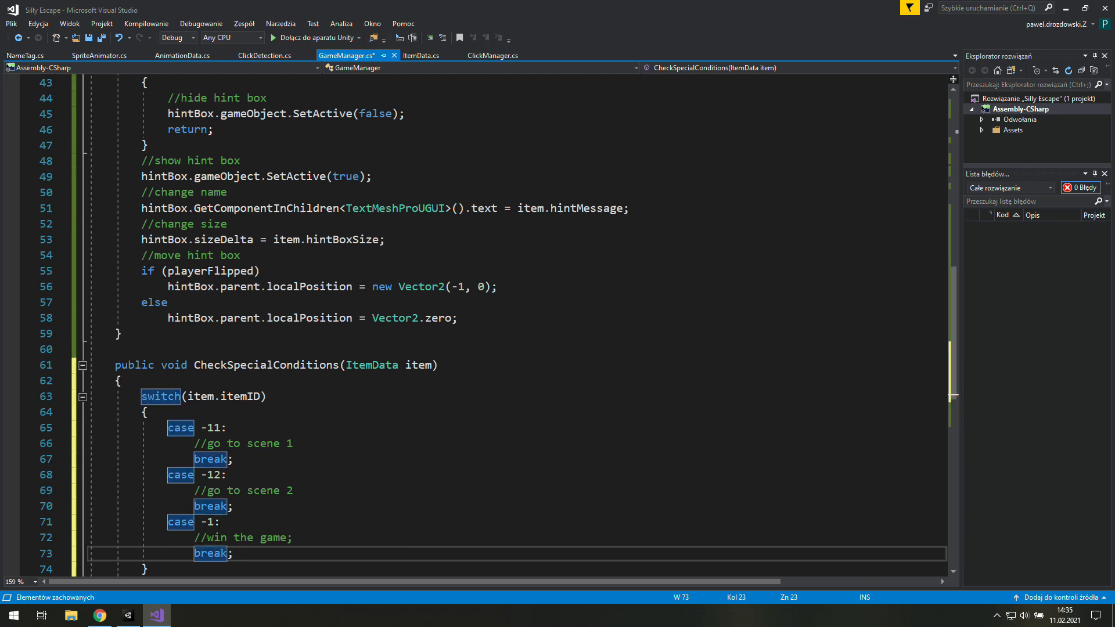
{"action": "mouse_move", "coordinate": [214, 521]}
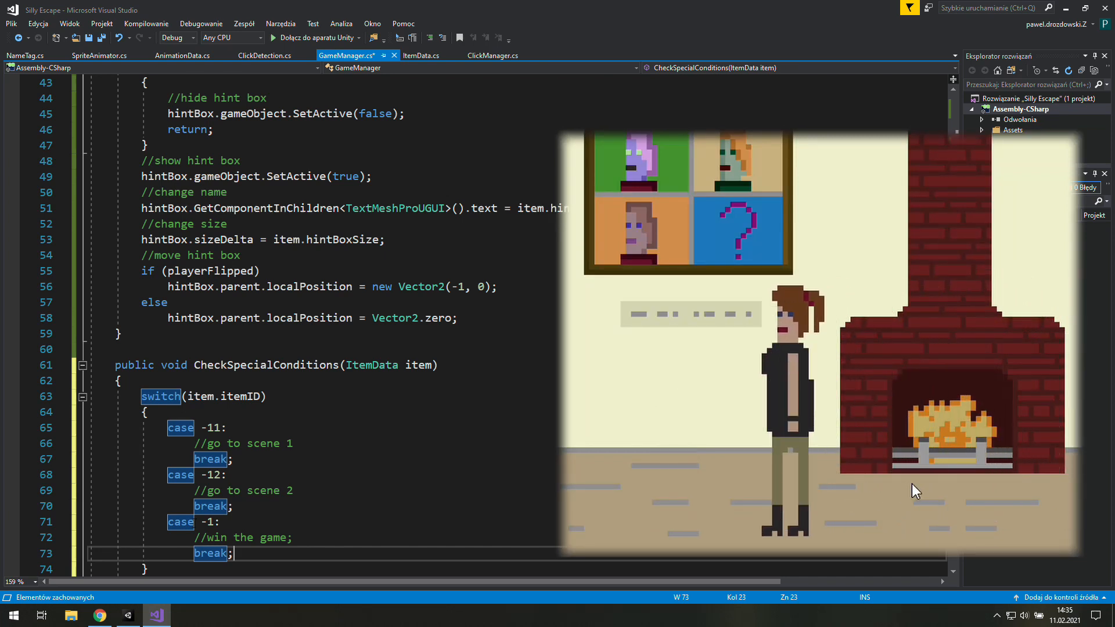
{"action": "mouse_move", "coordinate": [757, 421]}
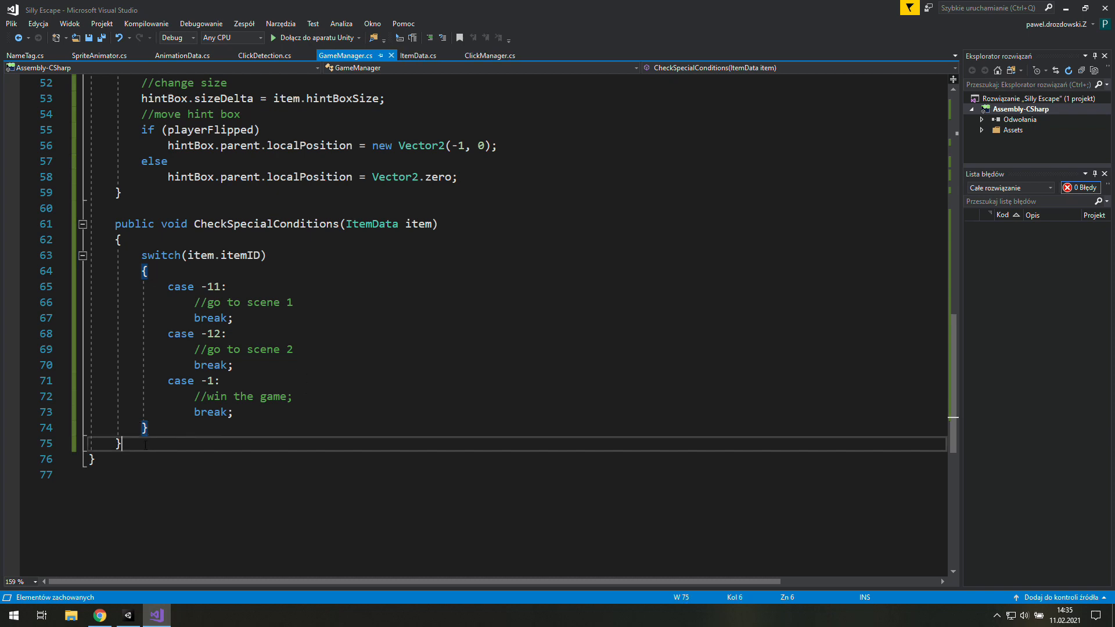
Add a public IEnumerator ChangeScene(int sceneNumber, float delay) coroutine with 'yield return null;'.
{"action": "key", "text": "enter"}
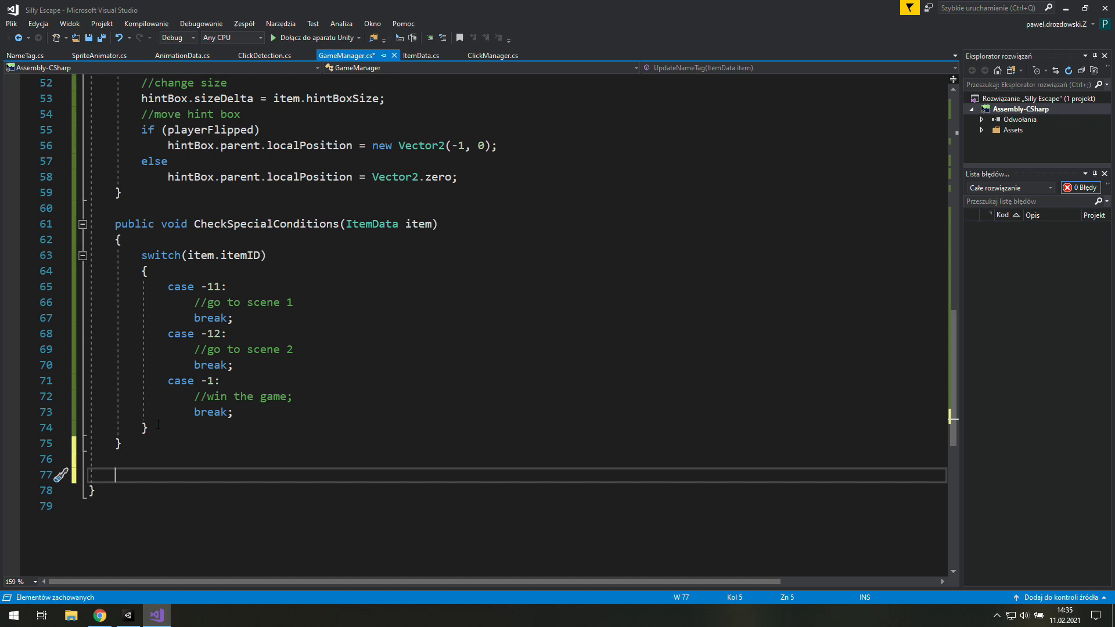
{"action": "type", "text": "public I"}
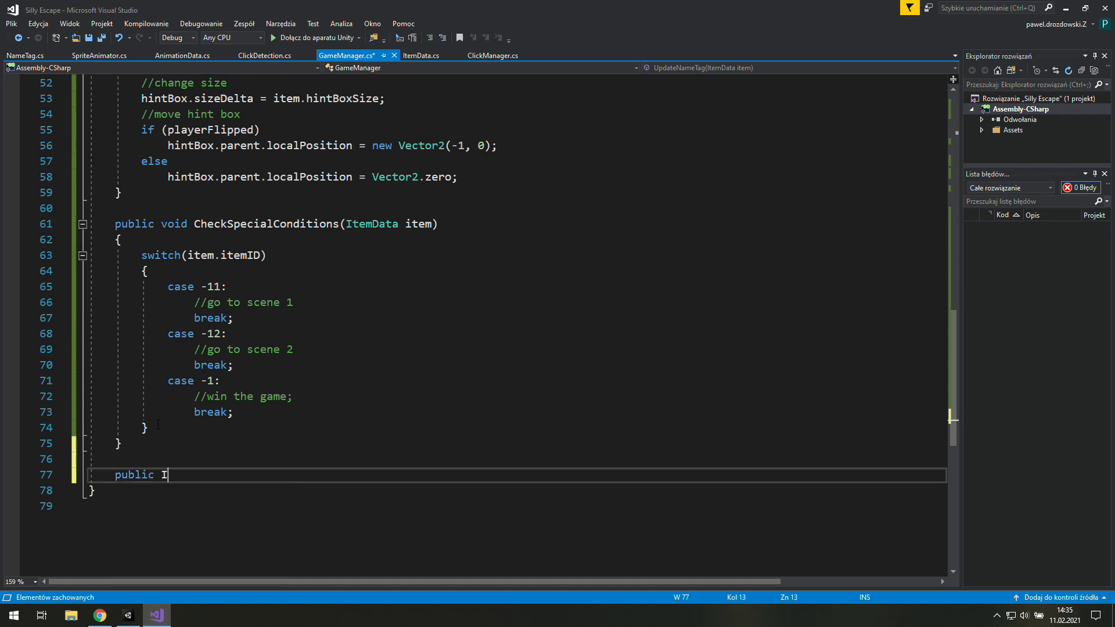
{"action": "type", "text": "Enumerator C"}
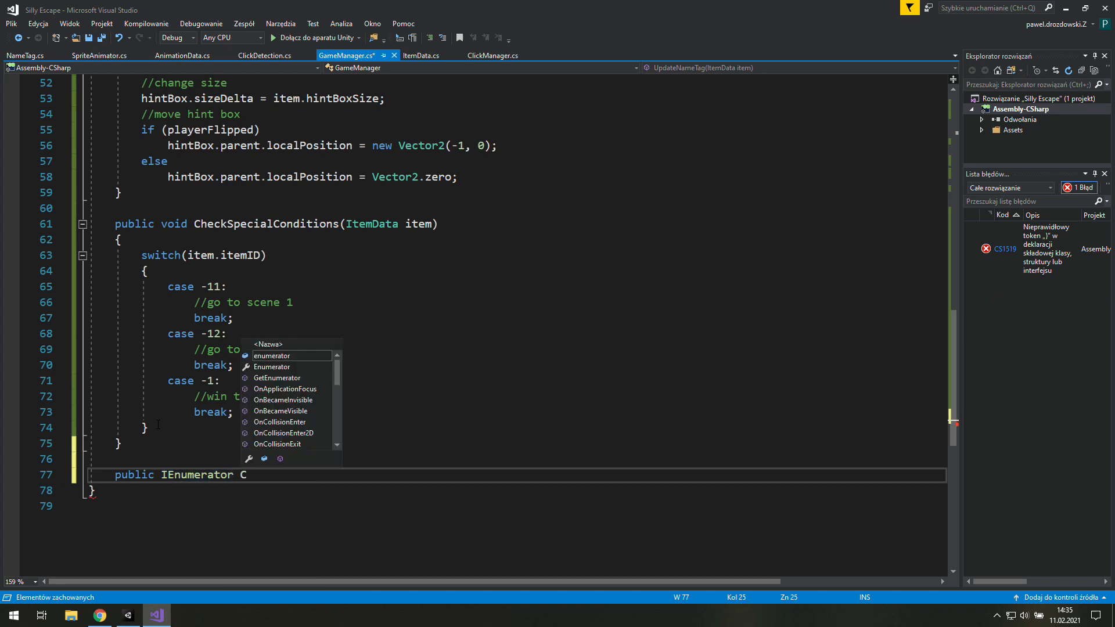
{"action": "type", "text": "hangeScene("}
{"action": "type", "text": "{"}
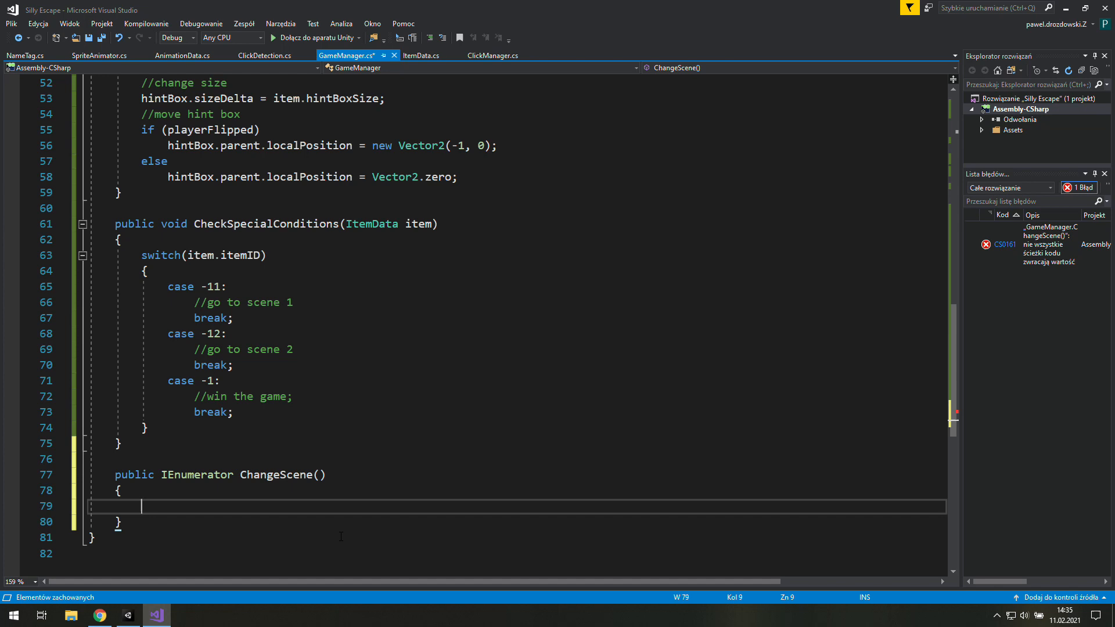
{"action": "type", "text": "int"}
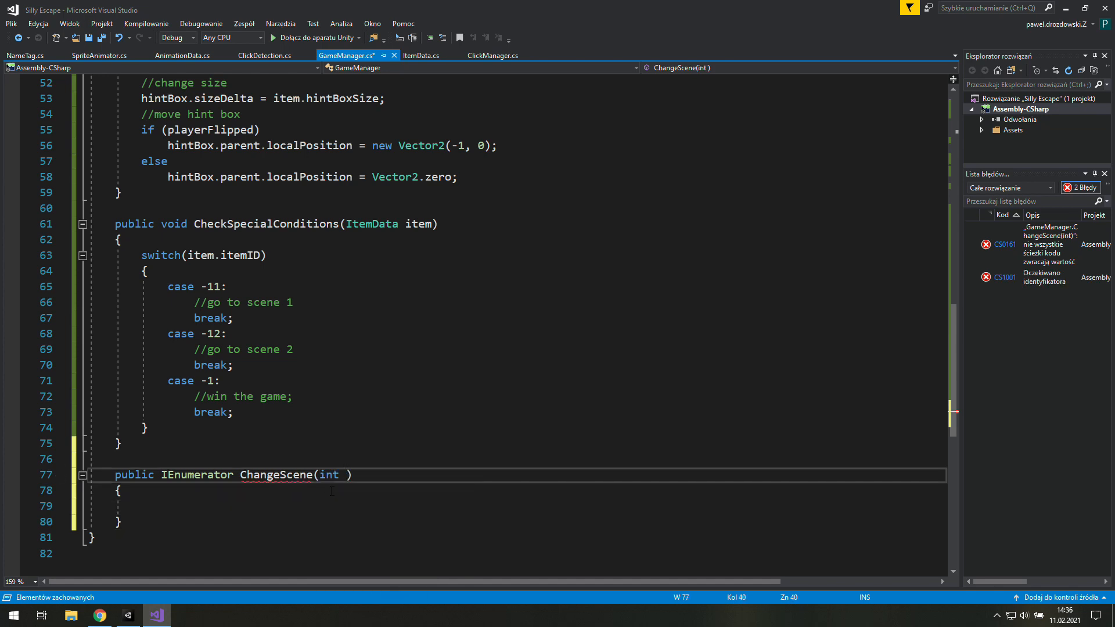
{"action": "type", "text": "sceneNumber"}
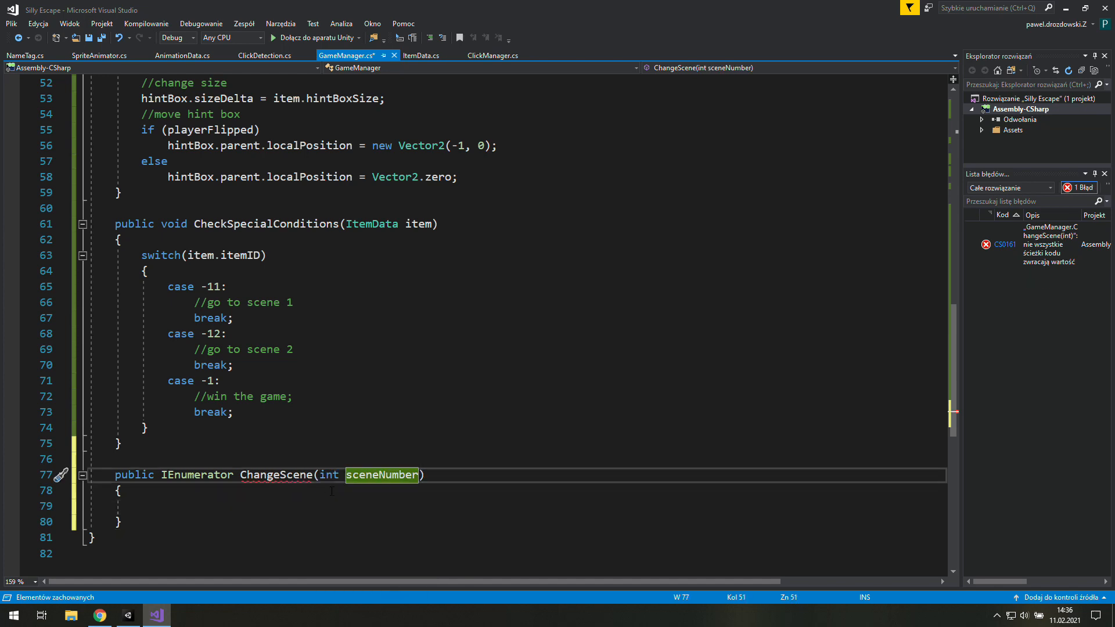
{"action": "type", "text": ",float dela"}
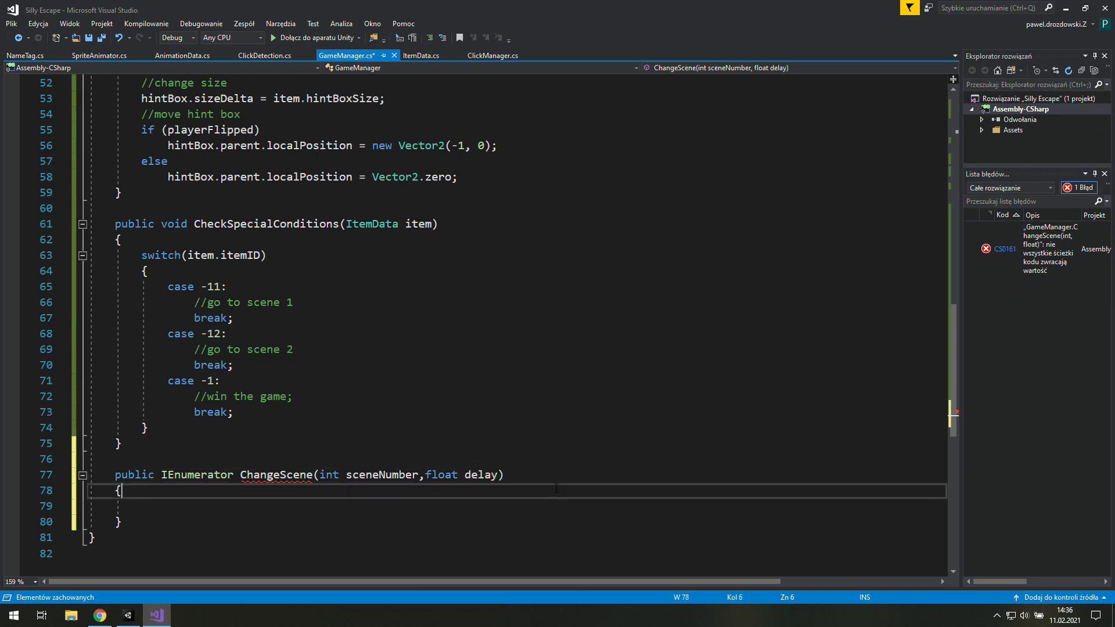
{"action": "type", "text": "yield retur"}
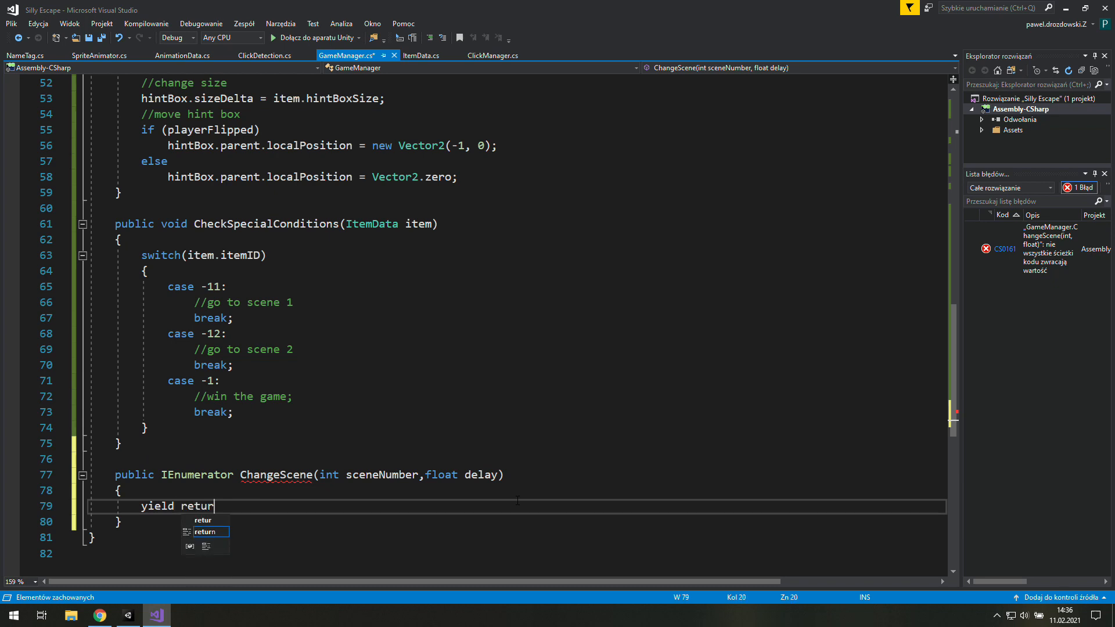
{"action": "type", "text": "n null;"}
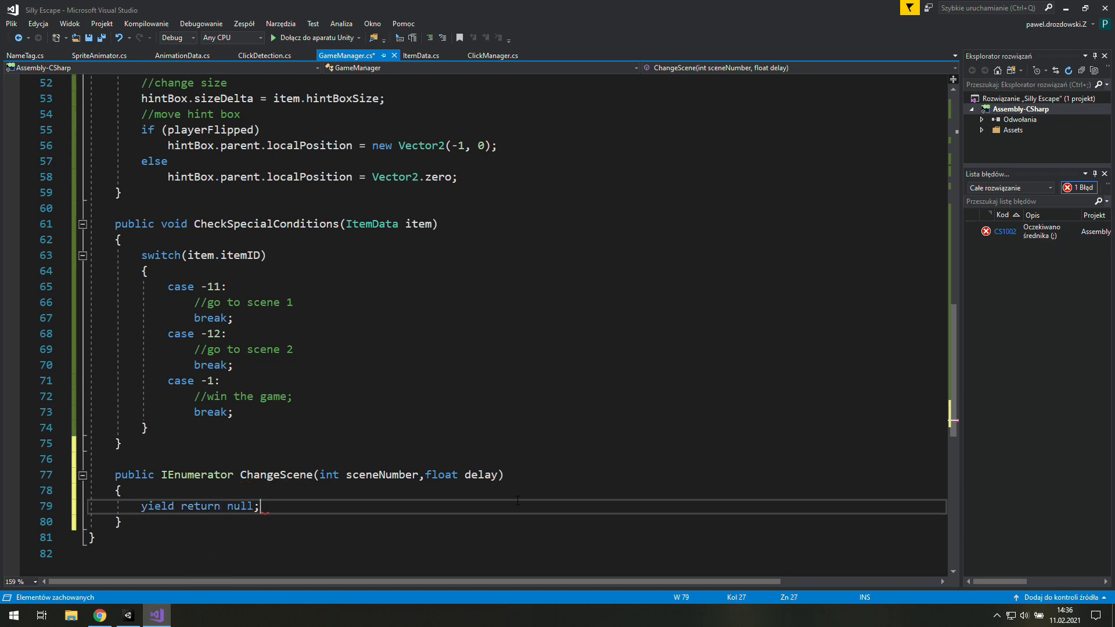
Outline ChangeScene with comments for screen blackout, 'beep boop' scene changing, and showing the new scene with clicking enabled.
{"action": "key", "text": "Enter"}
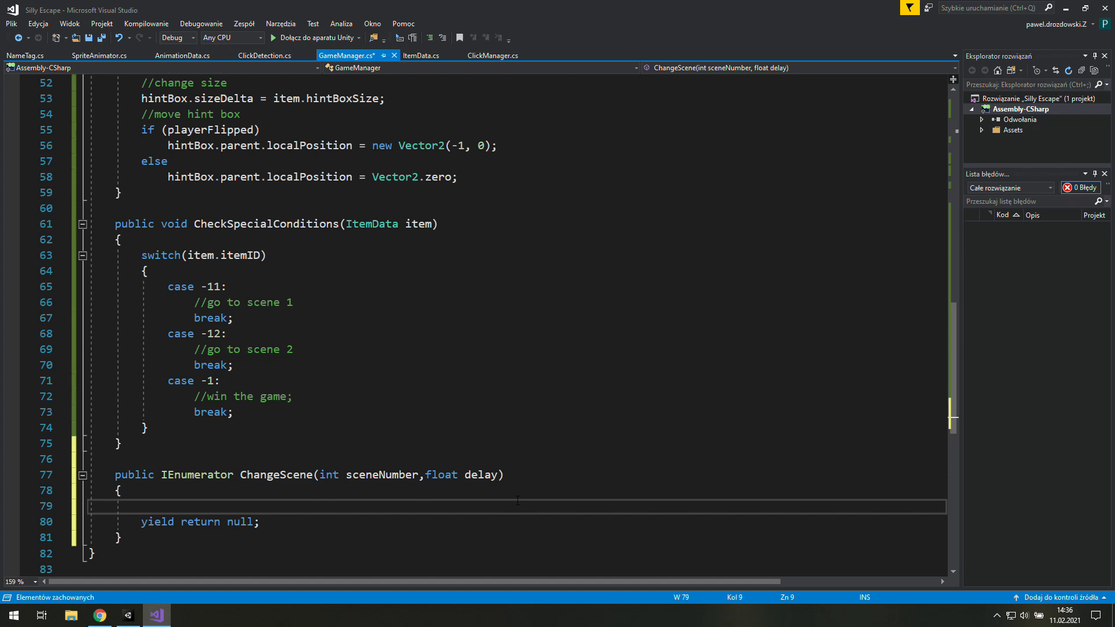
{"action": "type", "text": "/"}
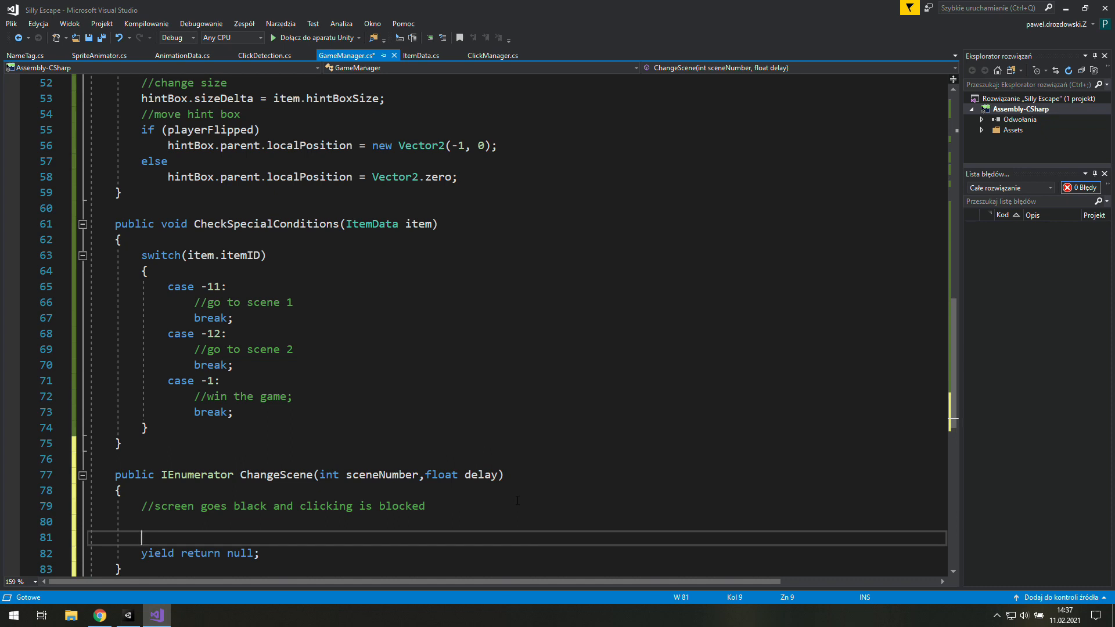
{"action": "type", "text": "//show new scene and enable clicki"}
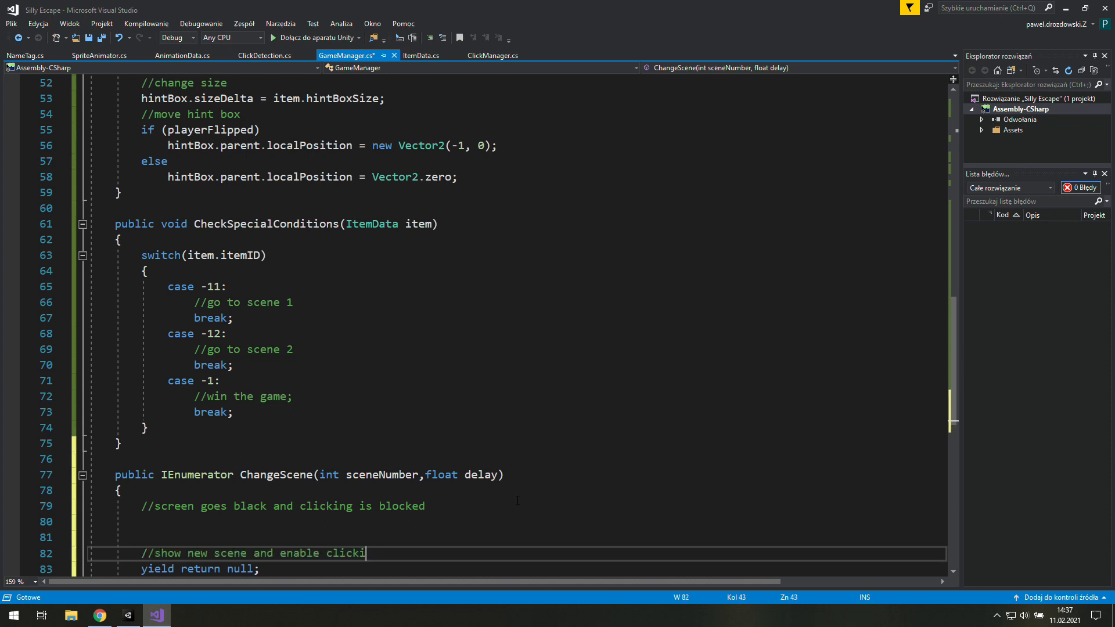
{"action": "type", "text": "ng"}
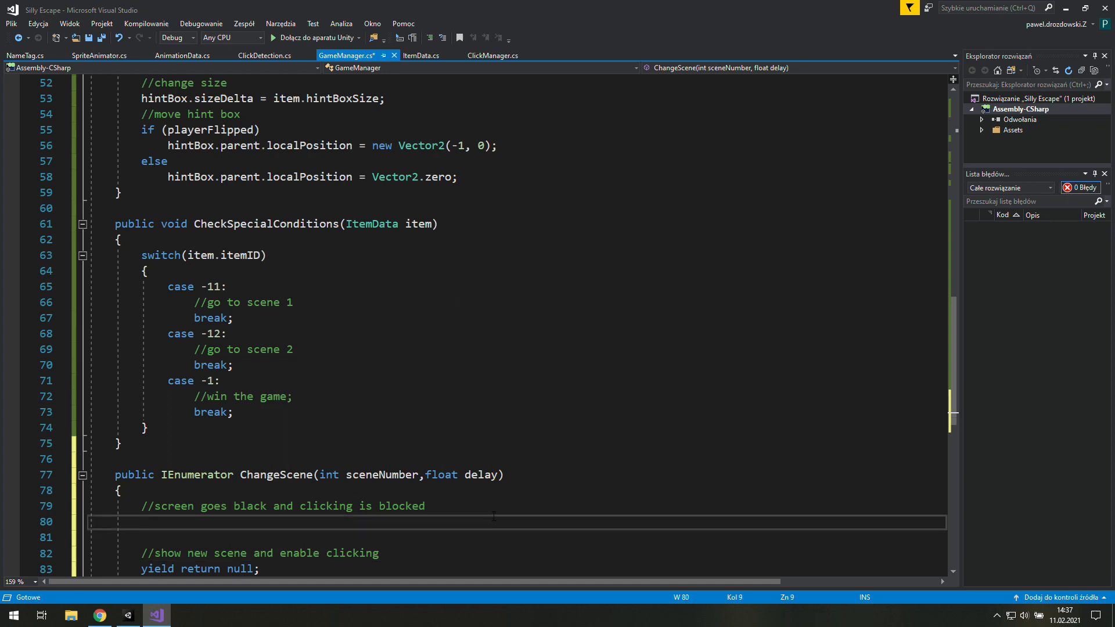
{"action": "type", "text": "//"}
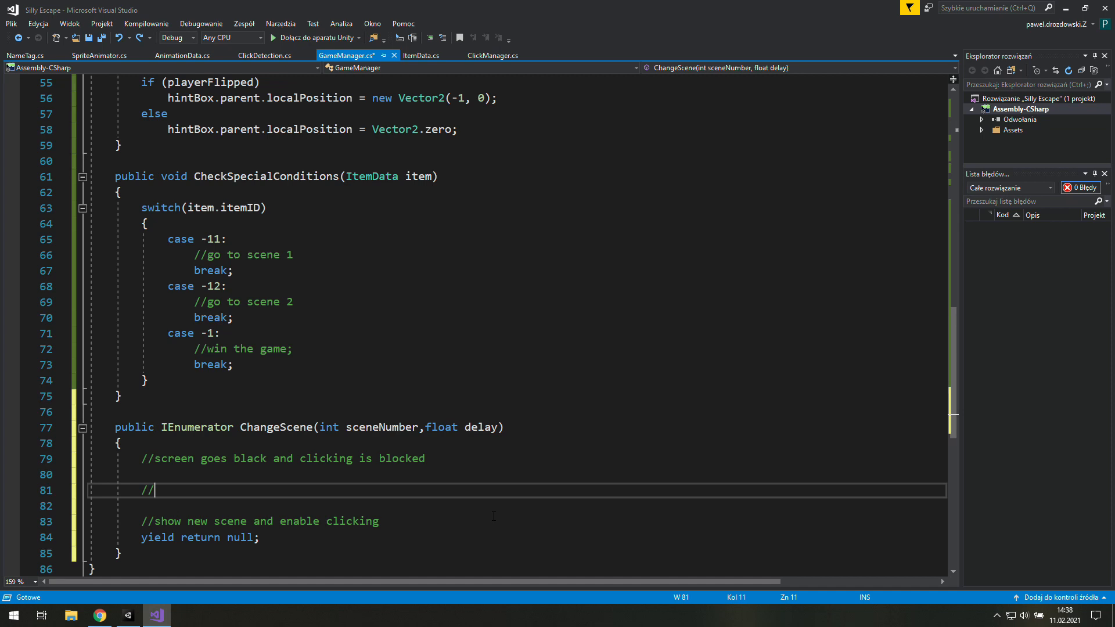
{"action": "type", "text": "beep boop"}
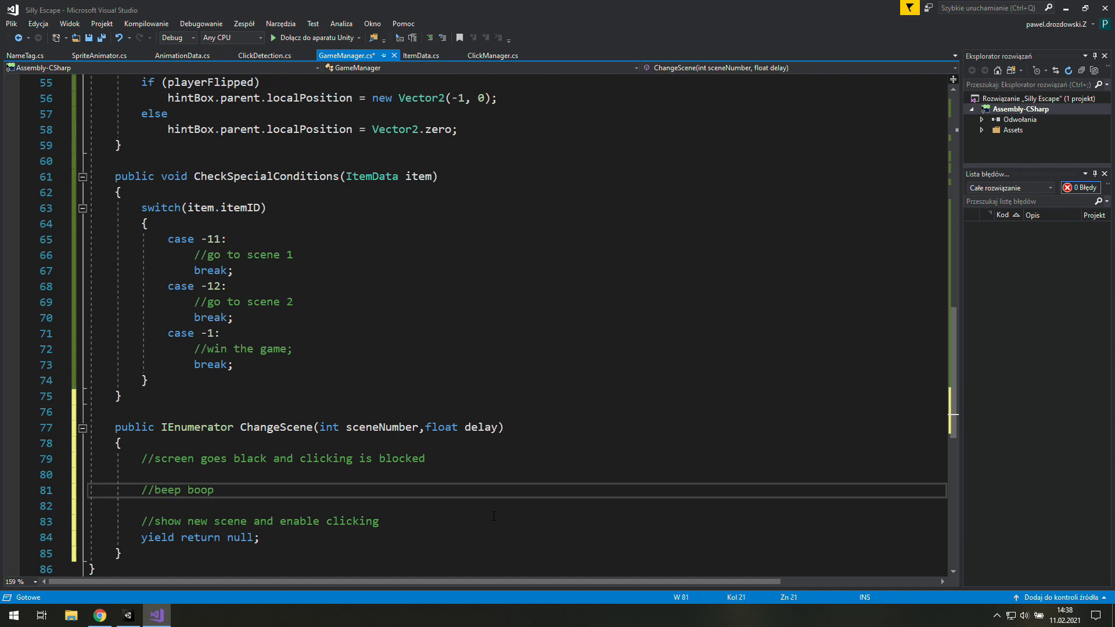
{"action": "type", "text": "scene changing stuff"}
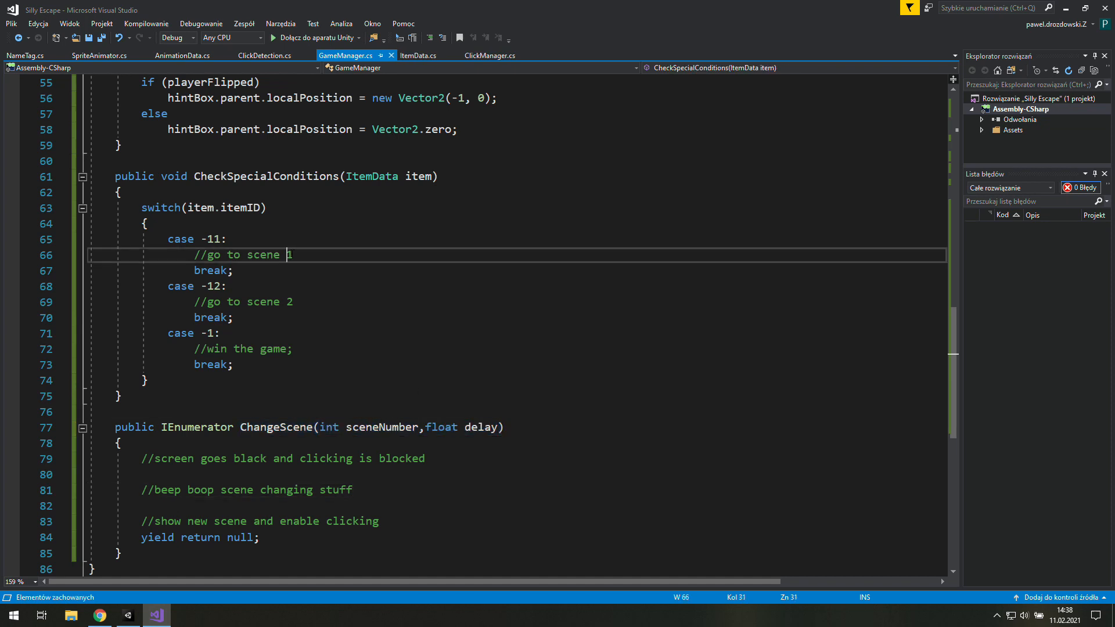
Make the switch cases start ChangeScene coroutines for scenes 1, 2 and 3 with delay 0.
{"action": "type", "text": "S"}
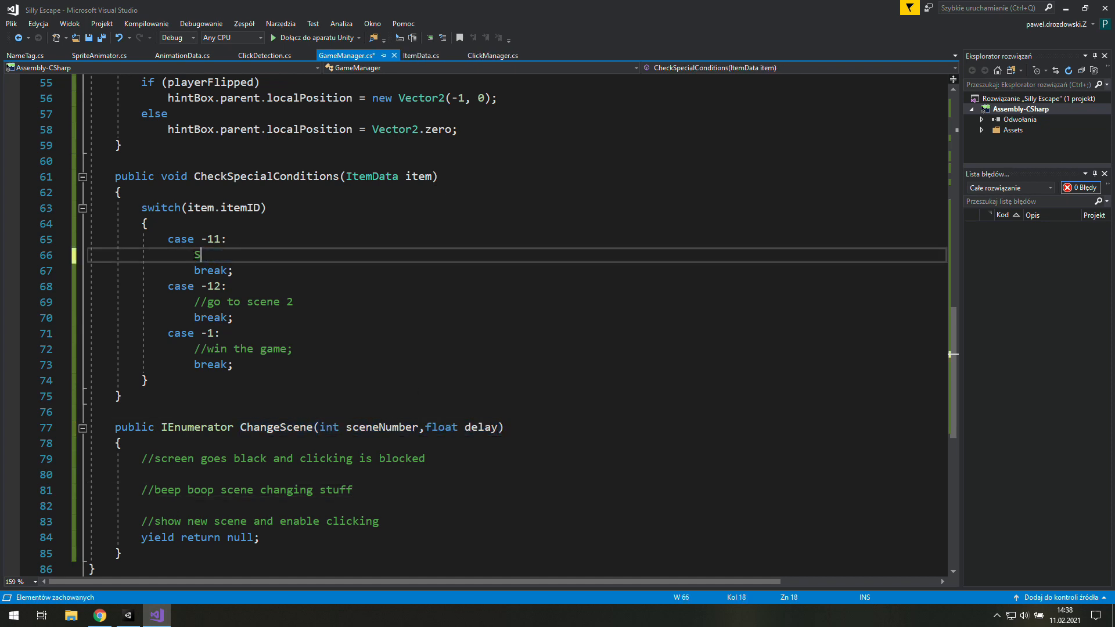
{"action": "type", "text": "tartCoroutine("}
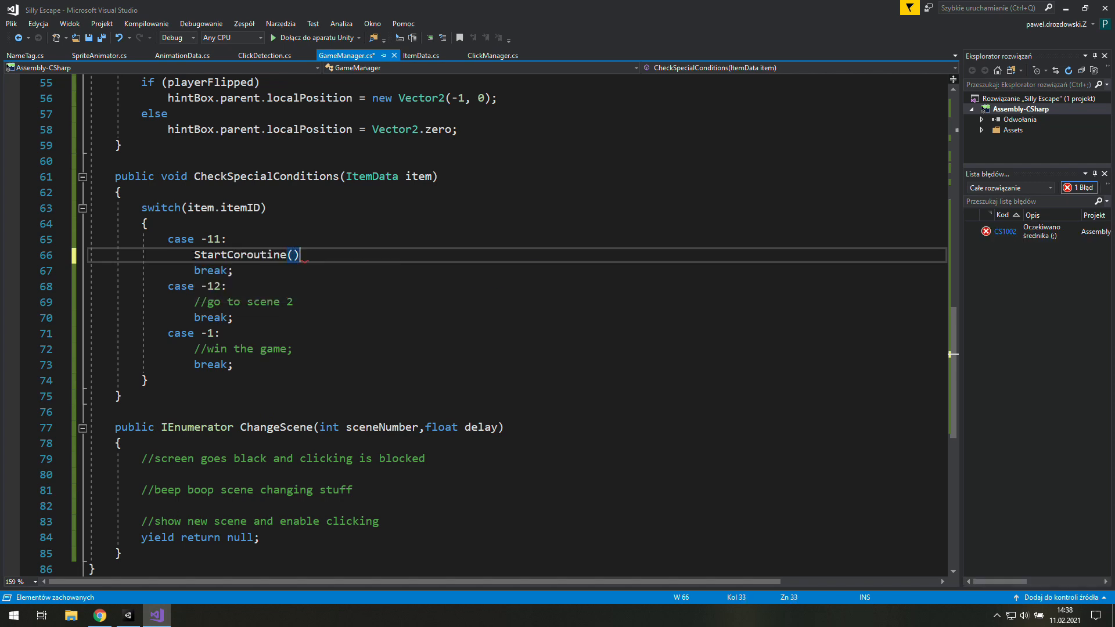
{"action": "type", "text": "ChangeScene(int sceneNumber, float delay)"}
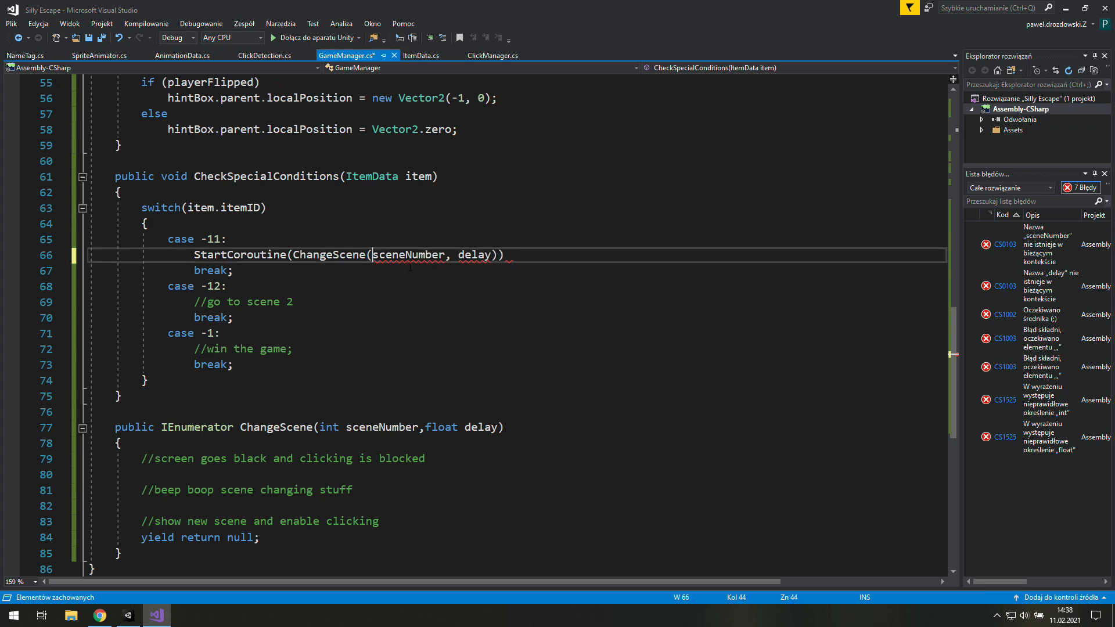
{"action": "type", "text": "1"}
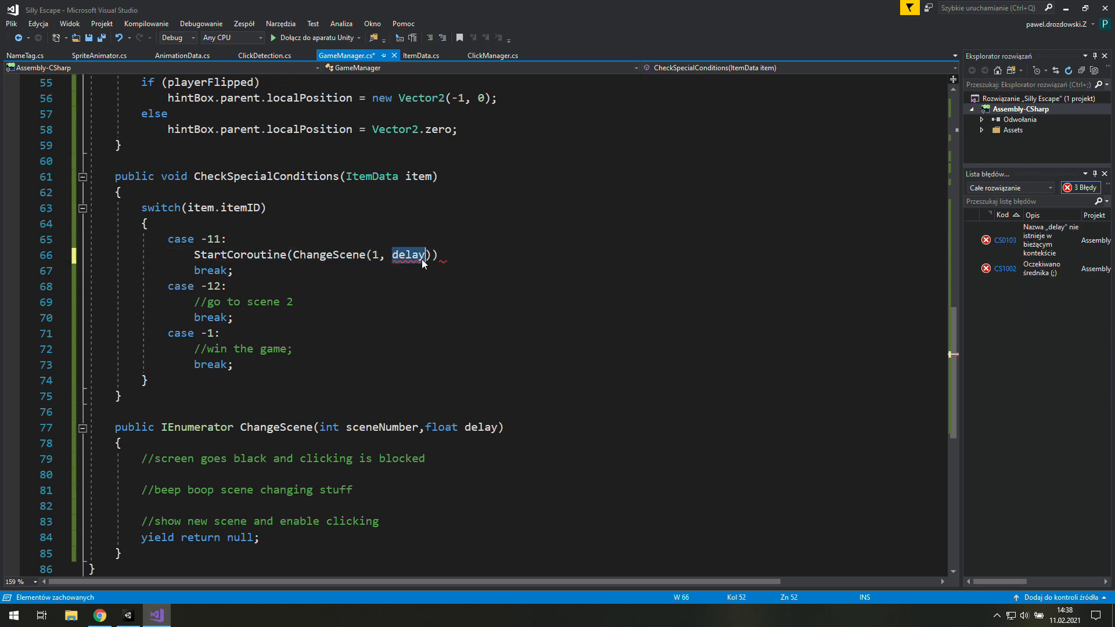
{"action": "type", "text": "0"}
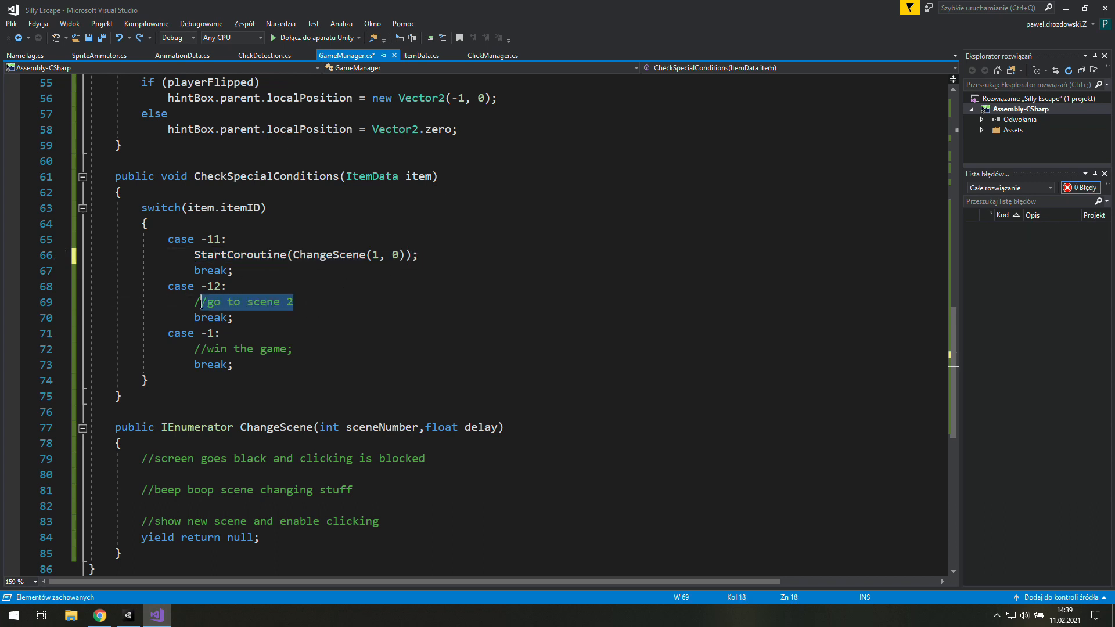
{"action": "type", "text": "StartCoroutine(ChangeScene(1, 0));"}
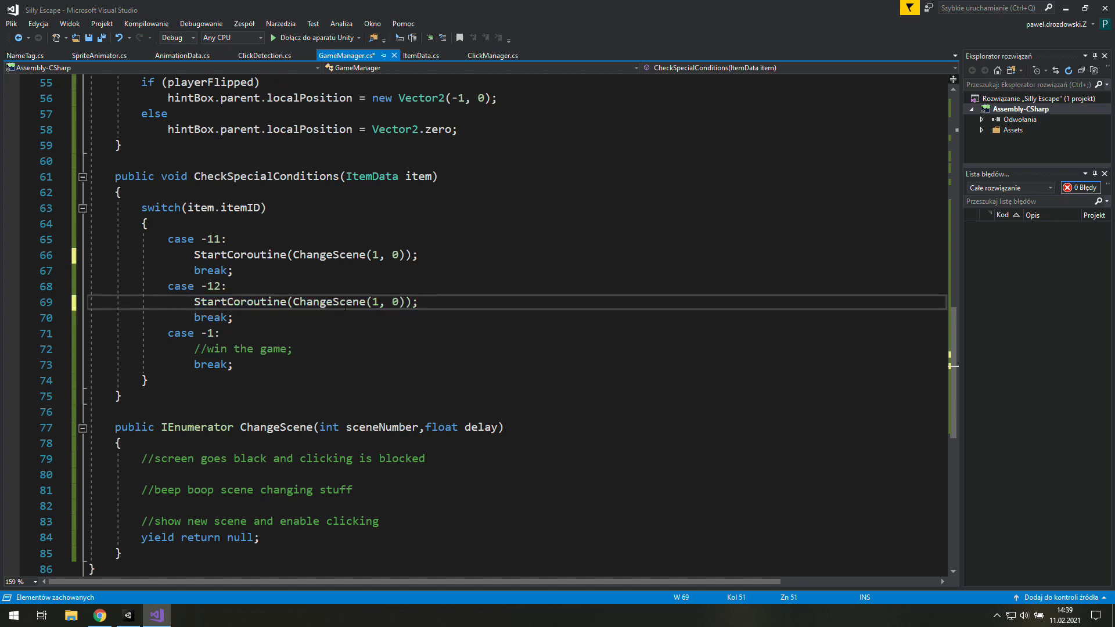
{"action": "type", "text": "2"}
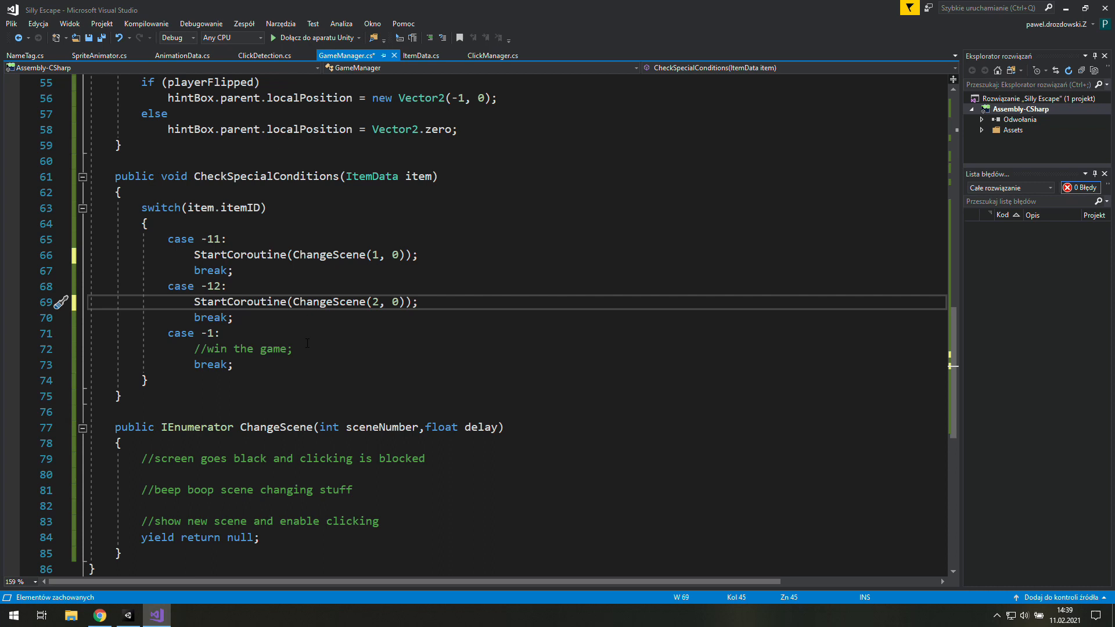
{"action": "type", "text": "StartCoroutine(ChangeScene(1, 0));"}
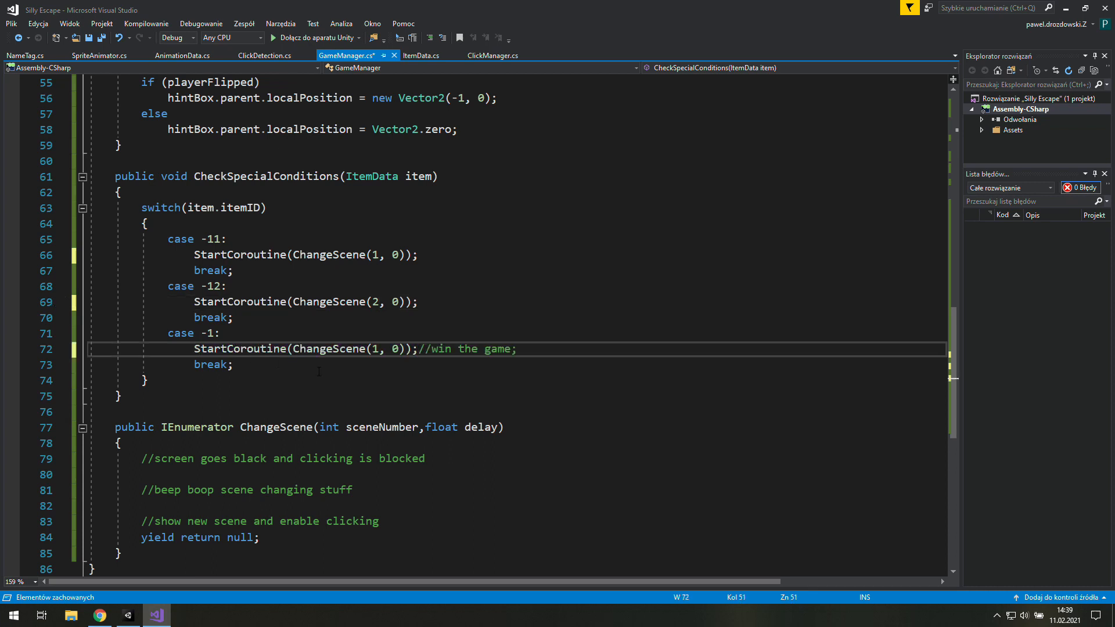
{"action": "type", "text": "1"}
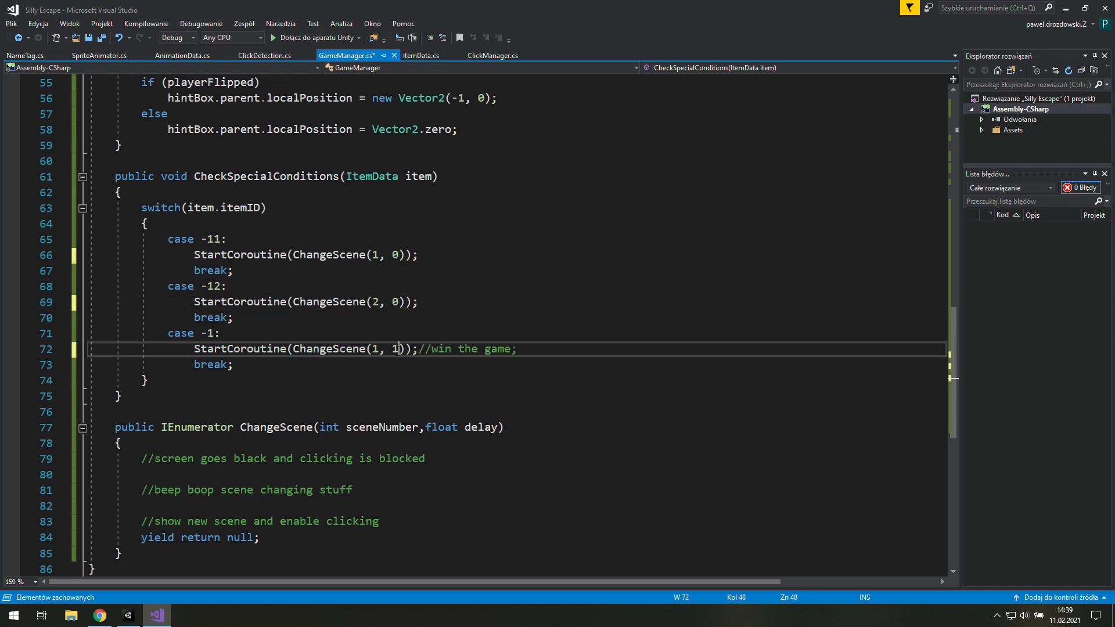
{"action": "type", "text": "3"}
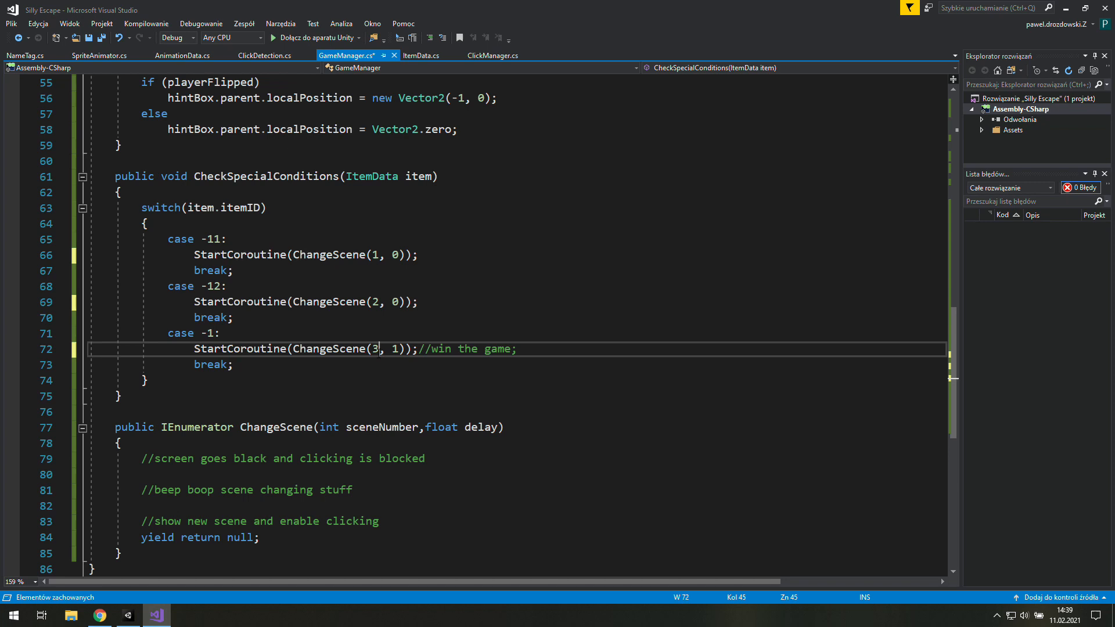
Keep the '//win the game;' comment, then move to UpdateSceneAfterAction in ClickManager.cs.
{"action": "double_click", "coordinate": [493, 349]}
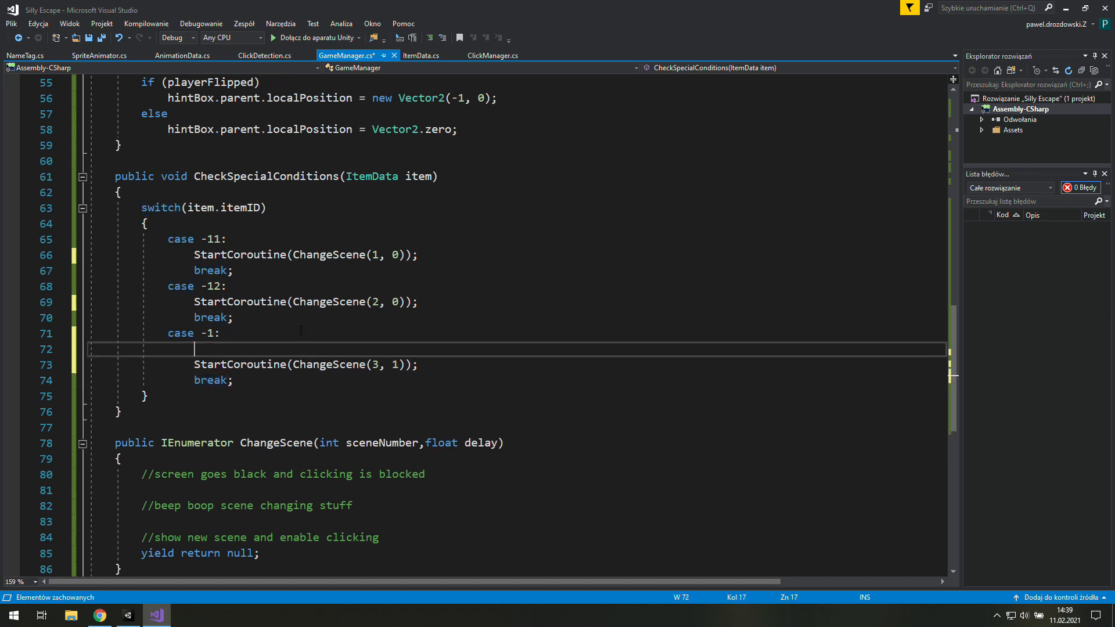
{"action": "type", "text": "//win the game;"}
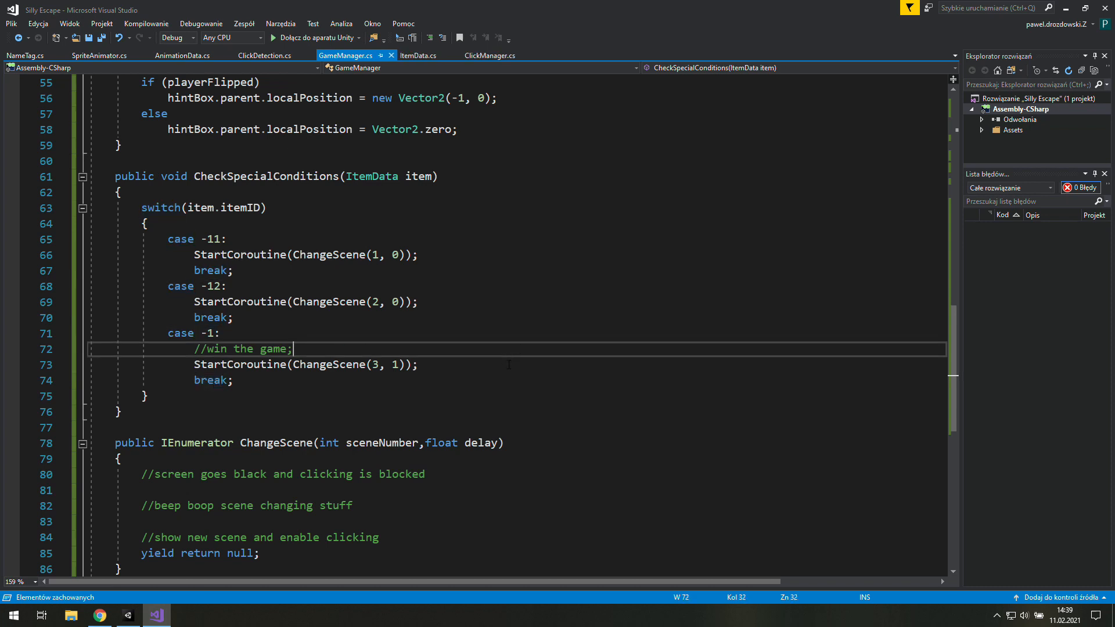
{"action": "mouse_move", "coordinate": [228, 226]}
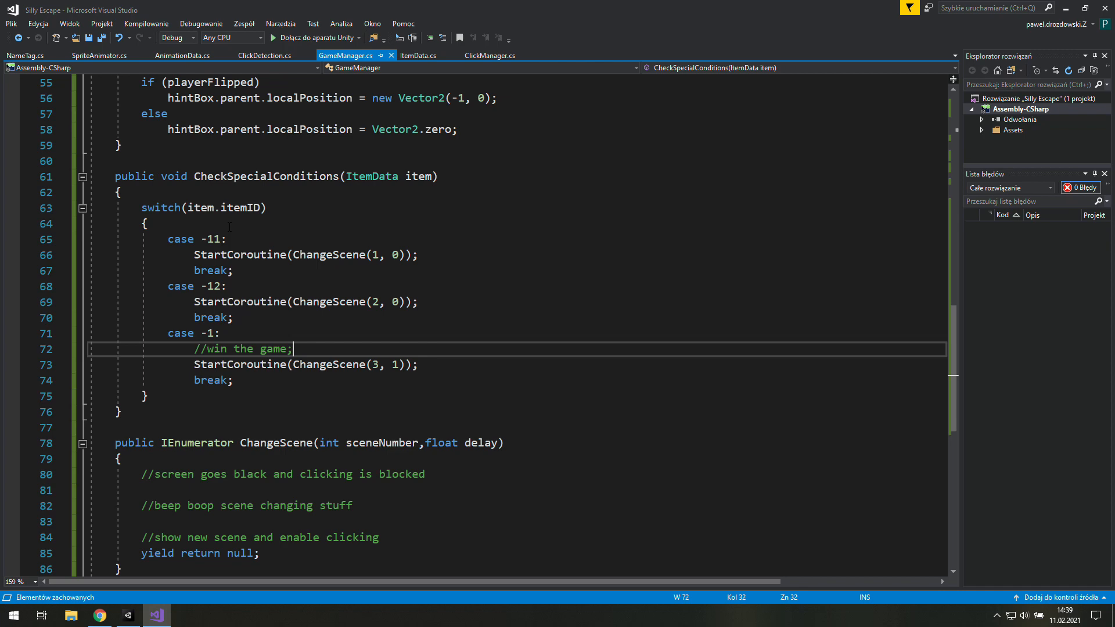
{"action": "double_click", "coordinate": [264, 175]}
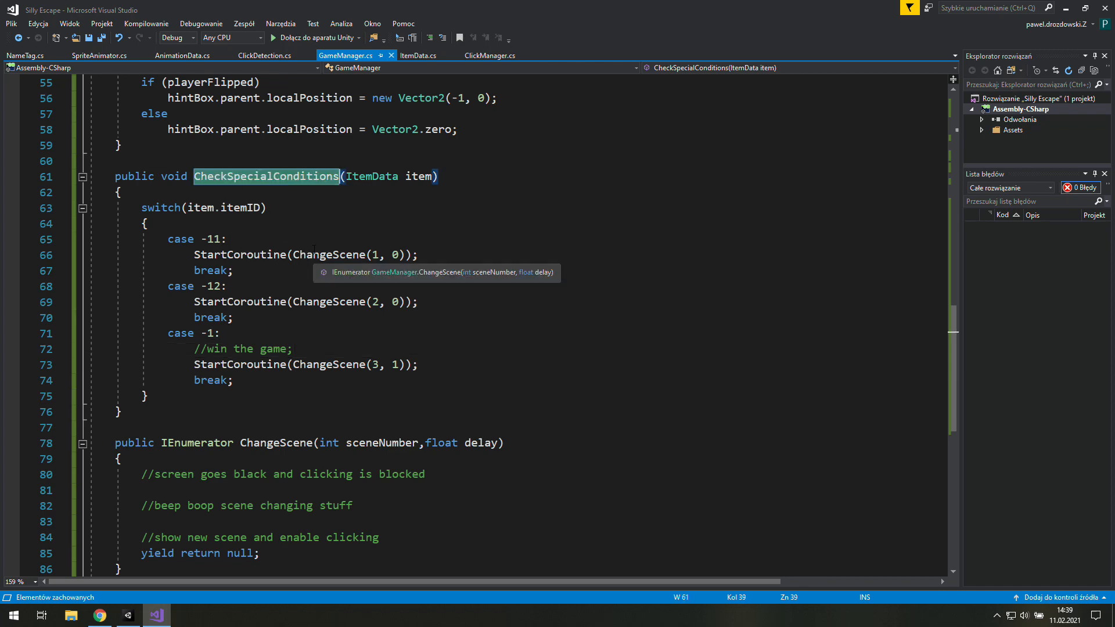
{"action": "scroll", "scroll_direction": "up", "scroll_amount": 3}
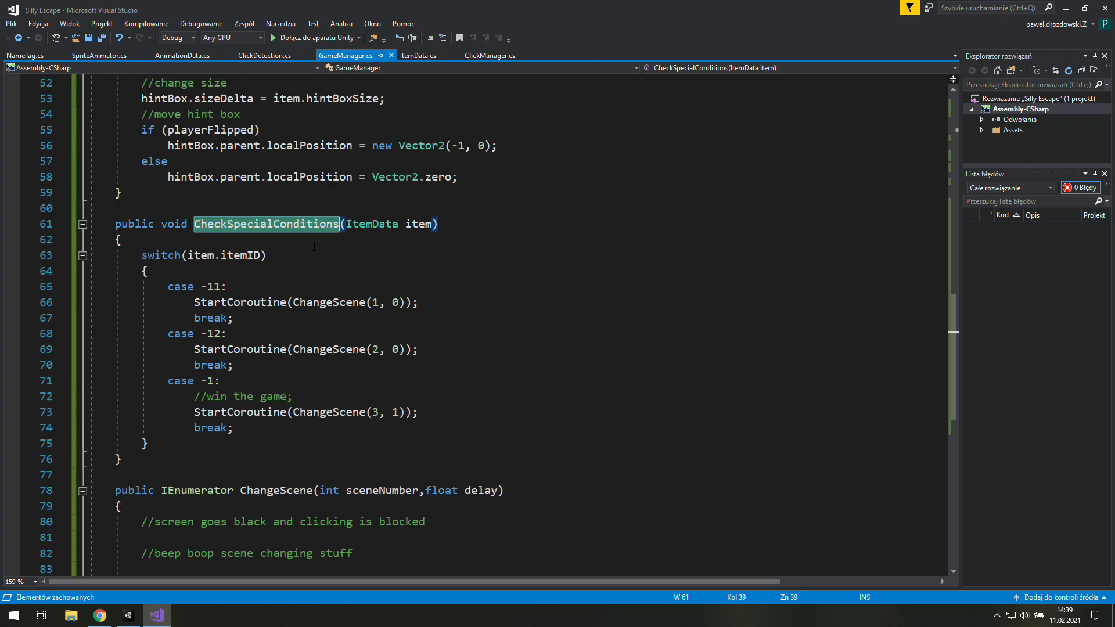
{"action": "left_click", "coordinate": [489, 55]}
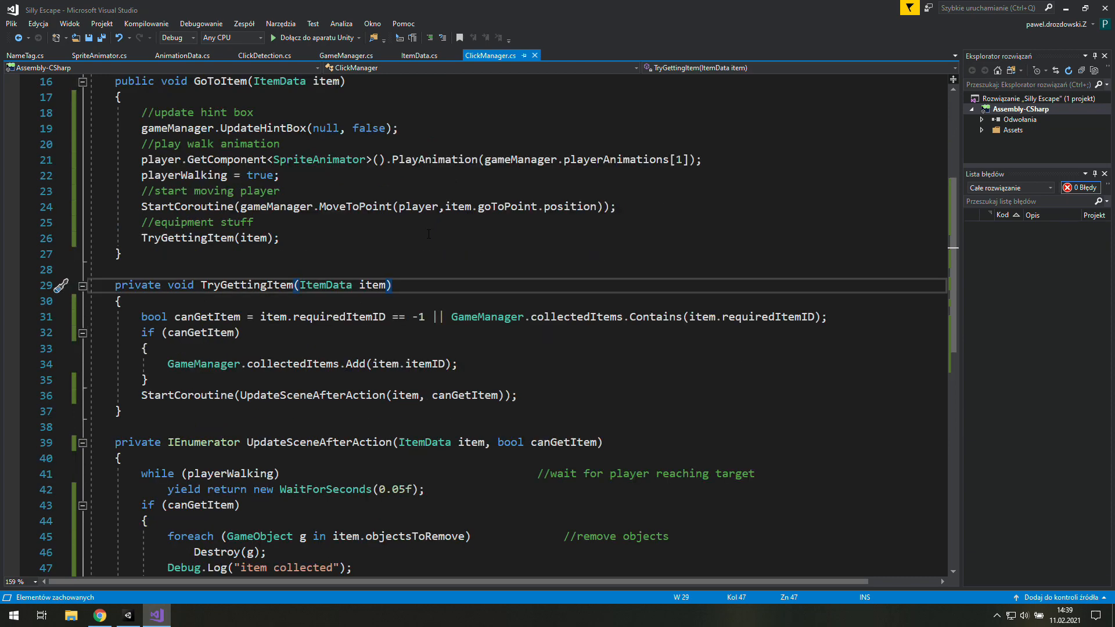
{"action": "scroll", "scroll_direction": "down", "scroll_amount": 3}
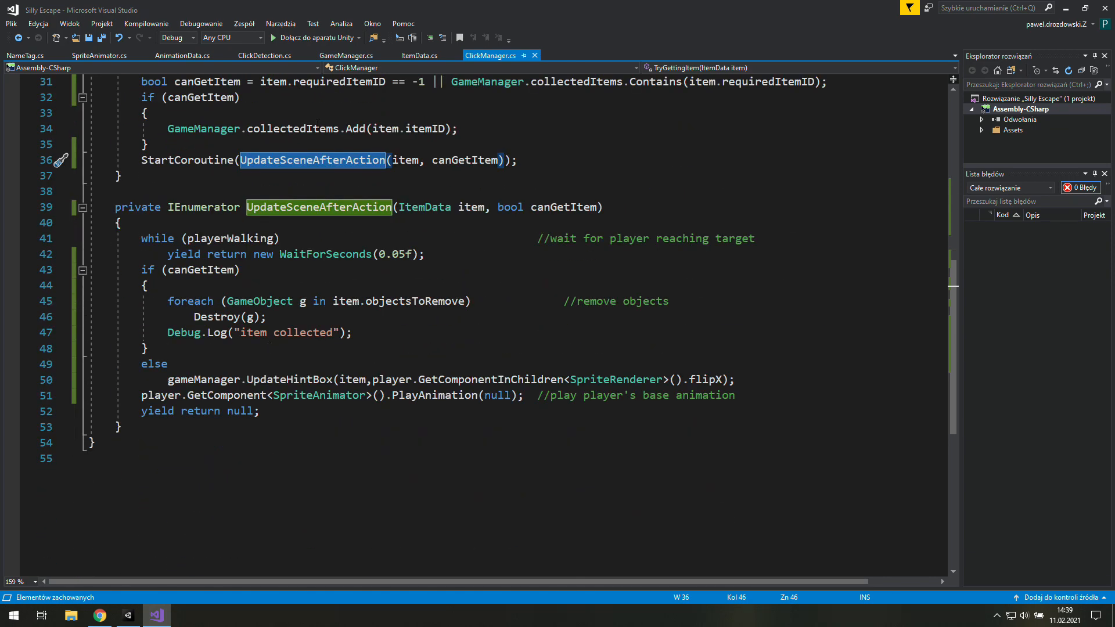
{"action": "left_click", "coordinate": [207, 238]}
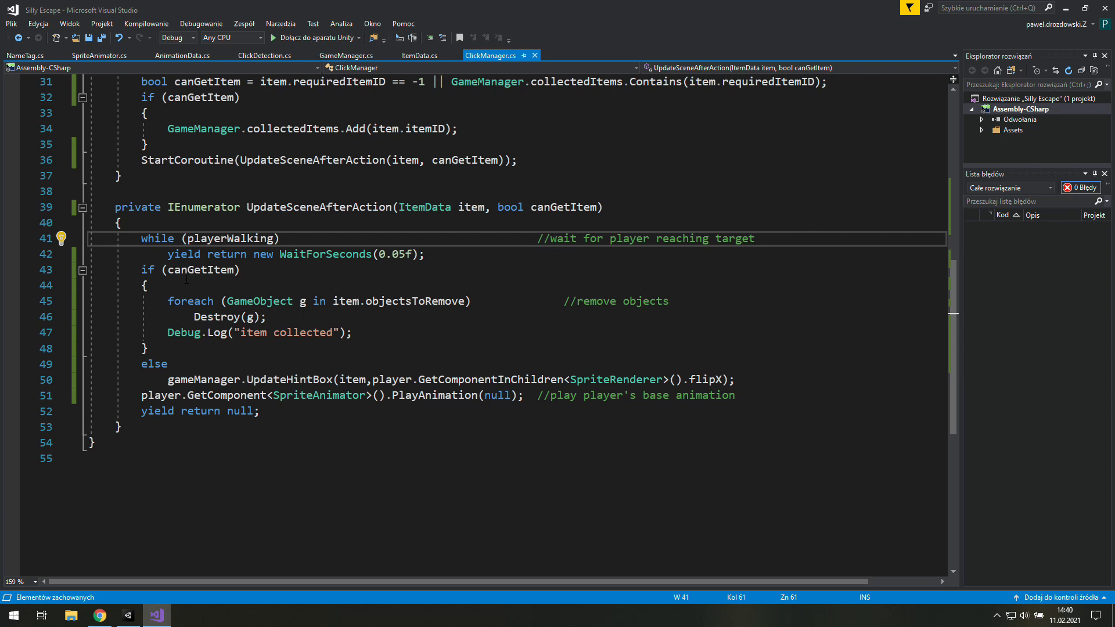
Make the else branch call gameManager.CheckSpecialConditions(item), then jump to that method in GameManager.
{"action": "key", "text": "enter"}
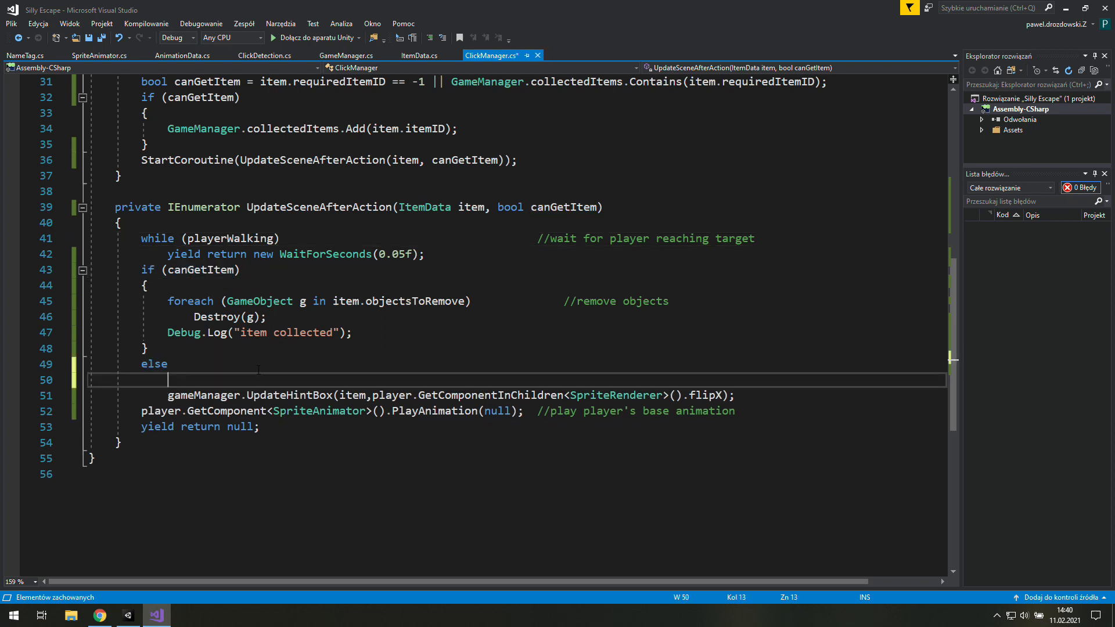
{"action": "type", "text": "{"}
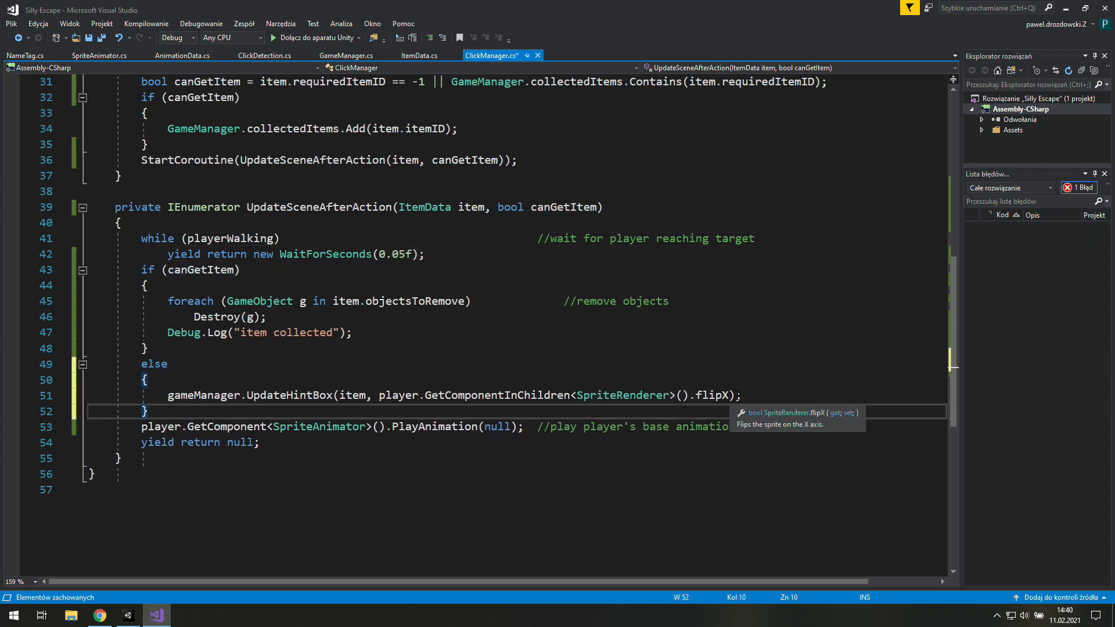
{"action": "type", "text": "CheckSpecialConditions"}
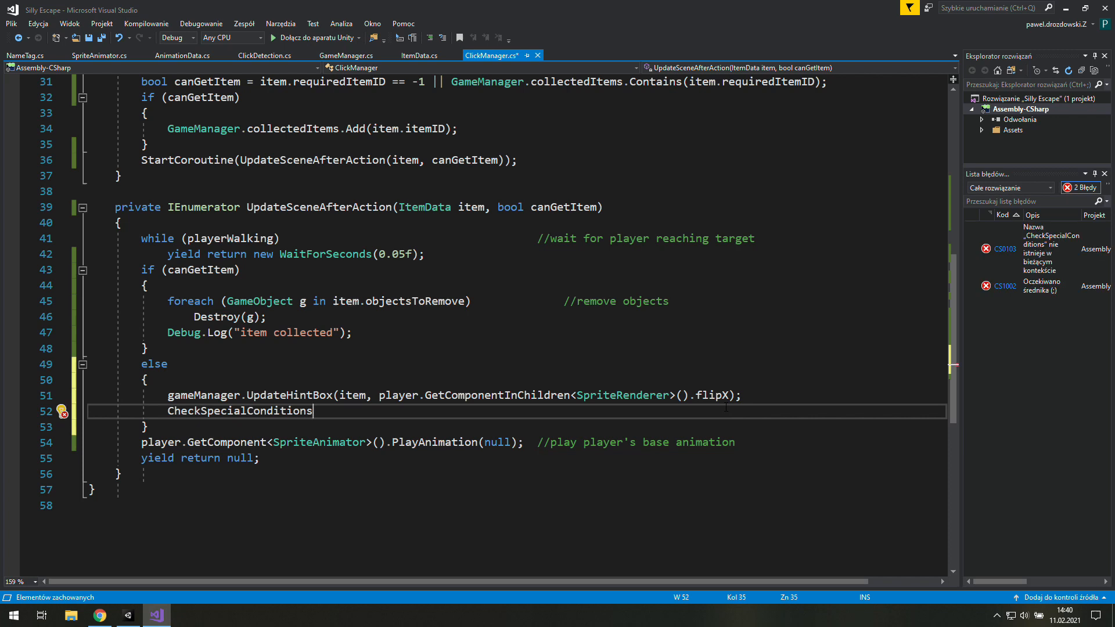
{"action": "type", "text": "();"}
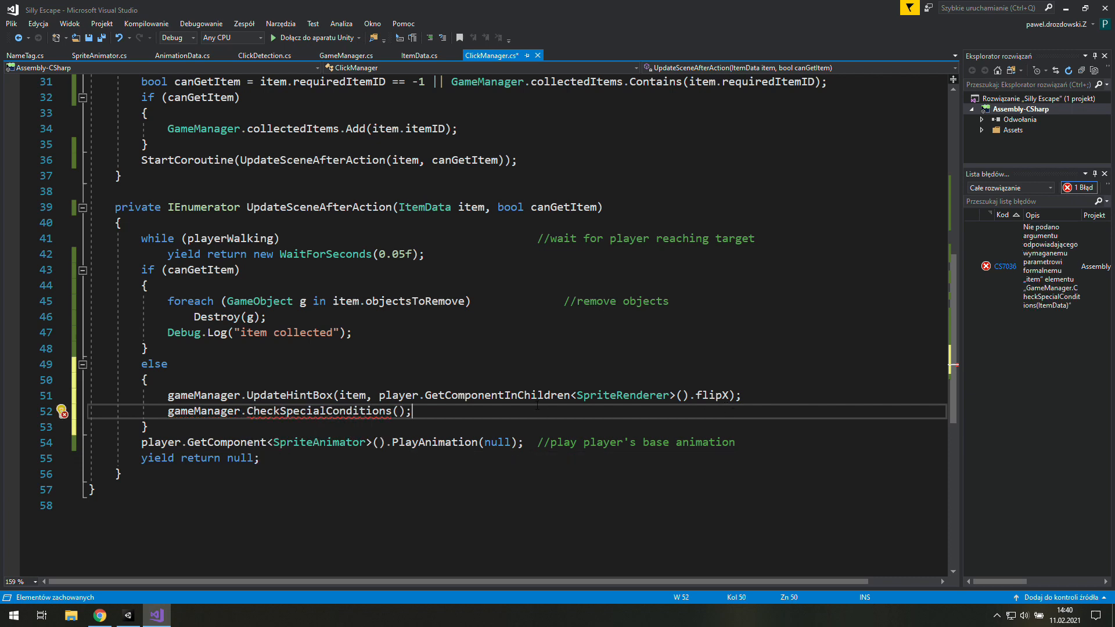
{"action": "left_click", "coordinate": [398, 411]}
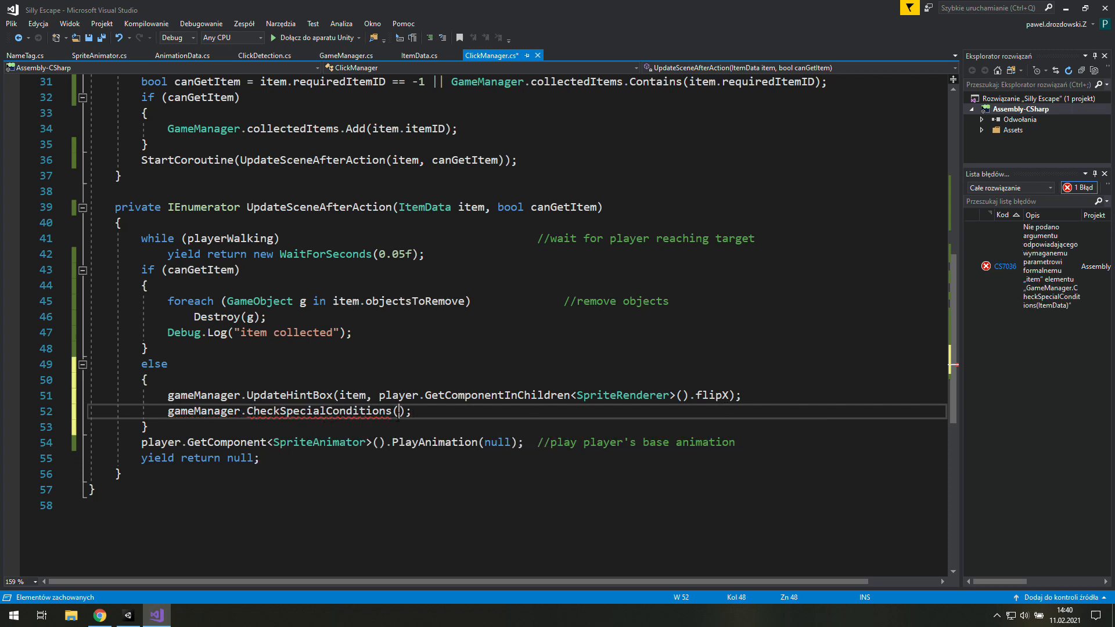
{"action": "type", "text": "item"}
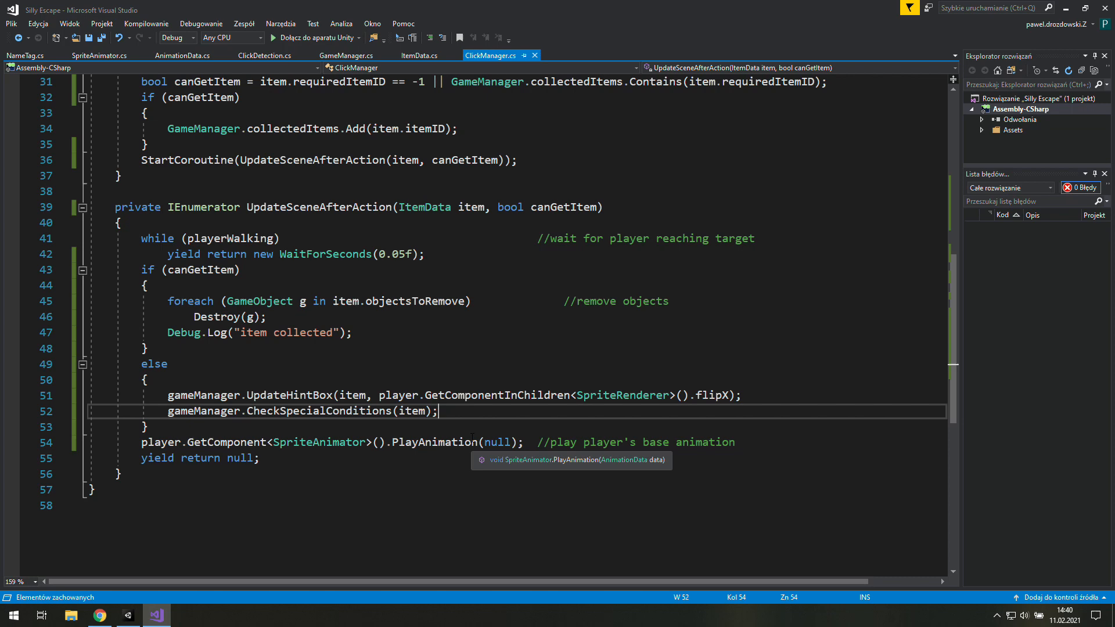
{"action": "left_click", "coordinate": [346, 56]}
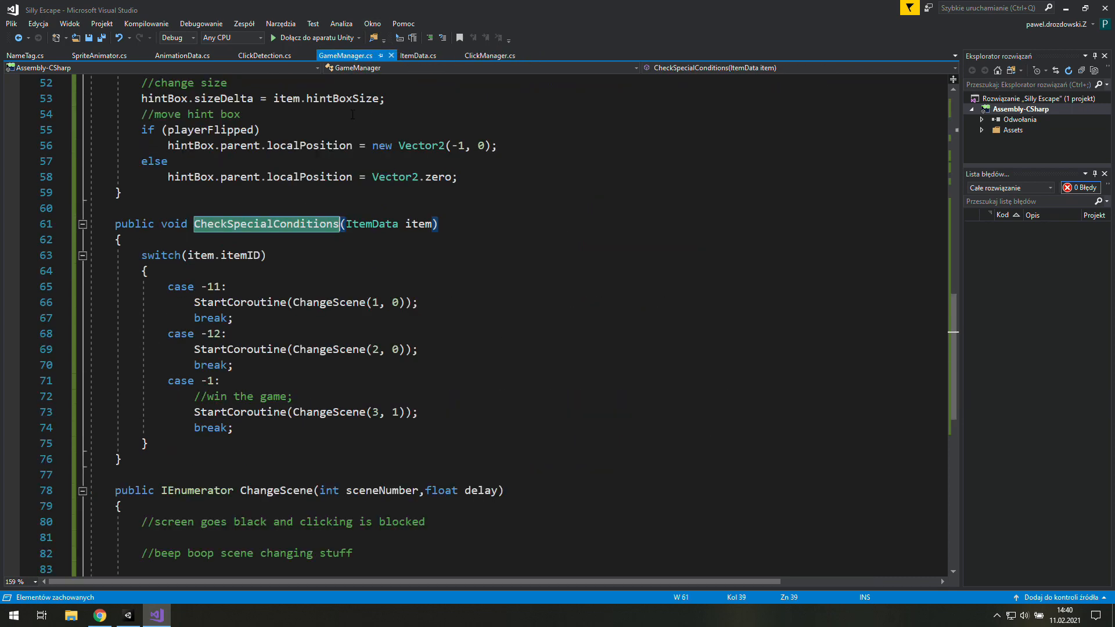
Add Debug.Log("te"); at the start of ChangeScene and return to Unity.
{"action": "type", "text": "Debug.Log("}
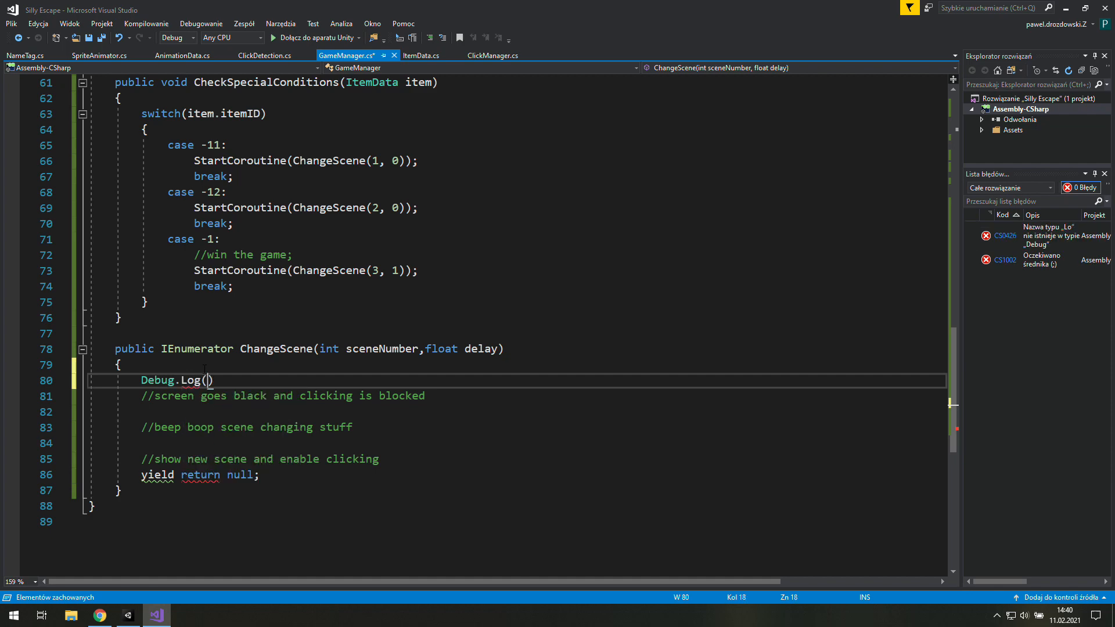
{"action": "type", "text": "\"te\");"}
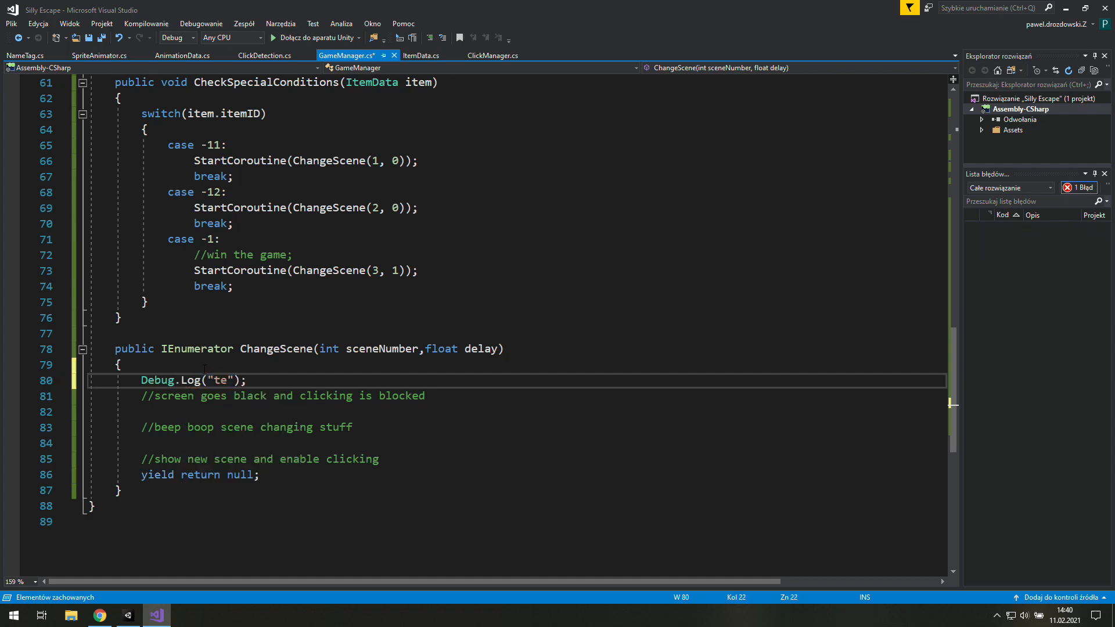
{"action": "left_click", "coordinate": [156, 615]}
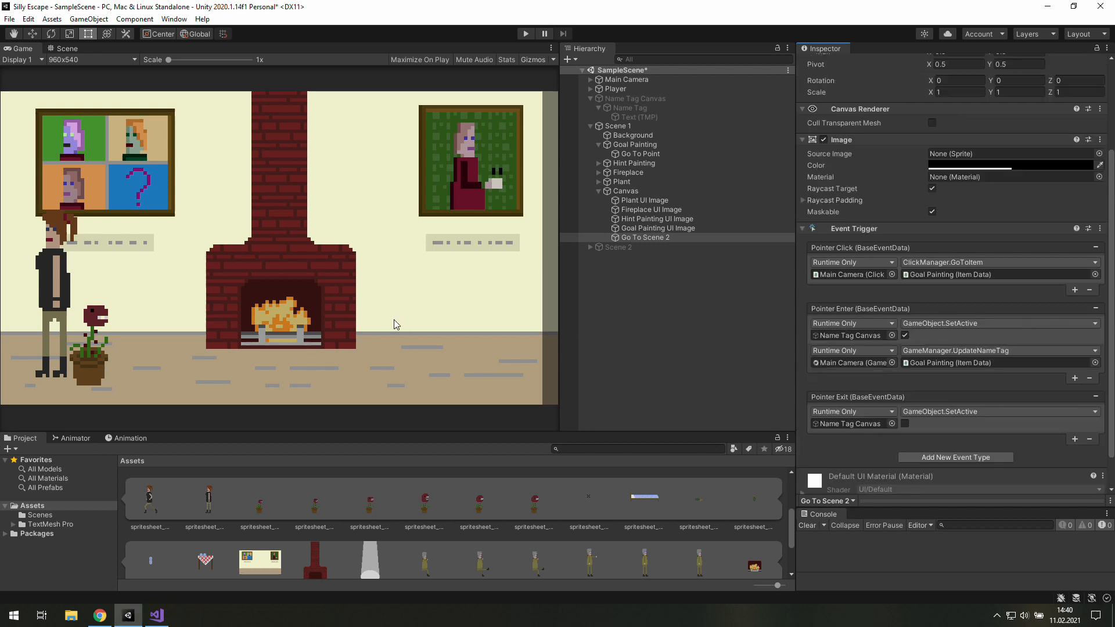
{"action": "mouse_move", "coordinate": [425, 172]}
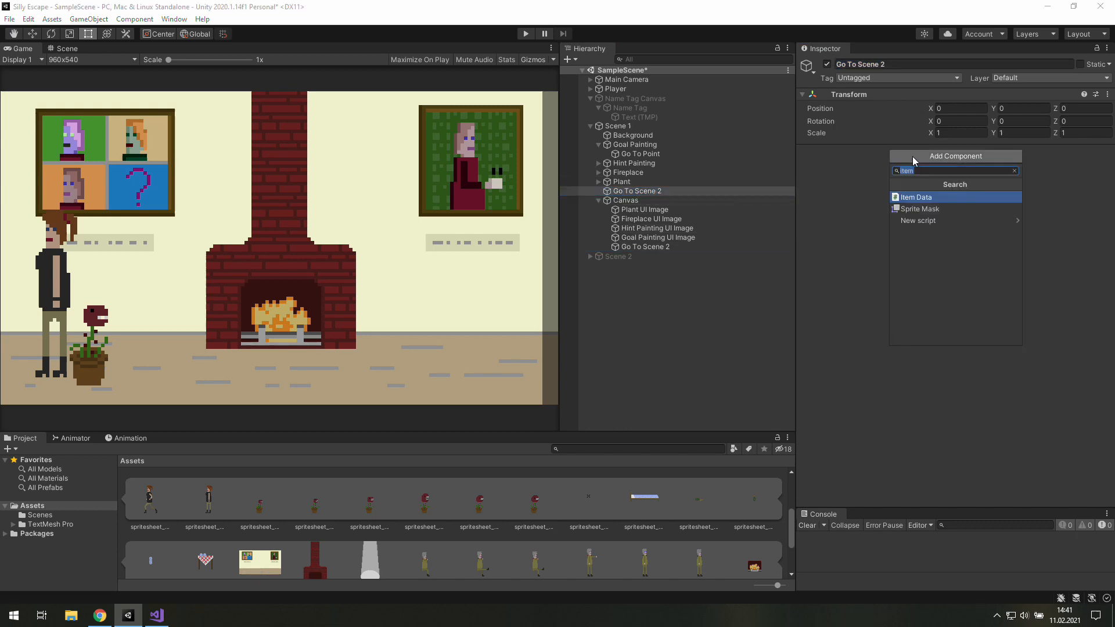
Give Scene 1's Go To Scene 2 object an Item Data component with Item ID -11.
{"action": "left_click", "coordinate": [916, 198]}
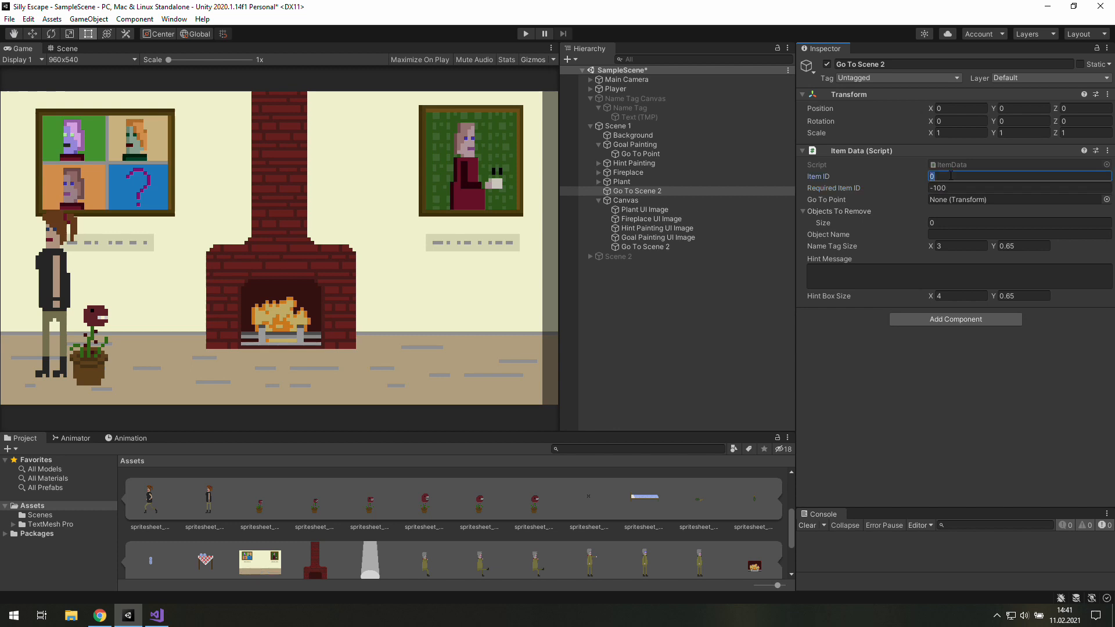
{"action": "mouse_move", "coordinate": [968, 373]}
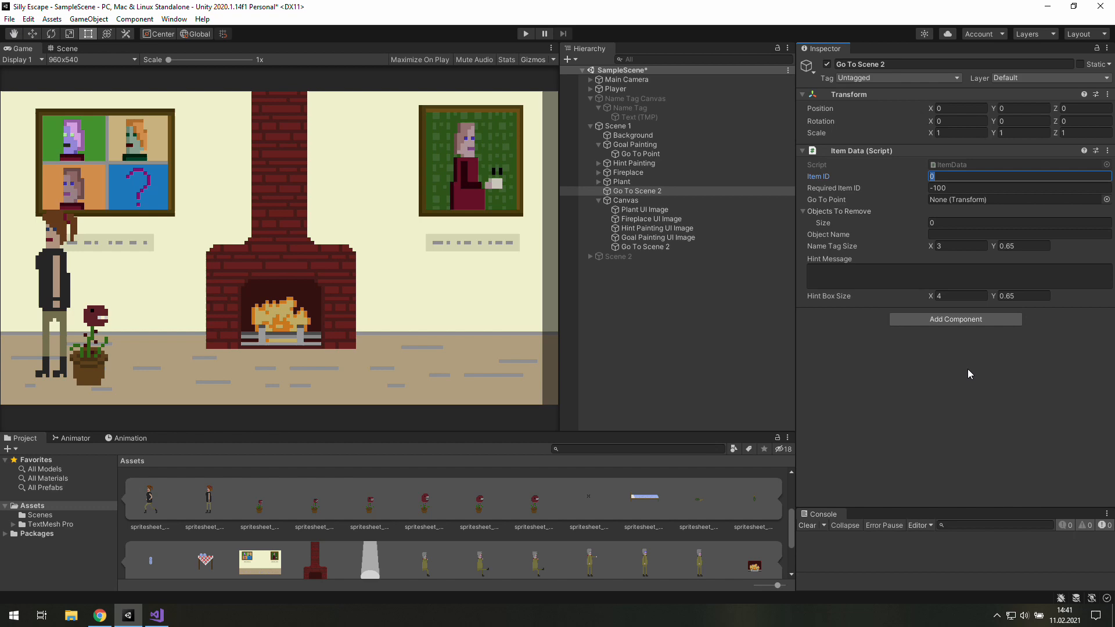
{"action": "mouse_move", "coordinate": [923, 198]}
{"action": "type", "text": "-11"}
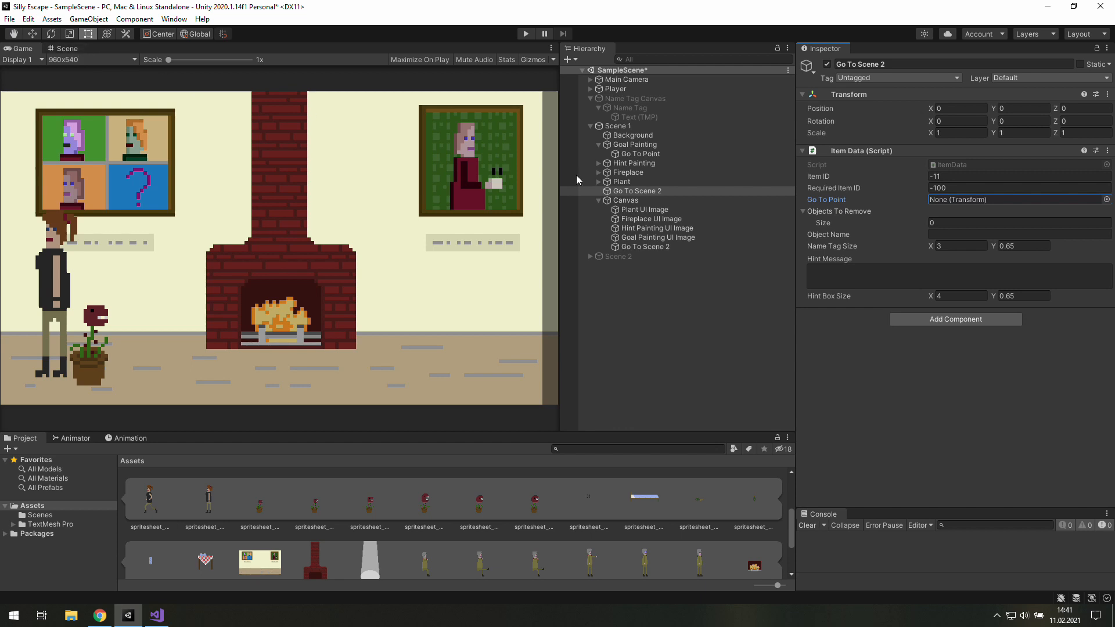
{"action": "right_click", "coordinate": [635, 191]}
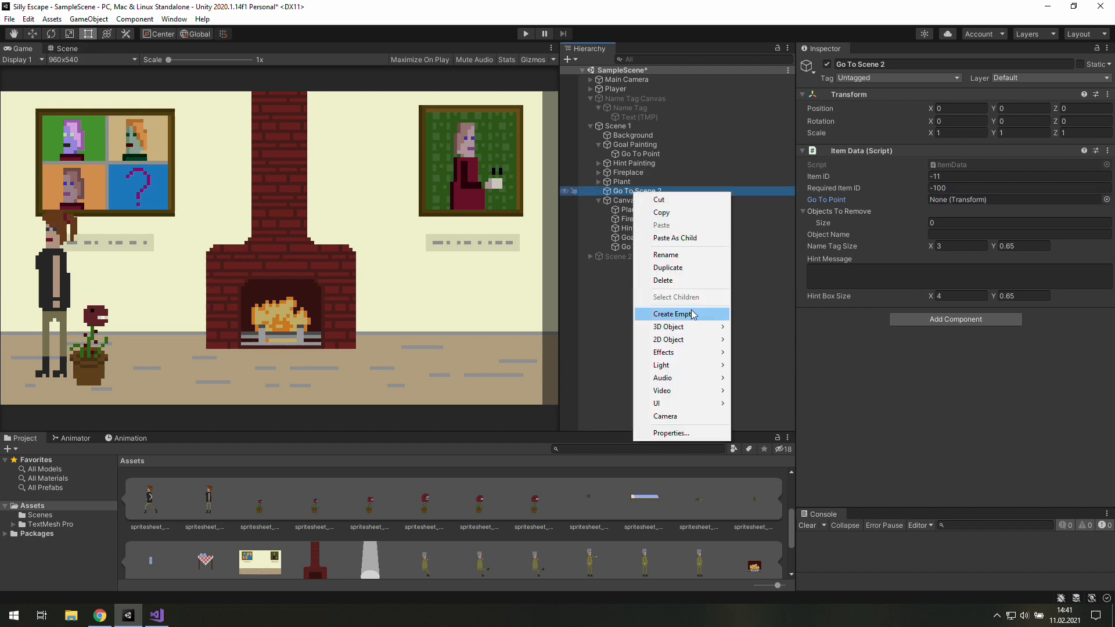
Create an empty child named Go To Point under Go To Scene 2 and position it in the scene.
{"action": "left_click", "coordinate": [673, 314]}
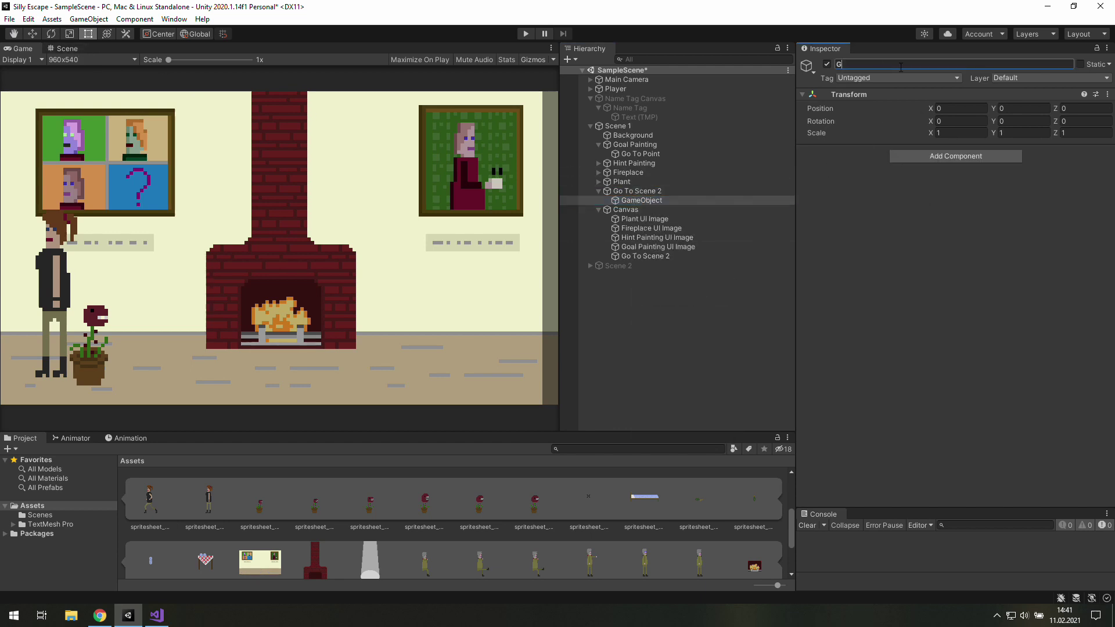
{"action": "type", "text": "o To Point"}
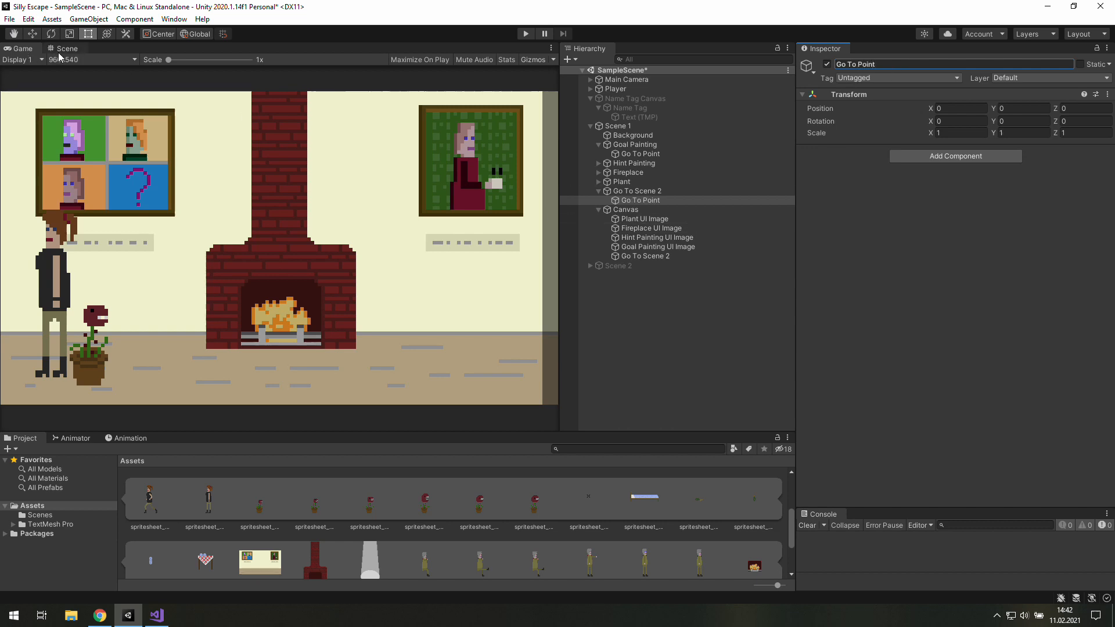
{"action": "left_click", "coordinate": [68, 48]}
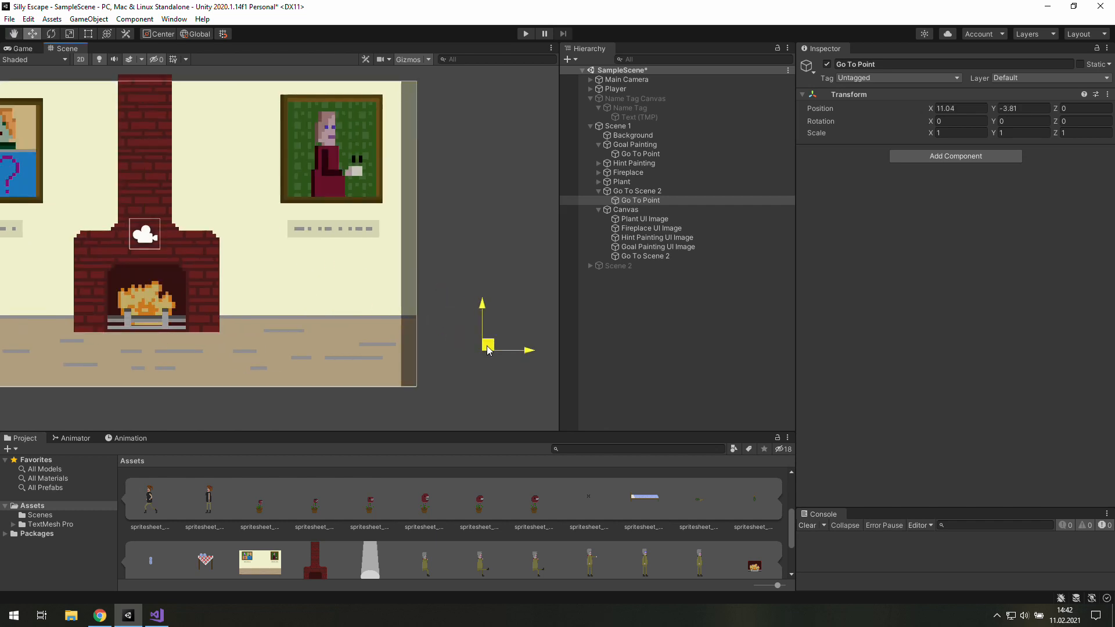
{"action": "left_click", "coordinate": [22, 48]}
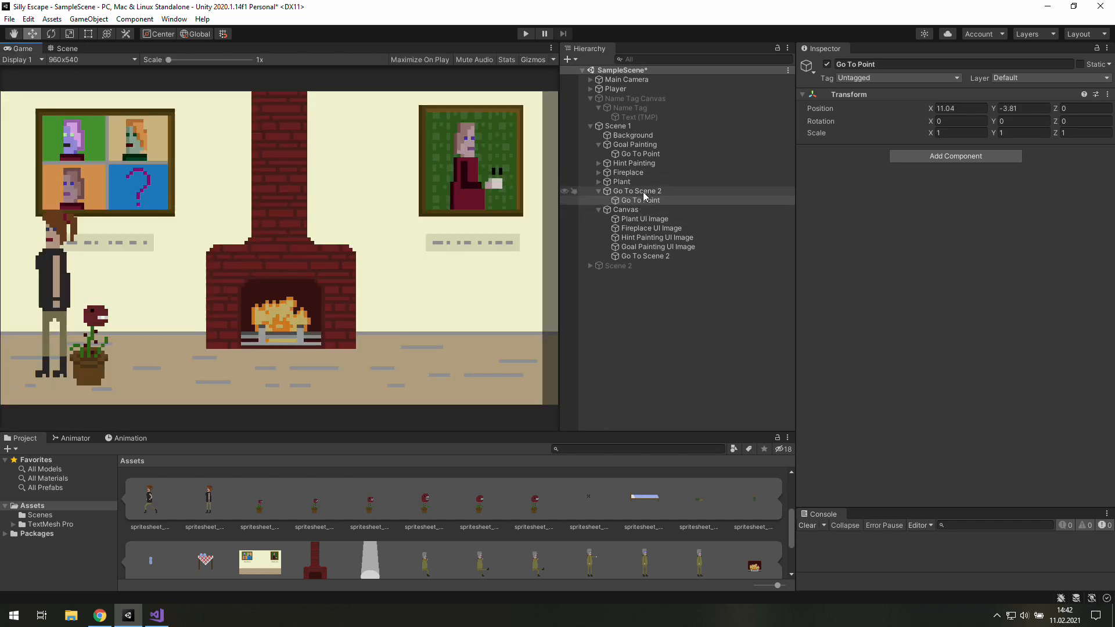
{"action": "left_click", "coordinate": [637, 191]}
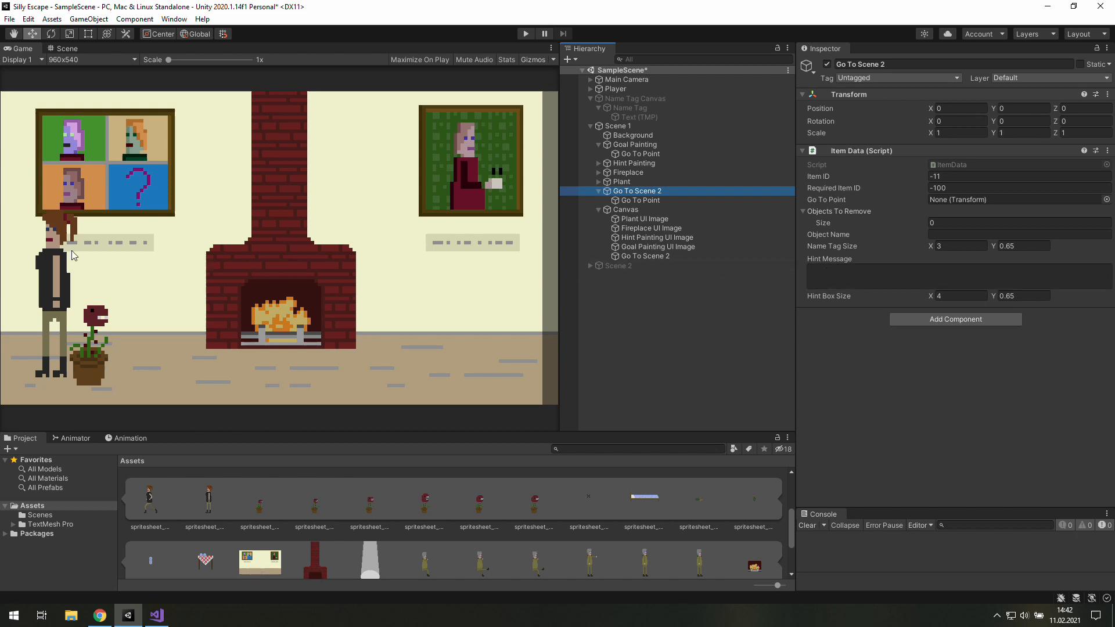
{"action": "mouse_move", "coordinate": [567, 309]}
{"action": "type", "text": "0"}
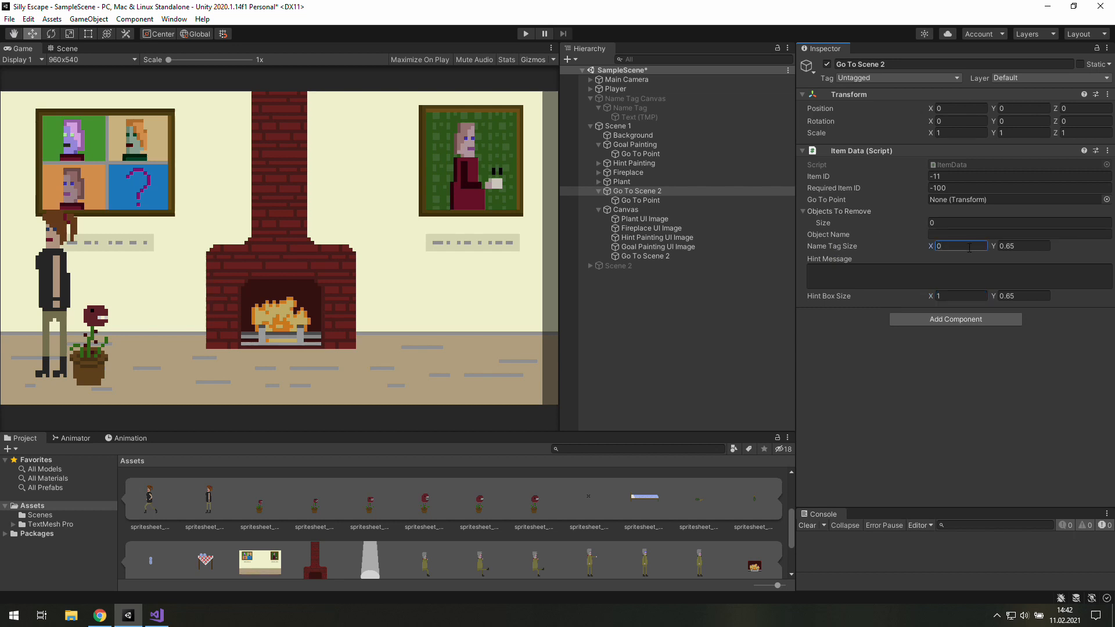
{"action": "mouse_move", "coordinate": [837, 229]}
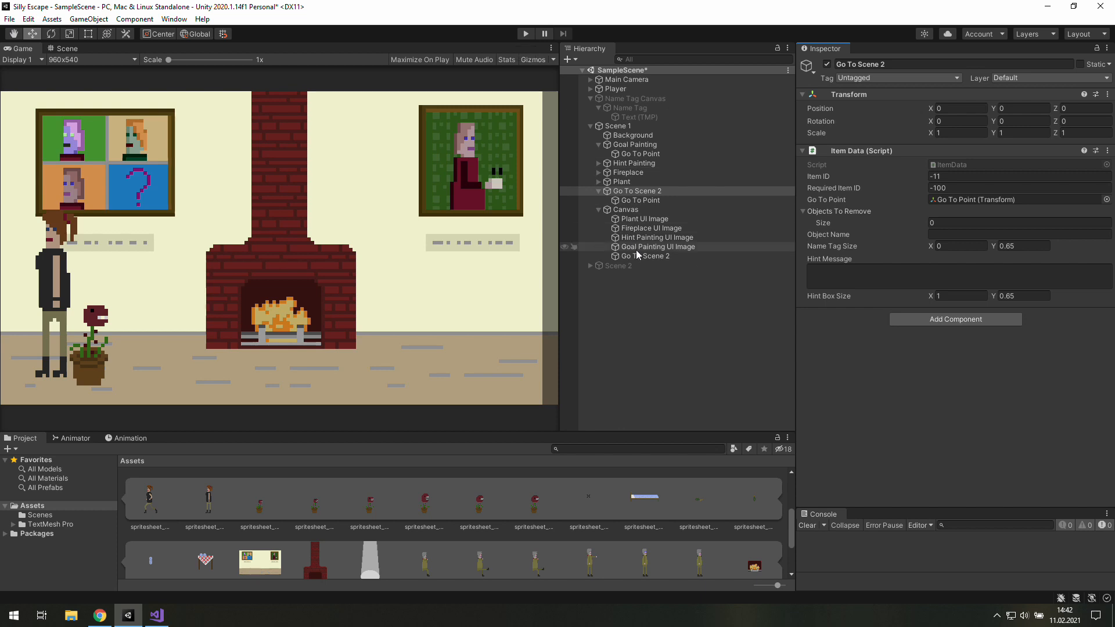
Rename the canvas image to Go To Scene 2 Image and review its Event Trigger component.
{"action": "left_click", "coordinate": [646, 255]}
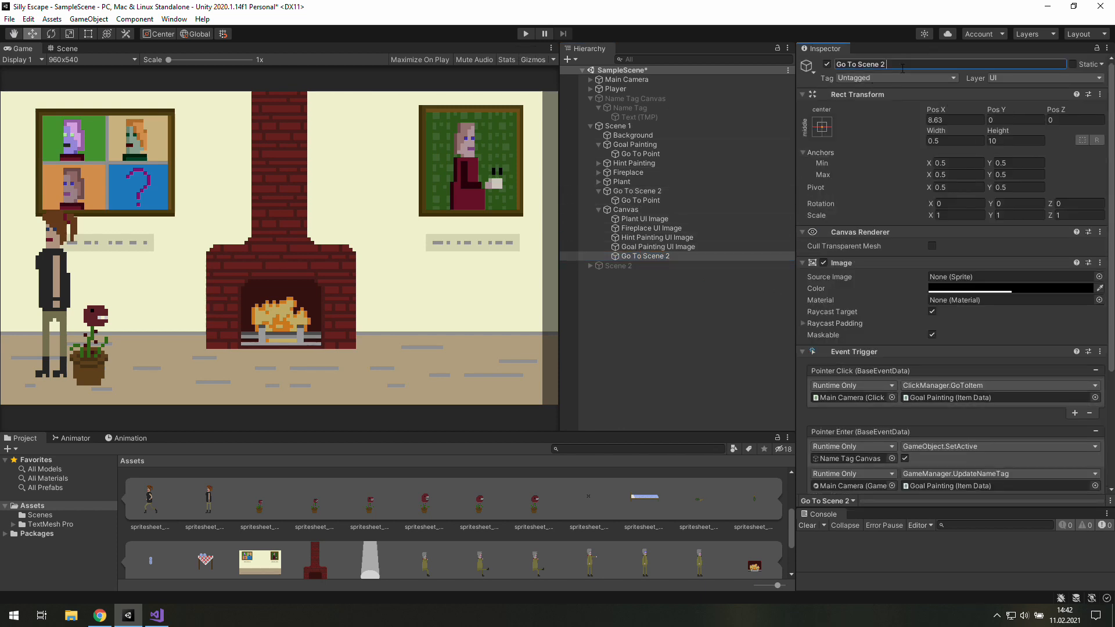
{"action": "type", "text": "Image"}
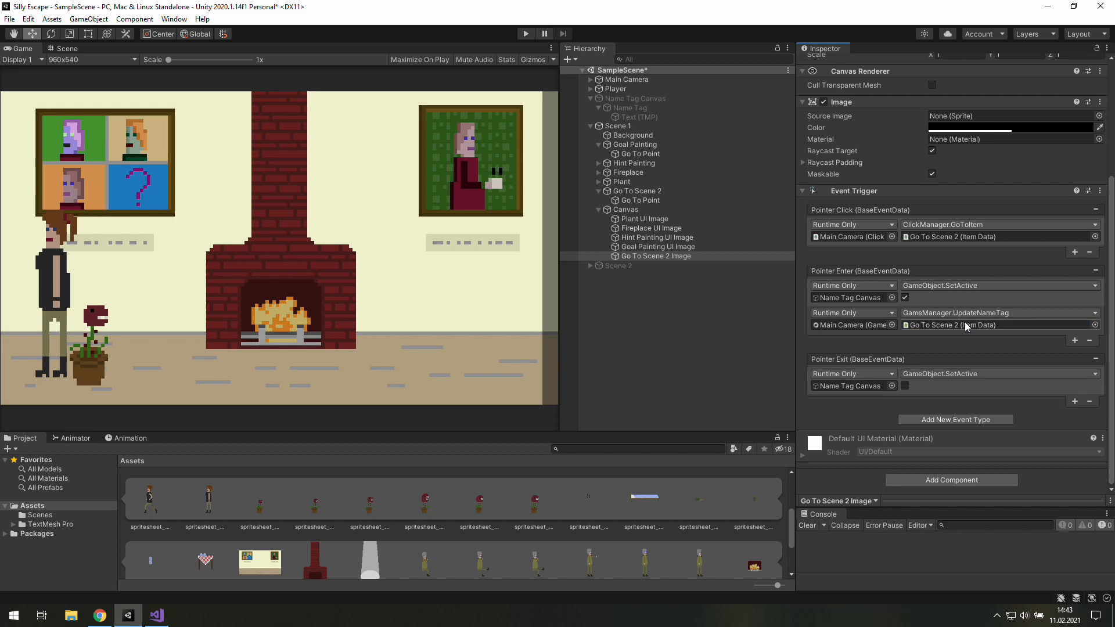
{"action": "left_click", "coordinate": [638, 190]}
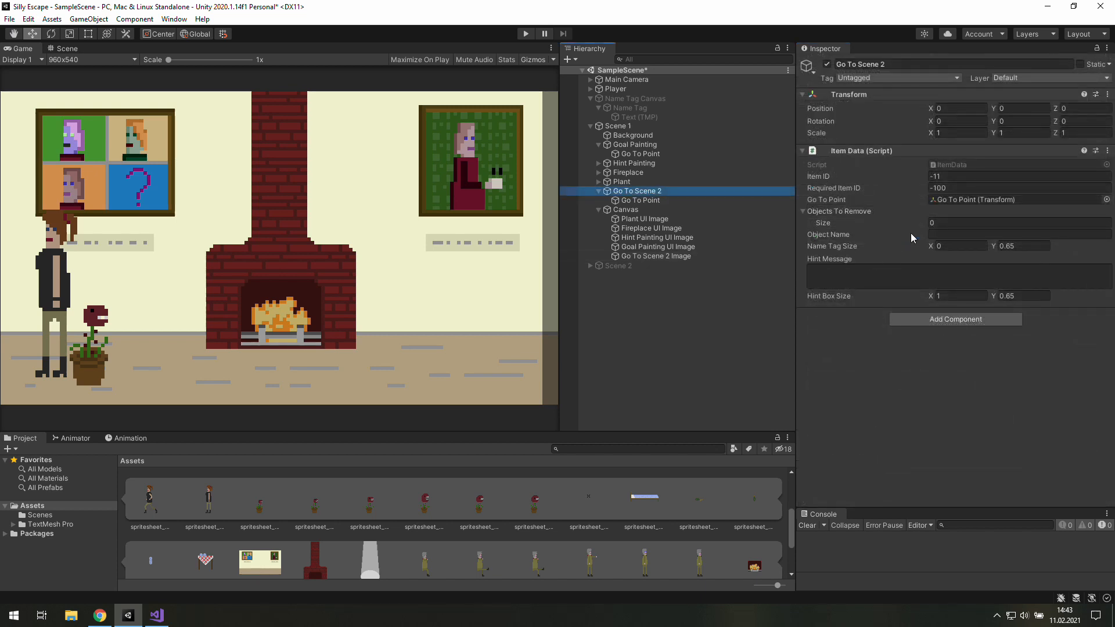
{"action": "left_click", "coordinate": [655, 255]}
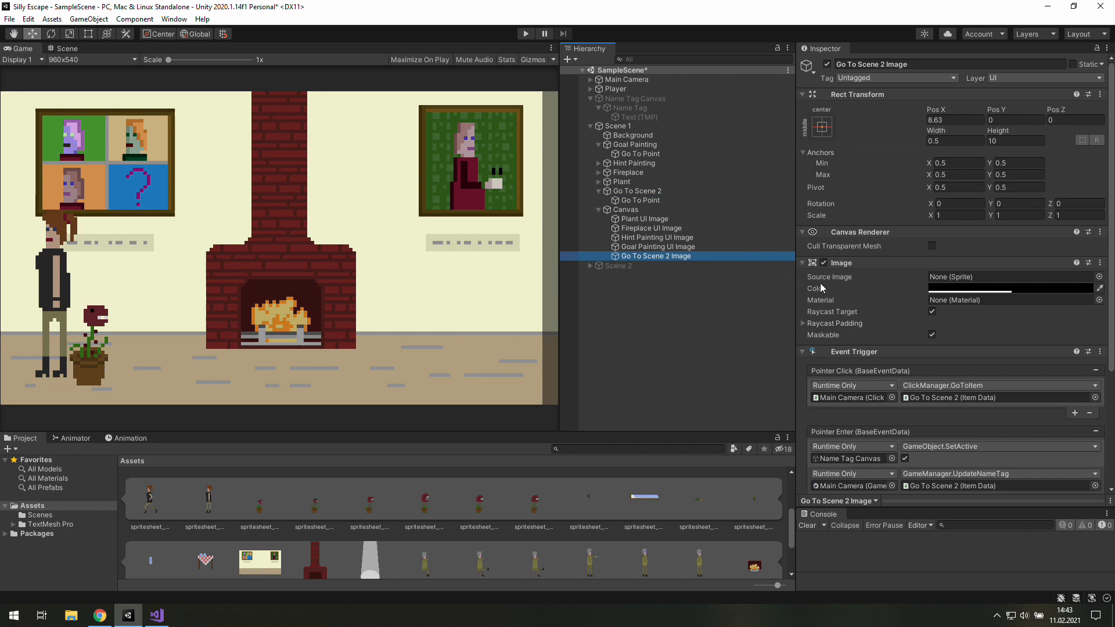
{"action": "scroll", "scroll_direction": "down", "scroll_amount": 3}
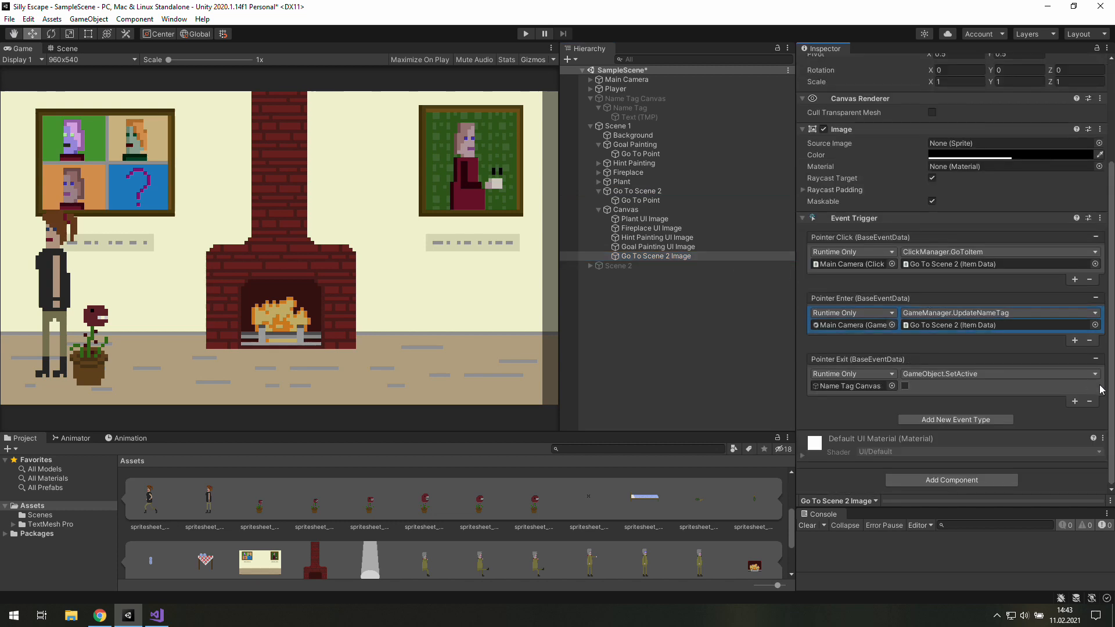
{"action": "scroll", "scroll_direction": "up", "scroll_amount": 3}
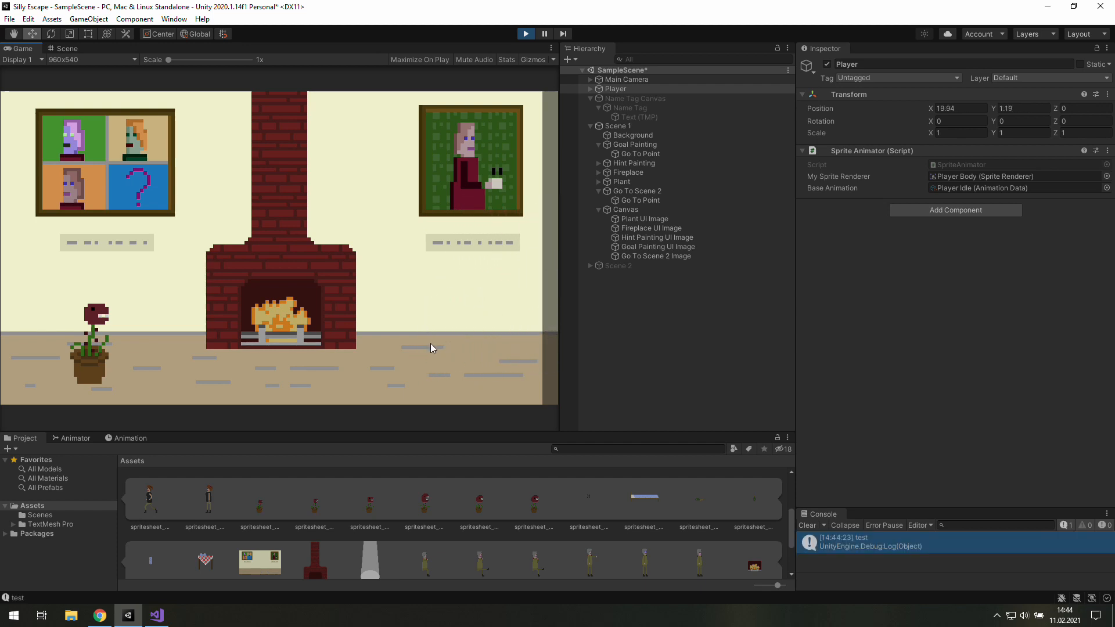
{"action": "mouse_move", "coordinate": [435, 334]}
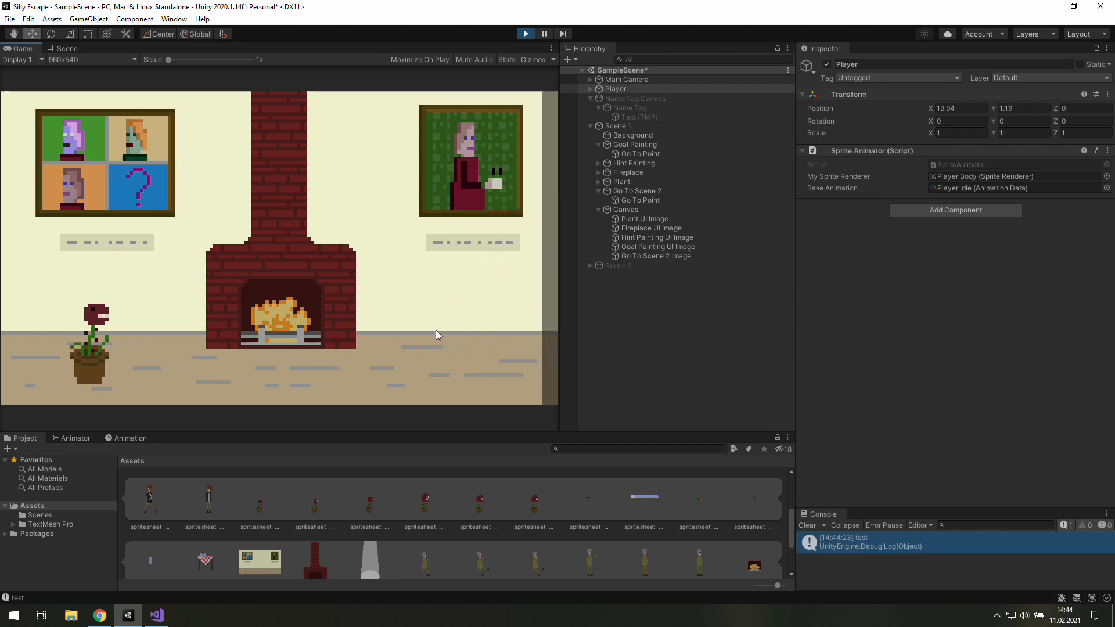
{"action": "mouse_move", "coordinate": [426, 334]}
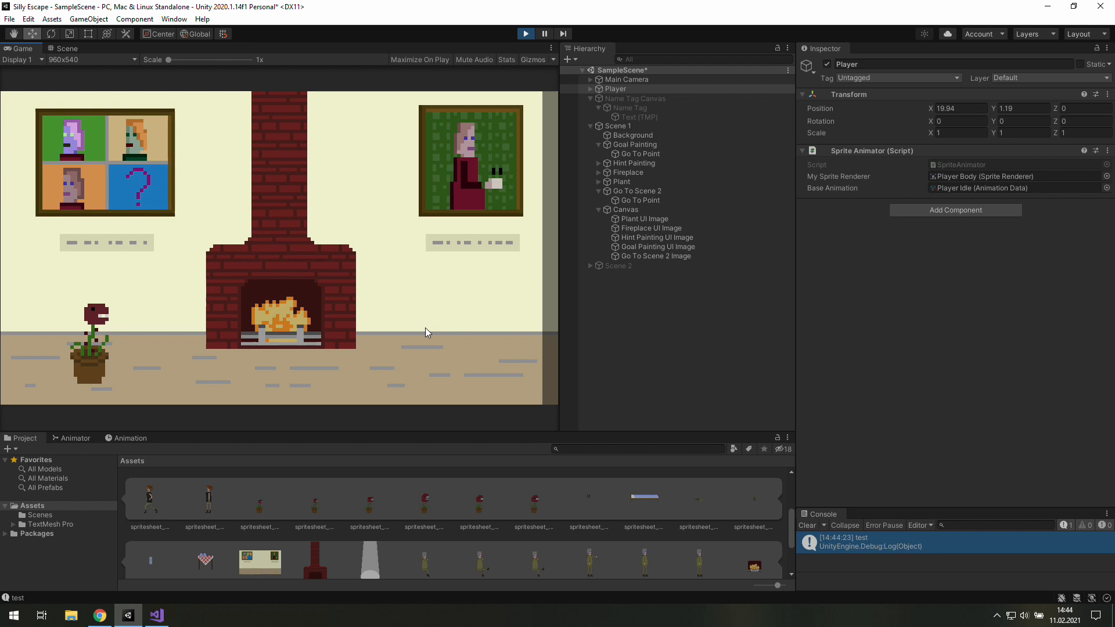
{"action": "mouse_move", "coordinate": [925, 521]}
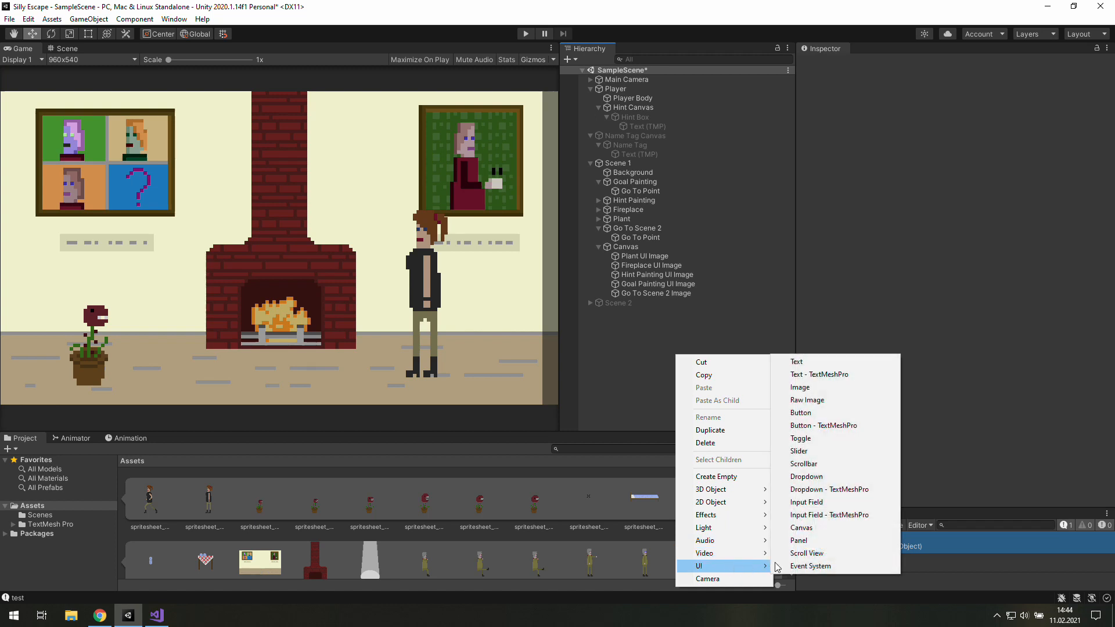
Add a root Canvas holding an Image stretched to full screen and coloured black.
{"action": "left_click", "coordinate": [800, 527]}
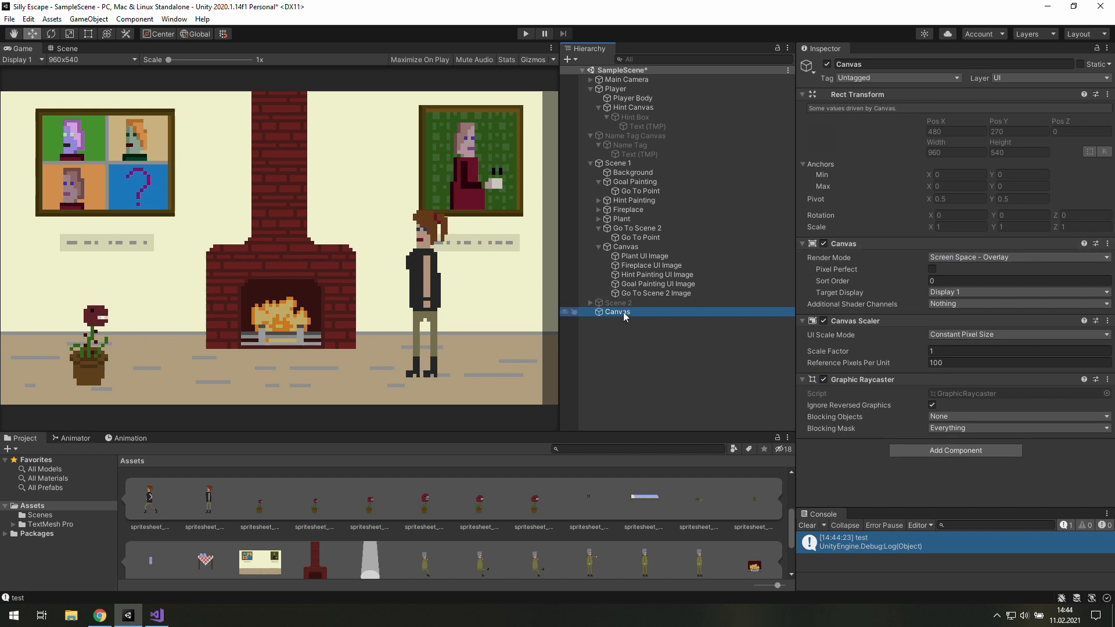
{"action": "right_click", "coordinate": [616, 312]}
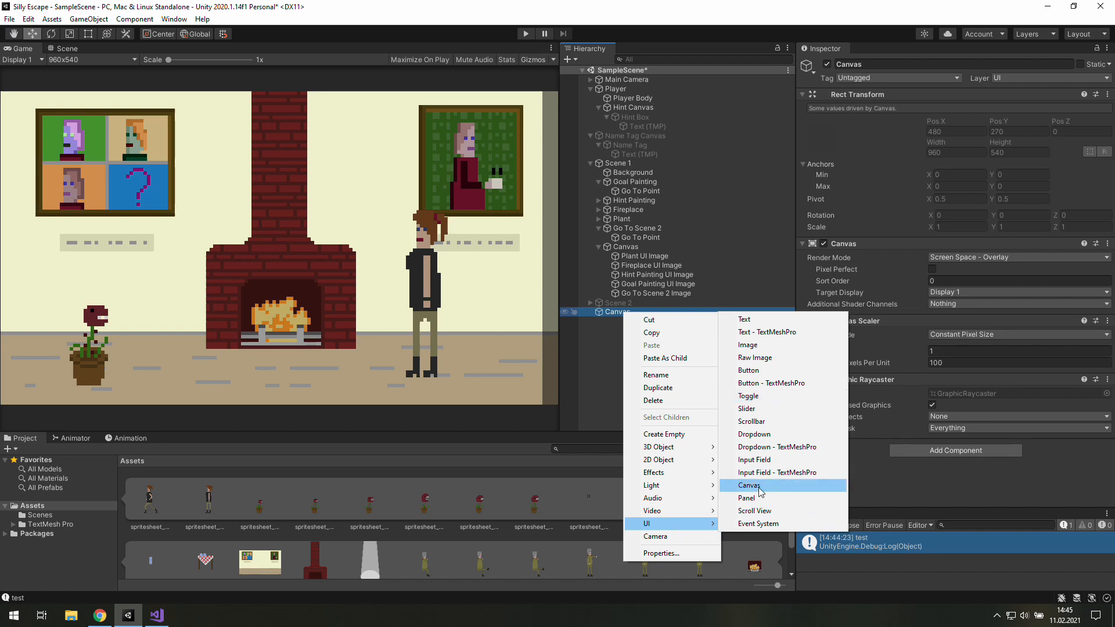
{"action": "left_click", "coordinate": [747, 345]}
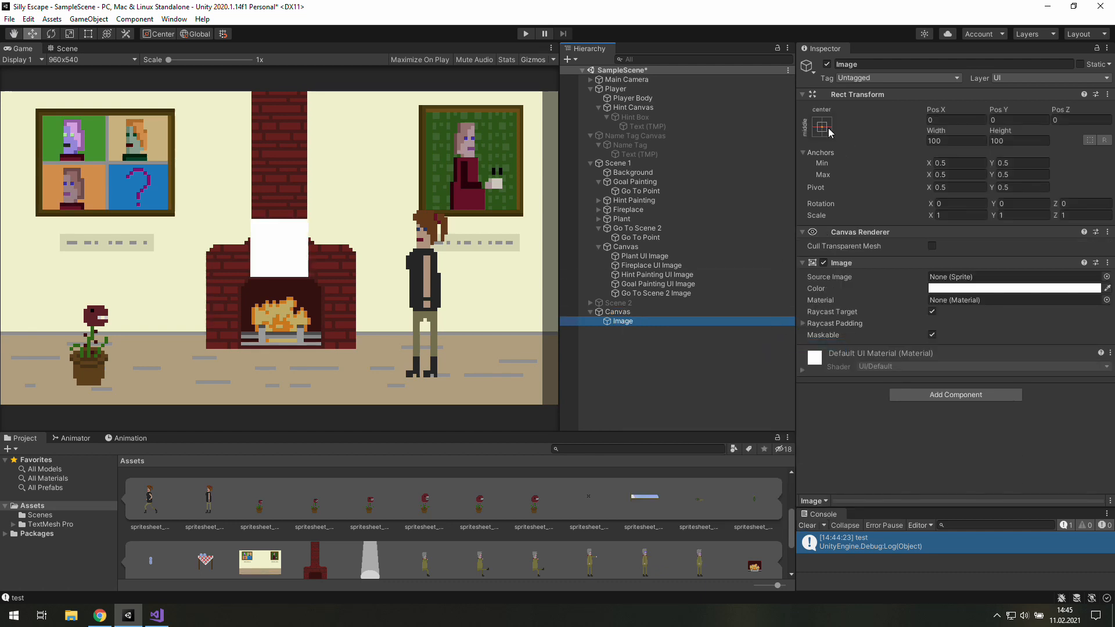
{"action": "left_click", "coordinate": [821, 127]}
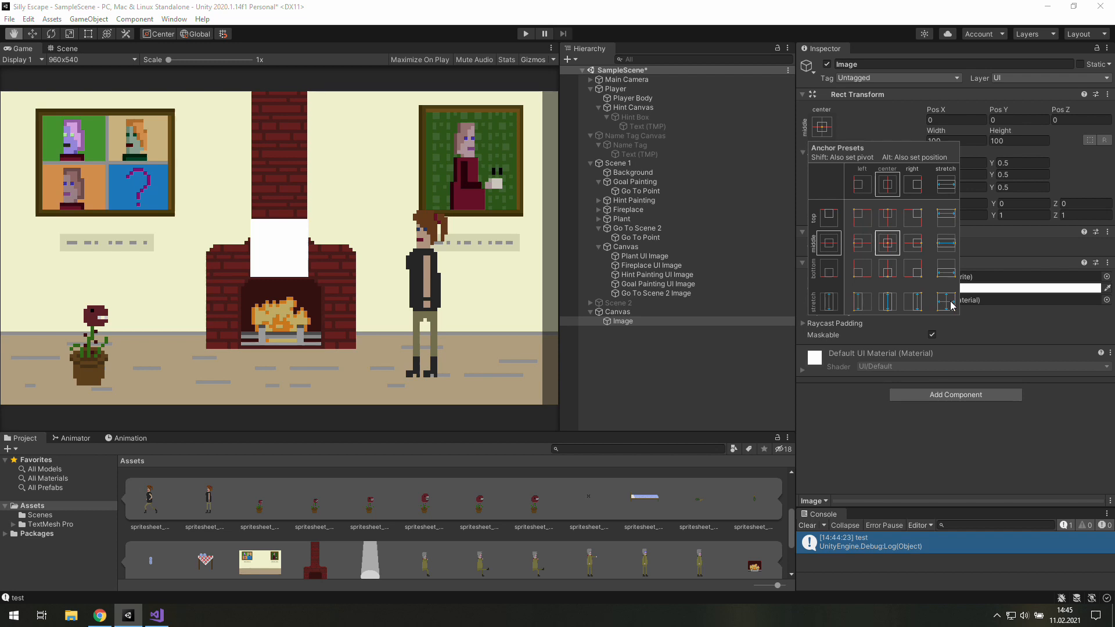
{"action": "left_click", "coordinate": [945, 302]}
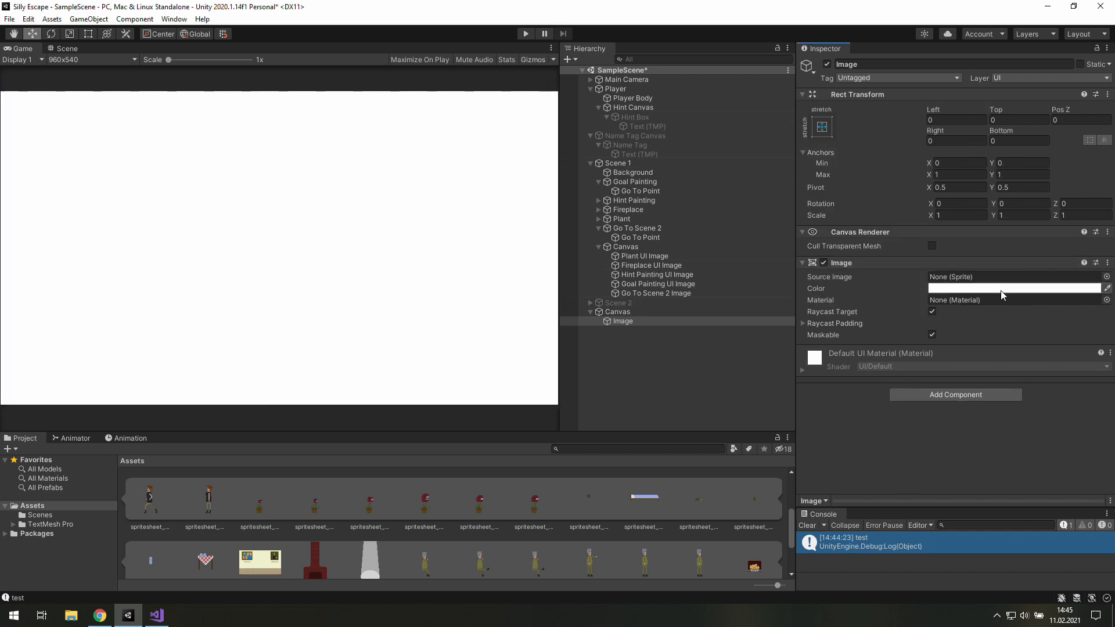
{"action": "left_click", "coordinate": [1012, 287]}
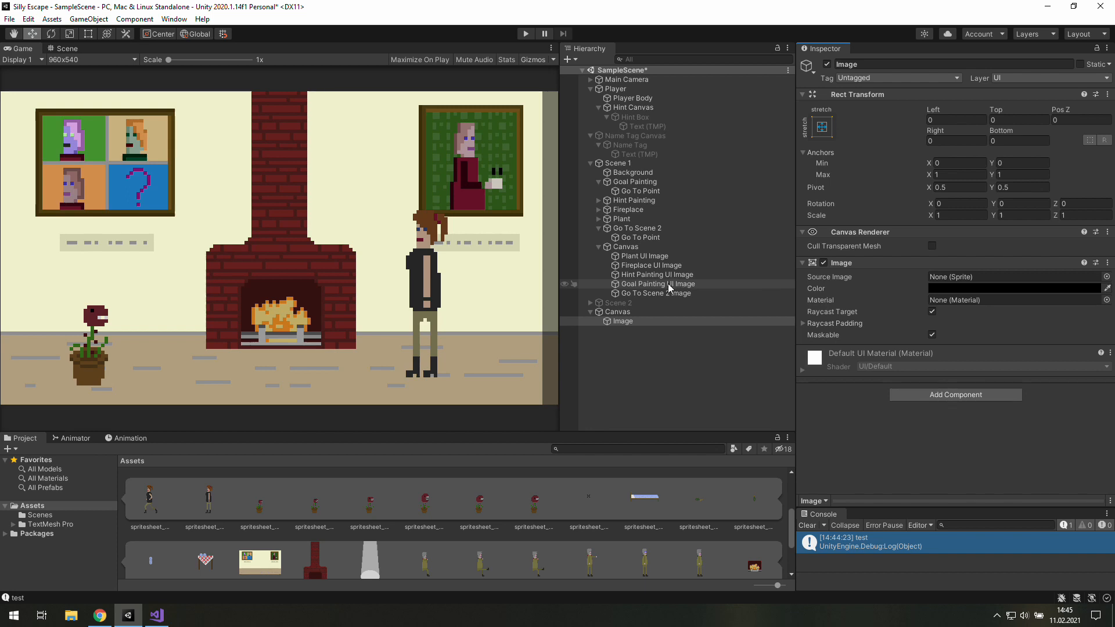
Set the new Canvas sort order to 1 and deactivate the black full-screen image.
{"action": "left_click", "coordinate": [619, 311]}
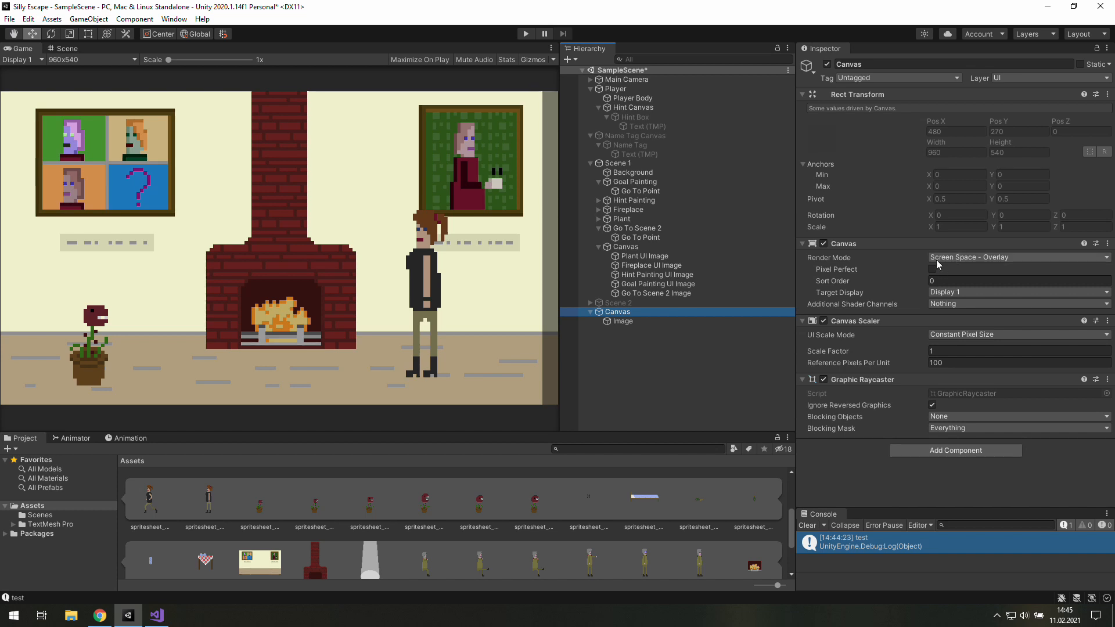
{"action": "mouse_move", "coordinate": [953, 266]}
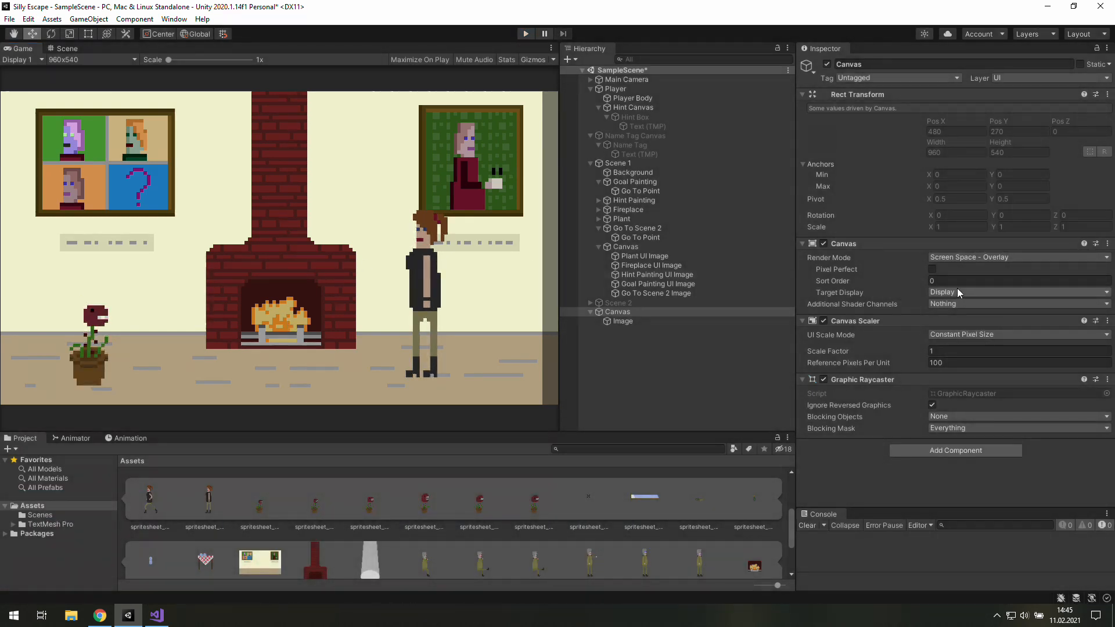
{"action": "left_click", "coordinate": [1017, 292]}
{"action": "type", "text": "1"}
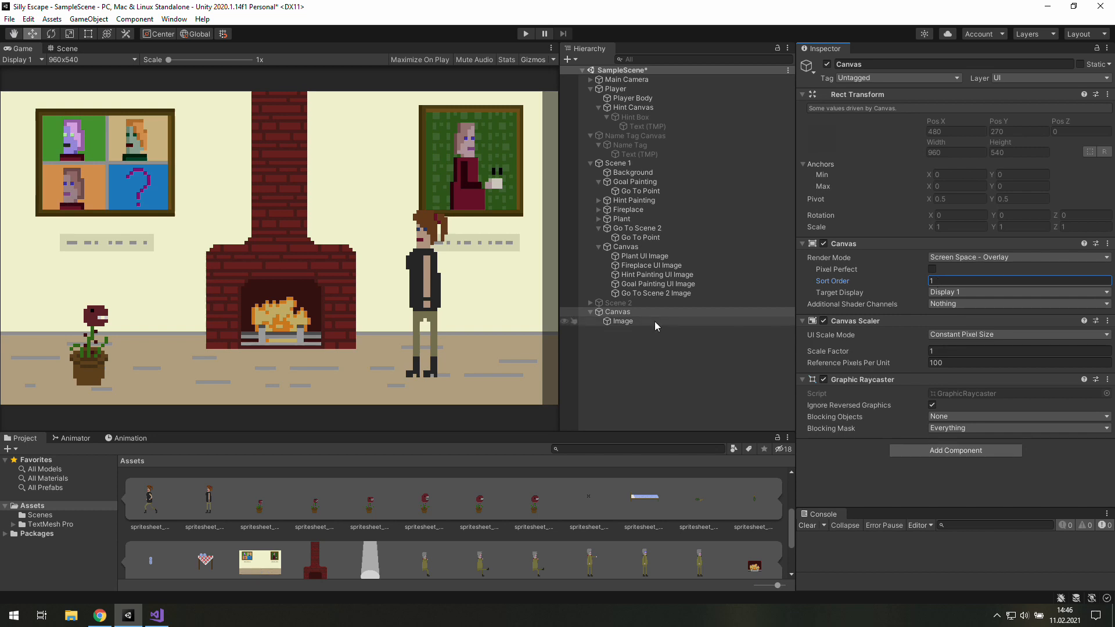
{"action": "left_click", "coordinate": [620, 320]}
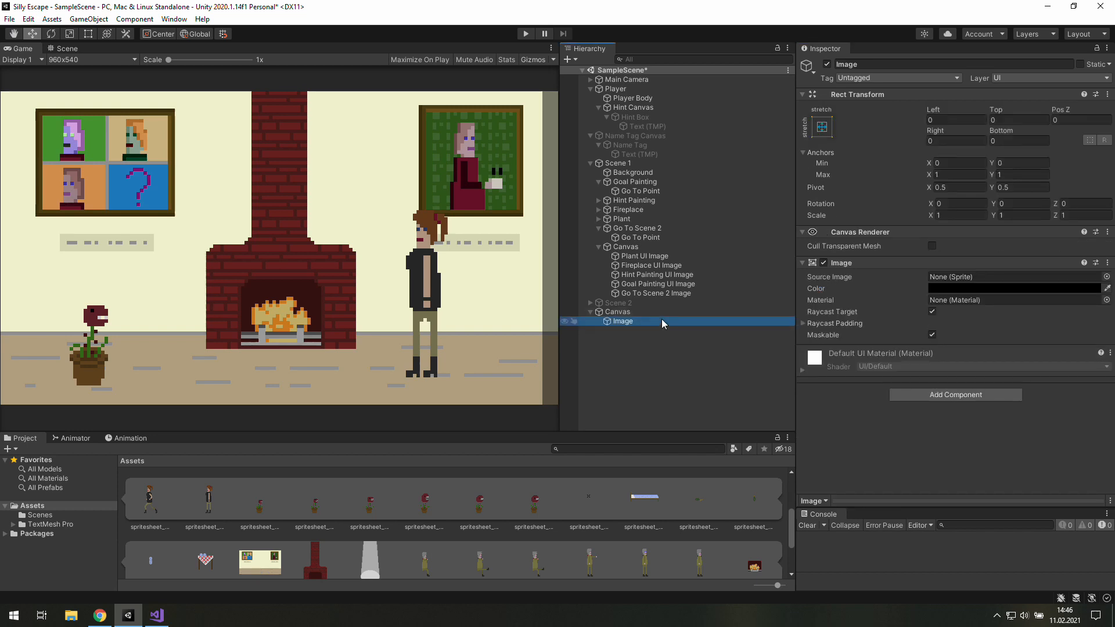
{"action": "left_click", "coordinate": [823, 63]}
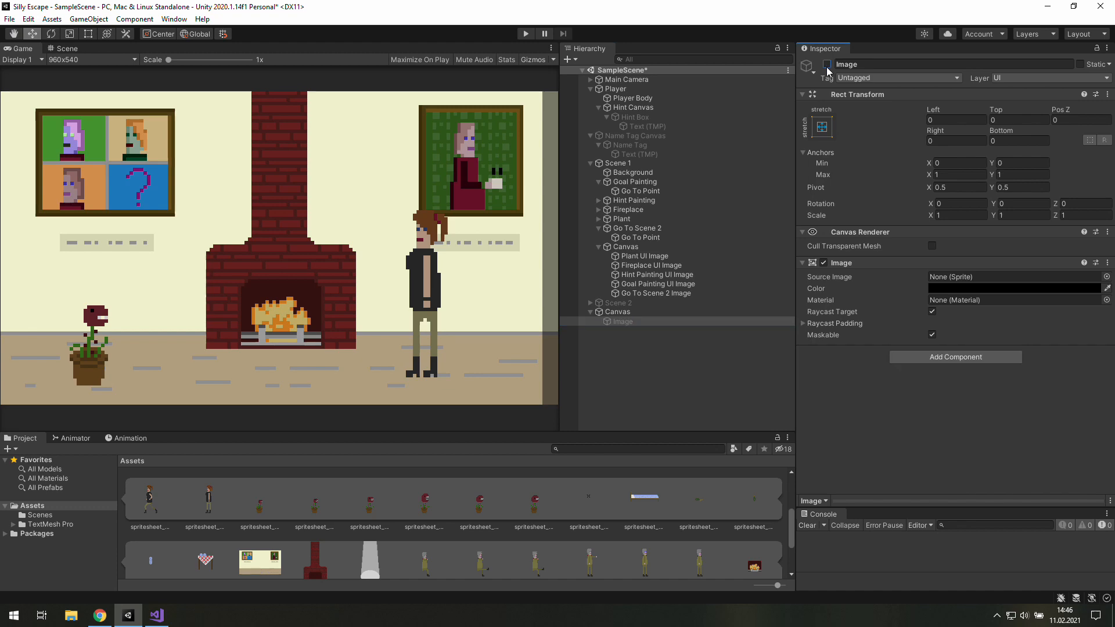
{"action": "left_click", "coordinate": [156, 615]}
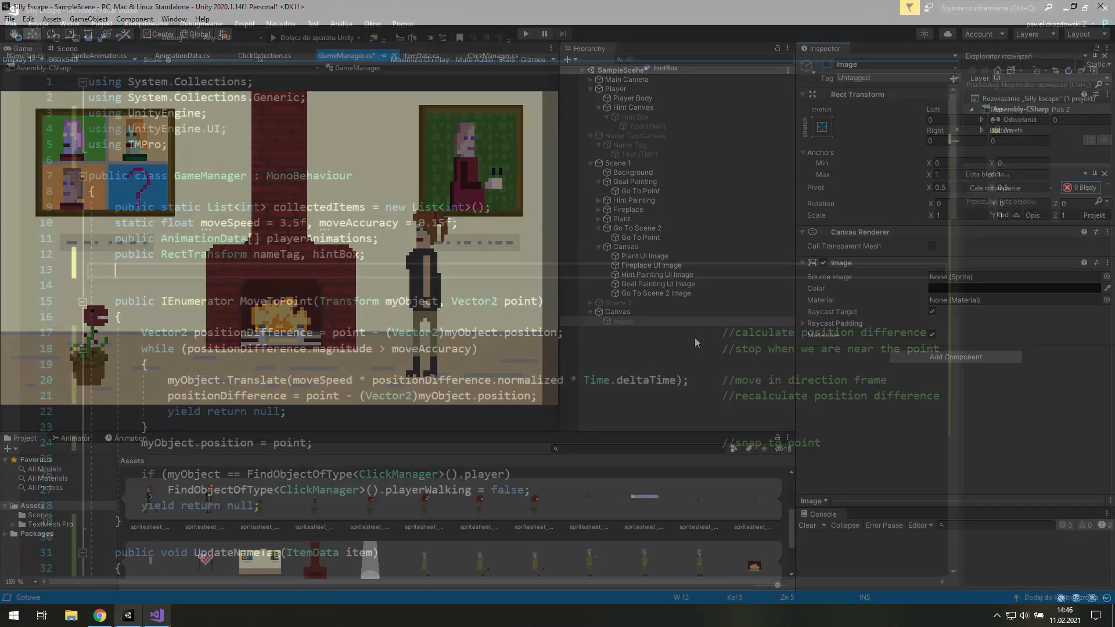
Declare a public Image field named blockingImage in GameManager.
{"action": "left_click", "coordinate": [154, 614]}
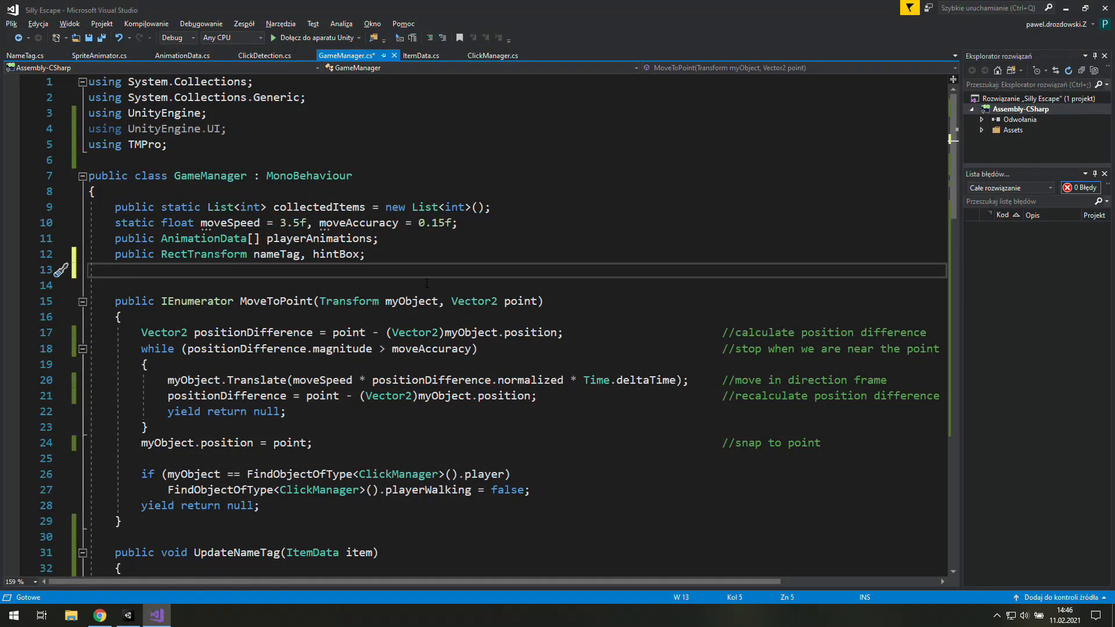
{"action": "type", "text": "public"}
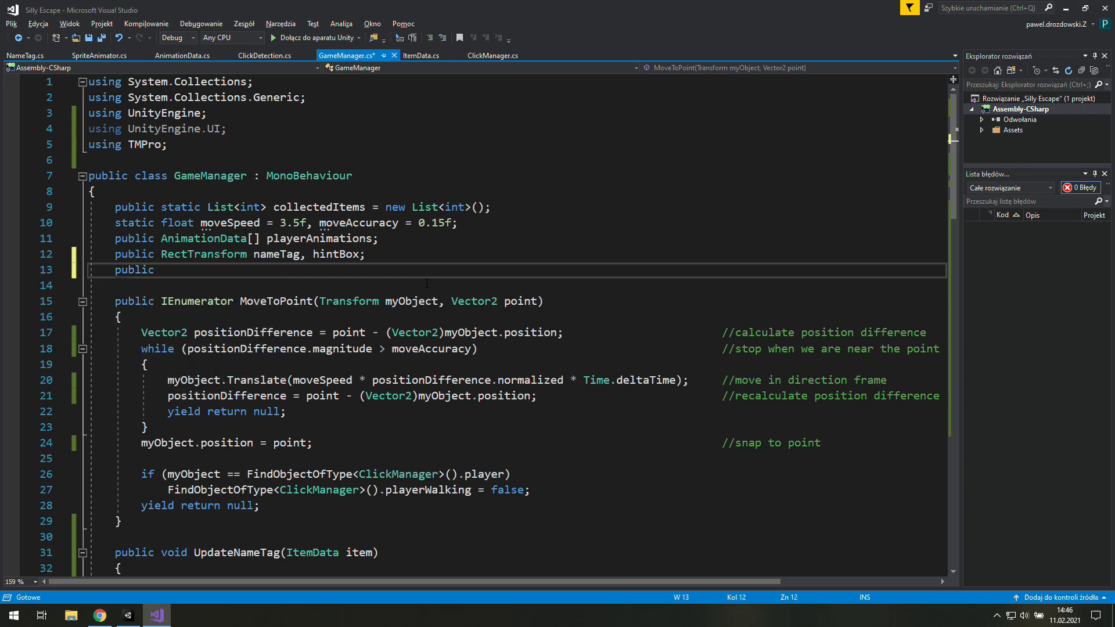
{"action": "type", "text": "Image"}
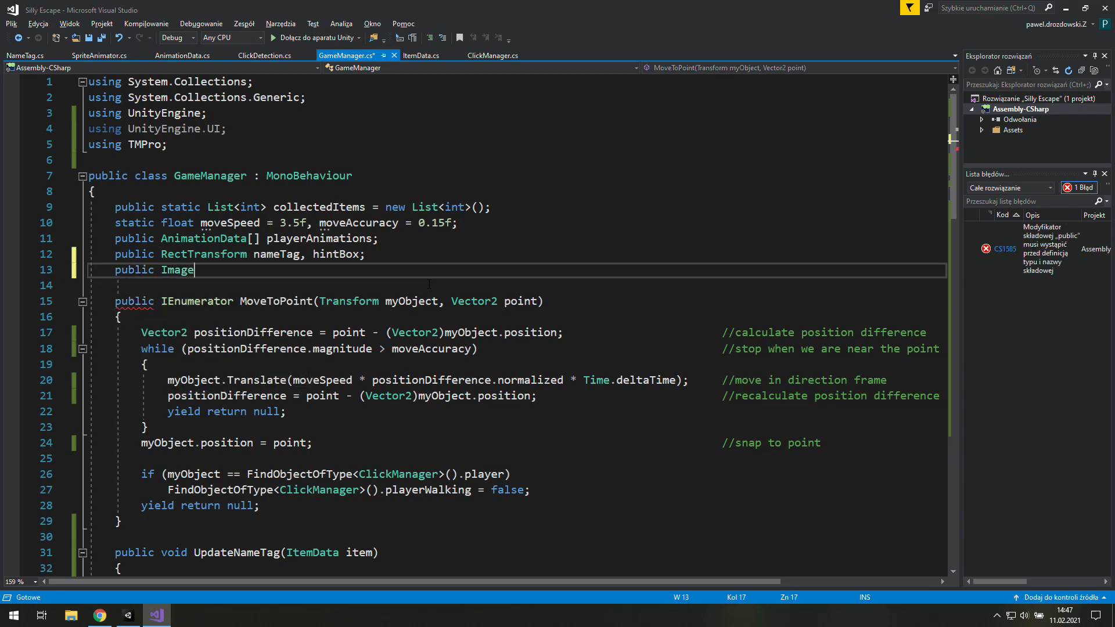
{"action": "type", "text": "blockingImage"}
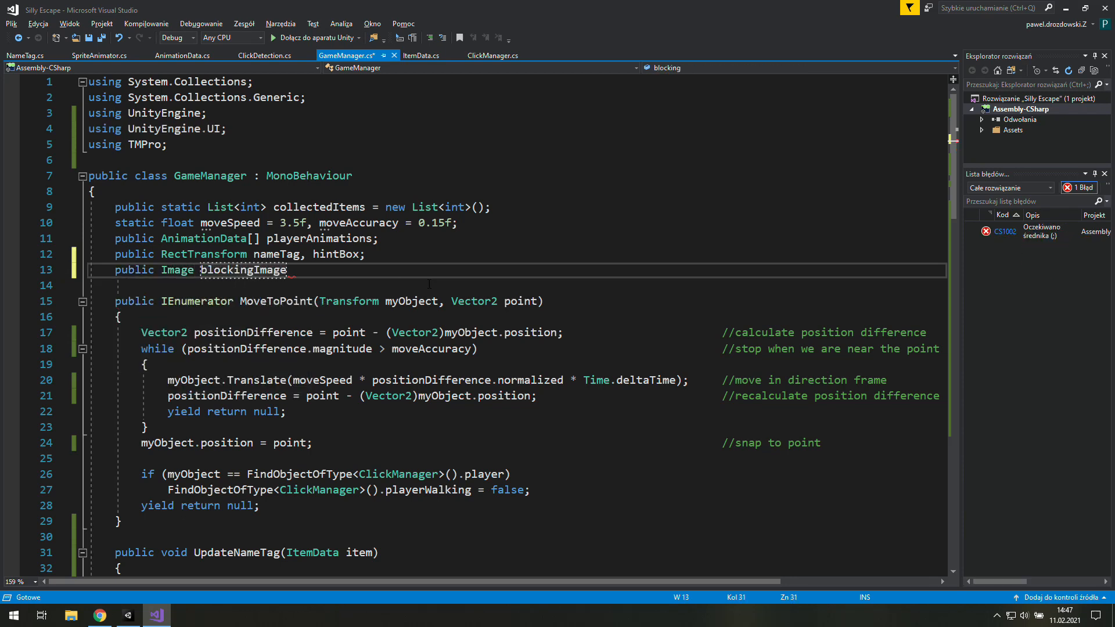
Write a fade-in loop 'while (blockingImage.color.a < 1)' with an '//increase color.a' note.
{"action": "scroll", "scroll_direction": "down", "scroll_amount": 3}
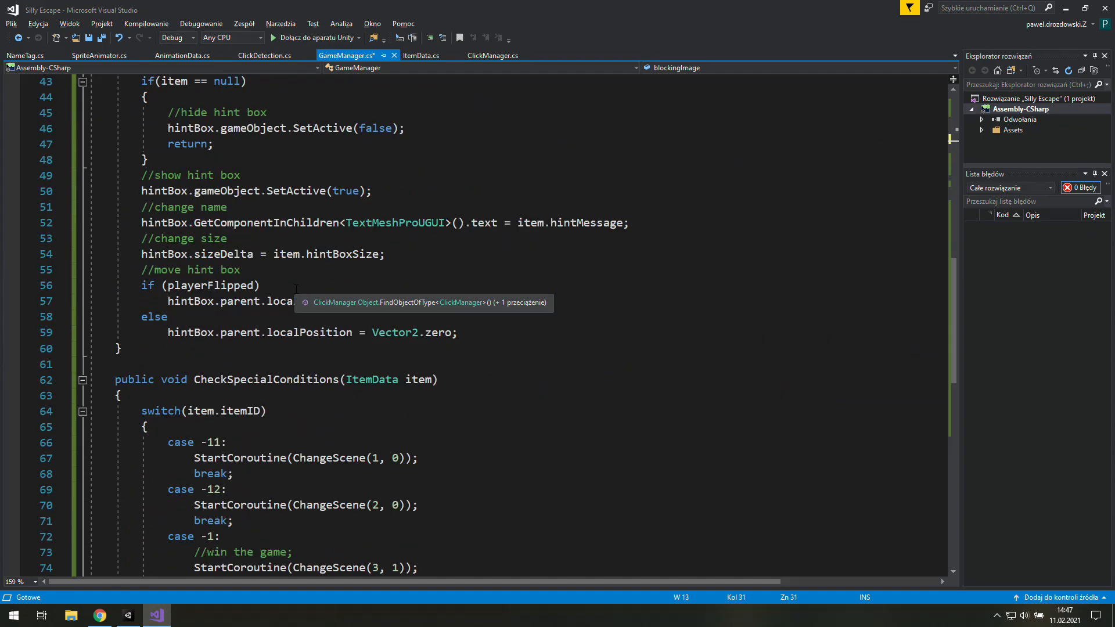
{"action": "scroll", "scroll_direction": "down", "scroll_amount": 3}
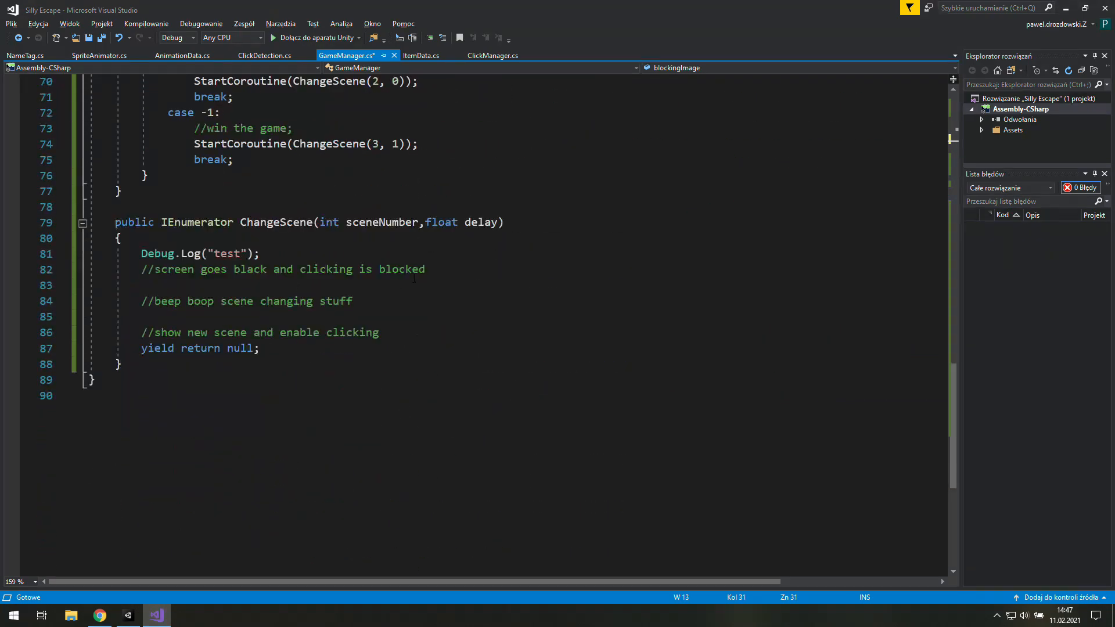
{"action": "type", "text": "w"}
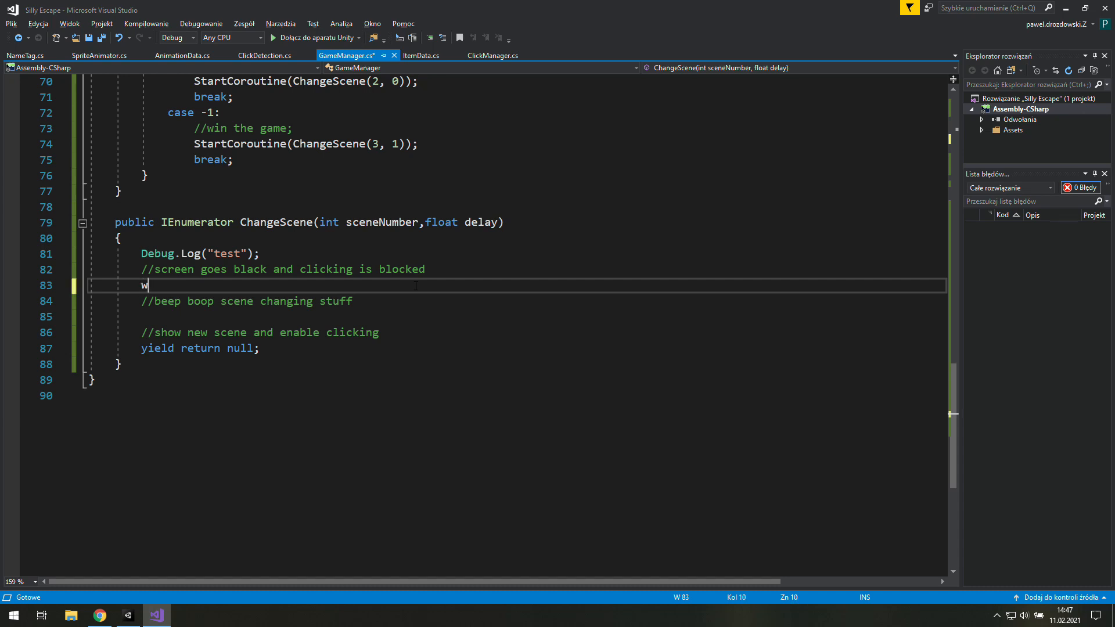
{"action": "type", "text": "hile()"}
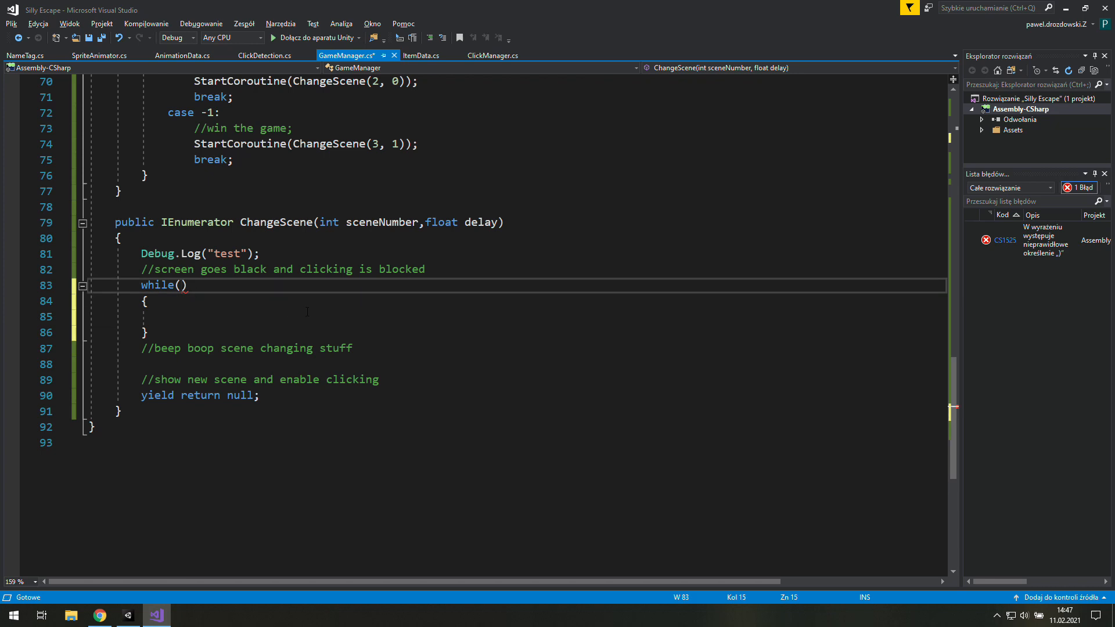
{"action": "type", "text": "blockingImage.color.a"}
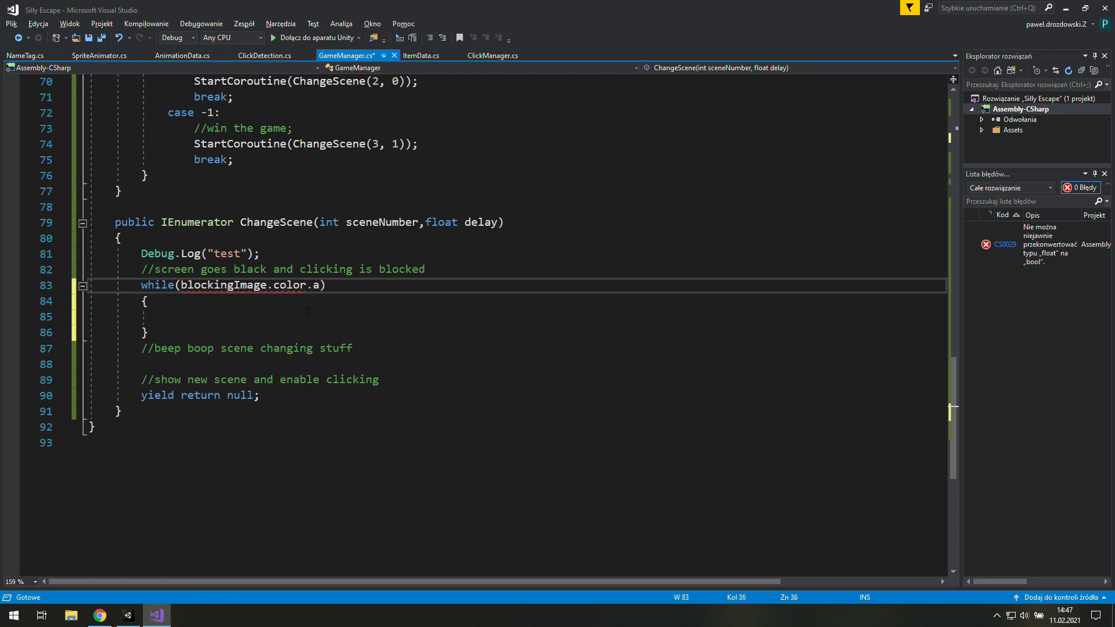
{"action": "type", "text": "<1"}
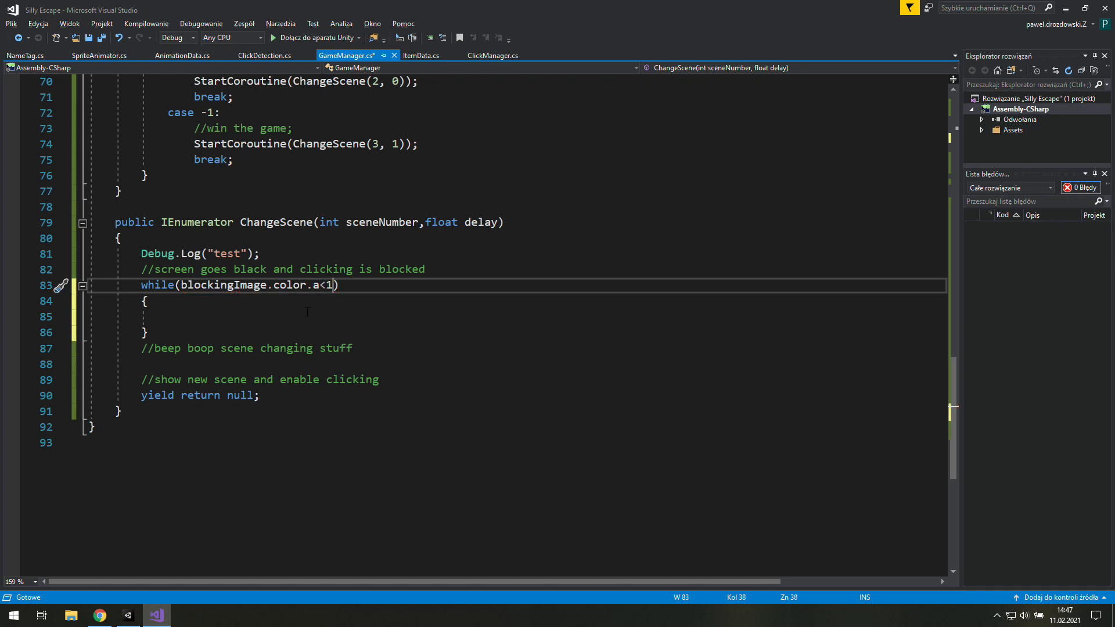
{"action": "type", "text": "//"}
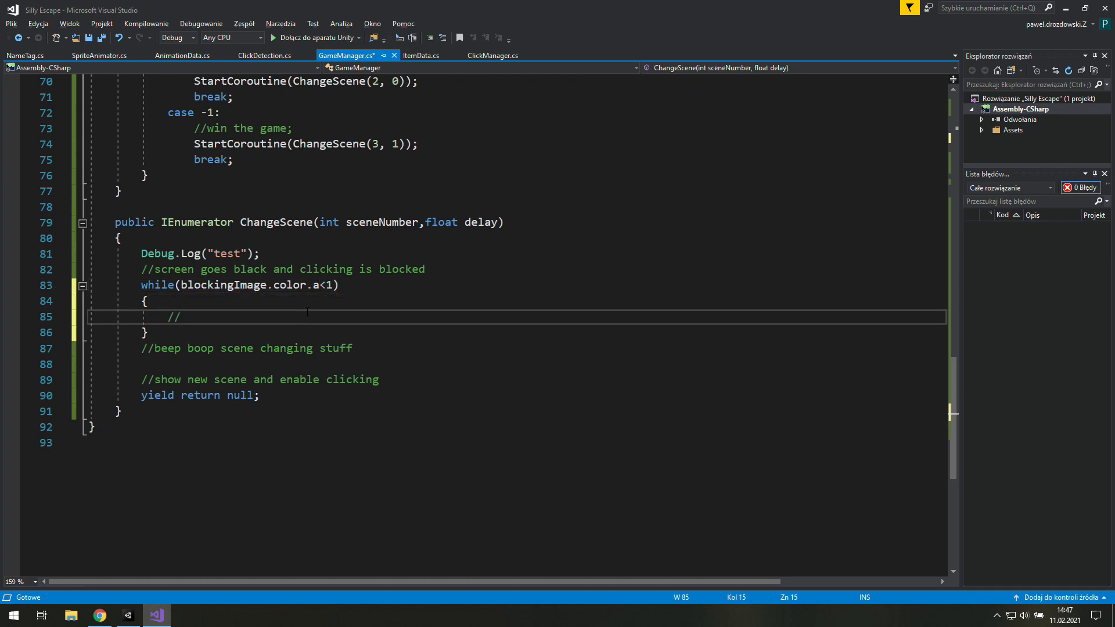
{"action": "type", "text": "increase"}
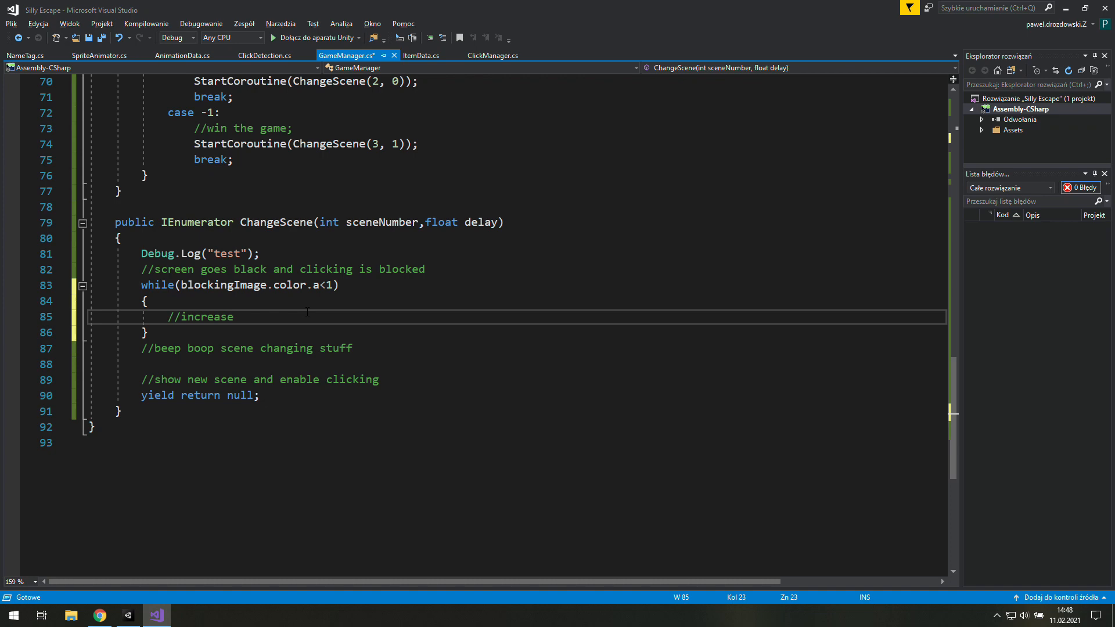
{"action": "type", "text": "color.a"}
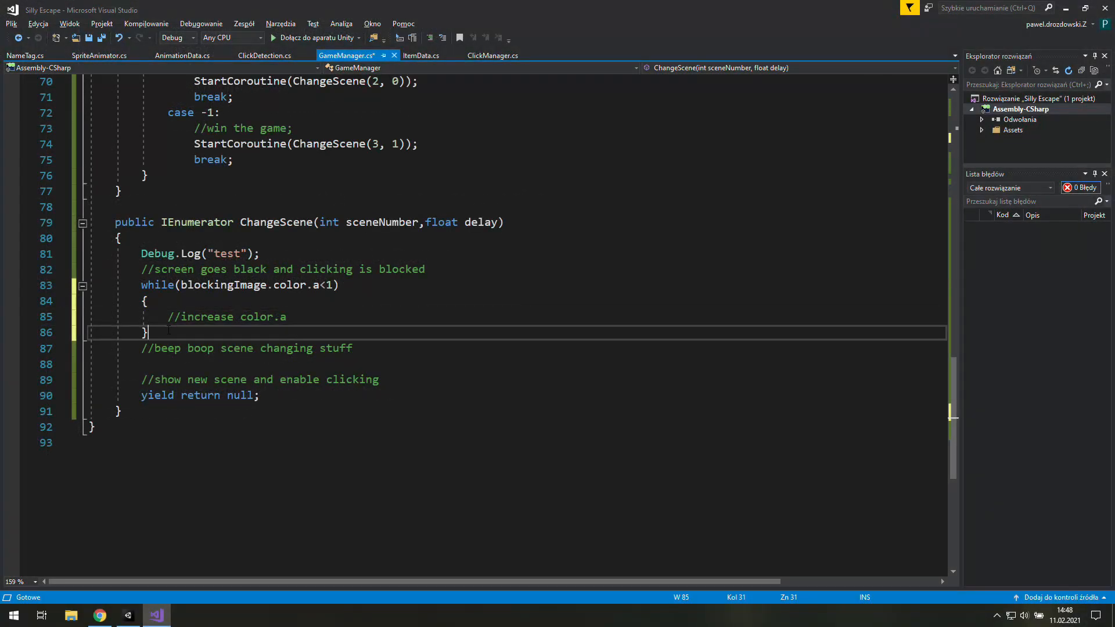
Add a fade-out loop 'while (blockingImage.color.a > 0)' after the show-scene comment.
{"action": "type", "text": "while (blockingImage.color.a  1)"}
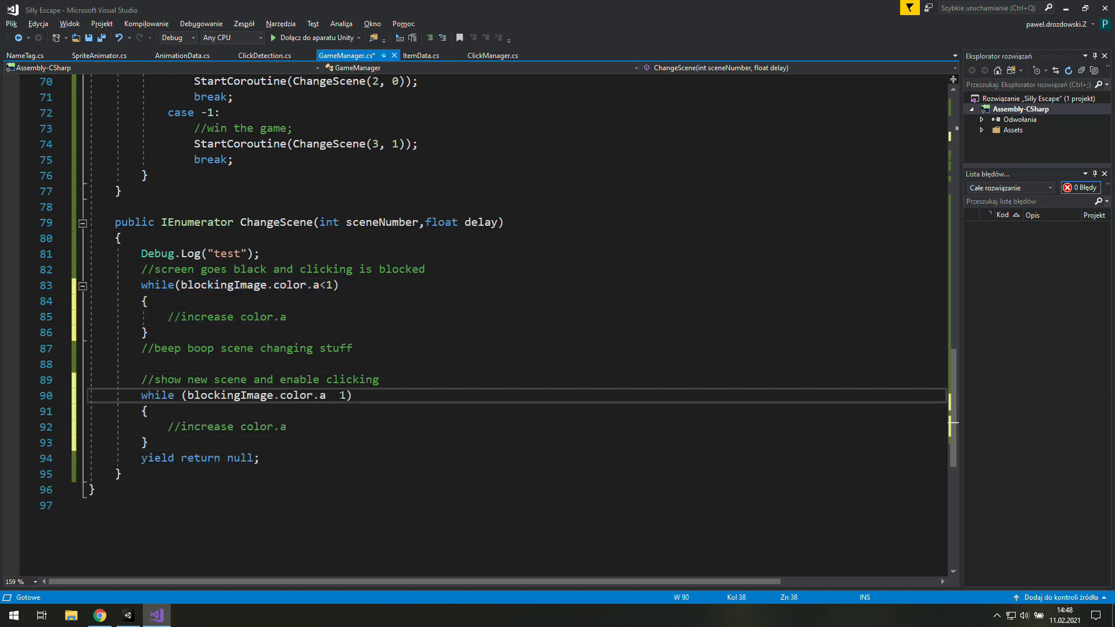
{"action": "type", "text": ">"}
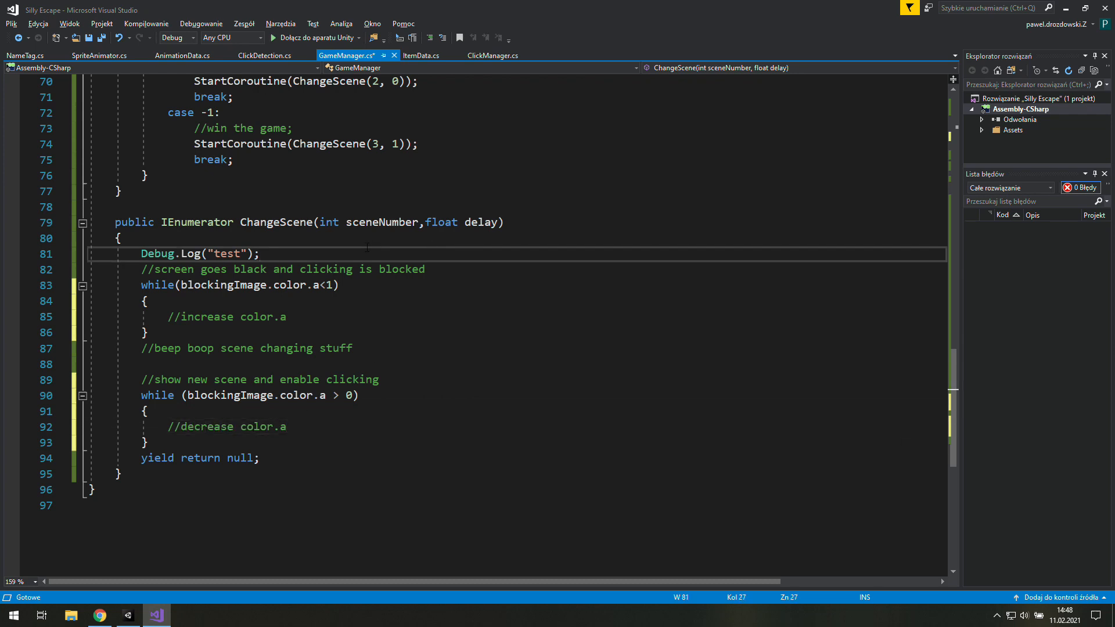
Copy blockingImage.color into Color c and raise c.a by Time.deltaTime inside the loop.
{"action": "type", "text": "Color c ="}
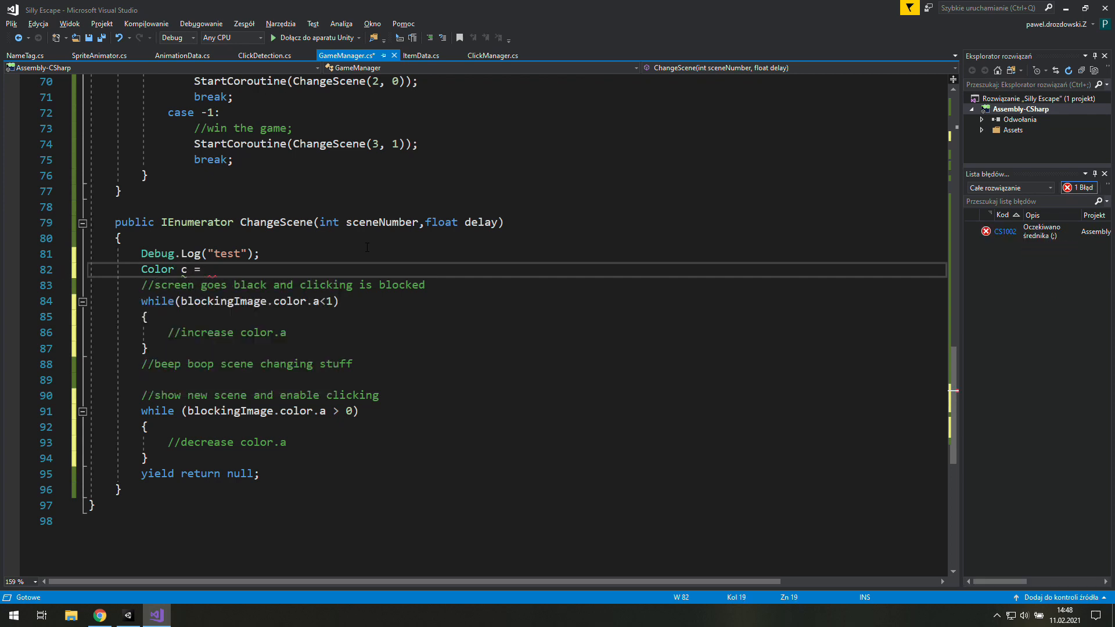
{"action": "type", "text": "blockingImage"}
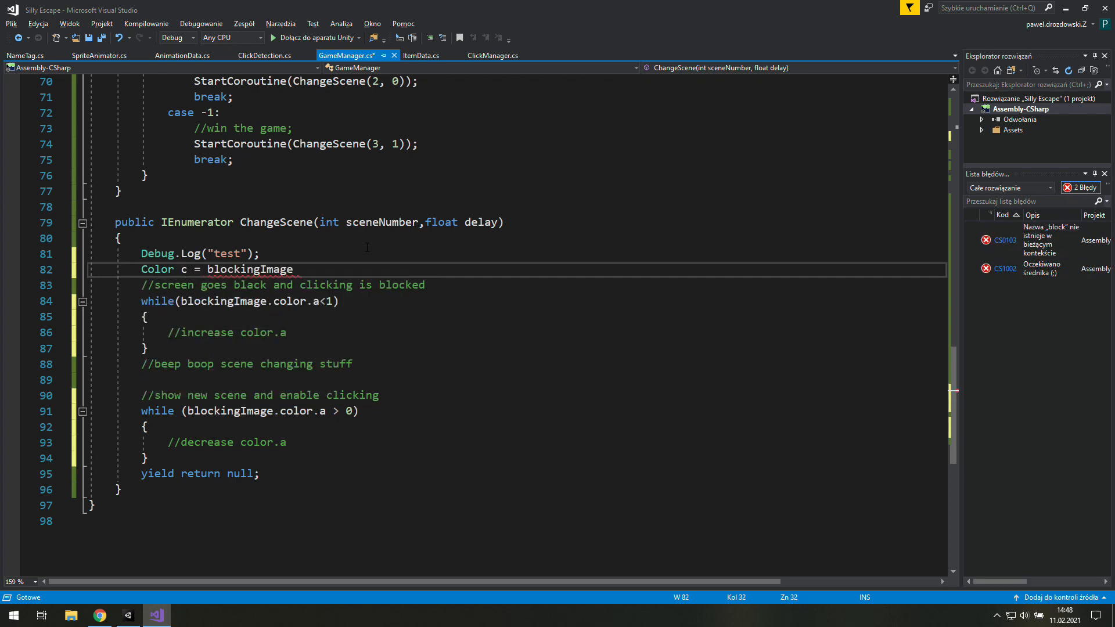
{"action": "type", "text": ".color;"}
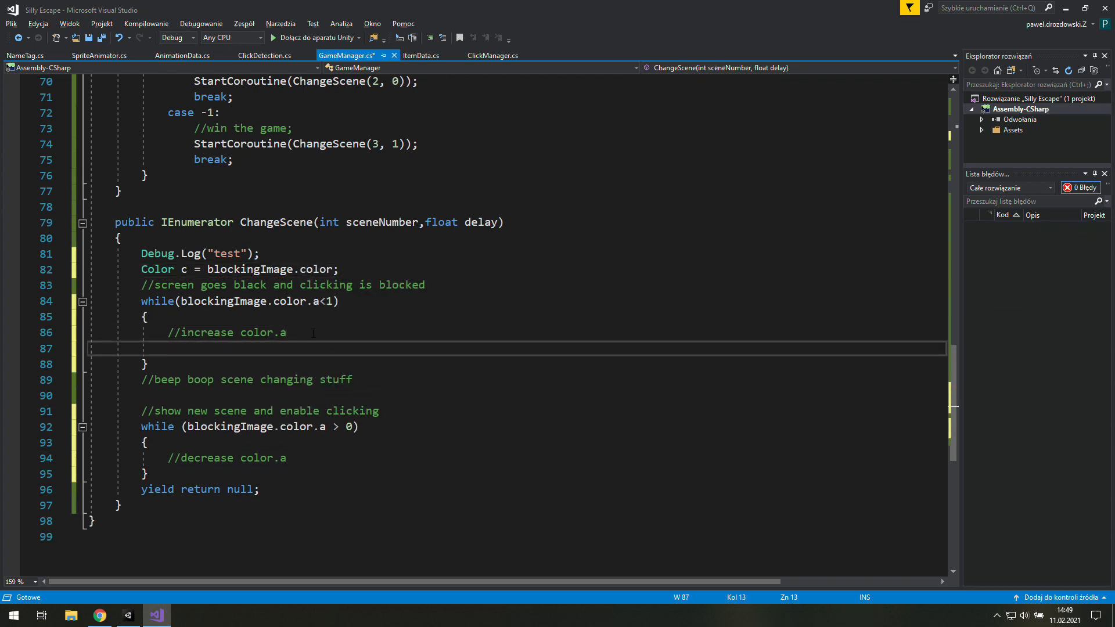
{"action": "type", "text": "c."}
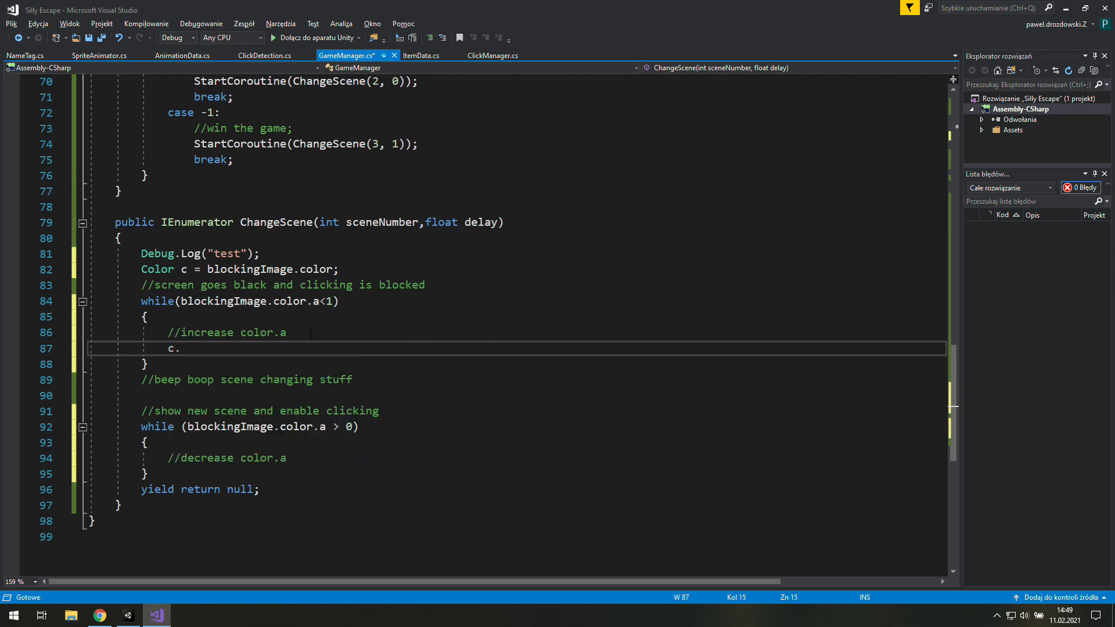
{"action": "type", "text": "a"}
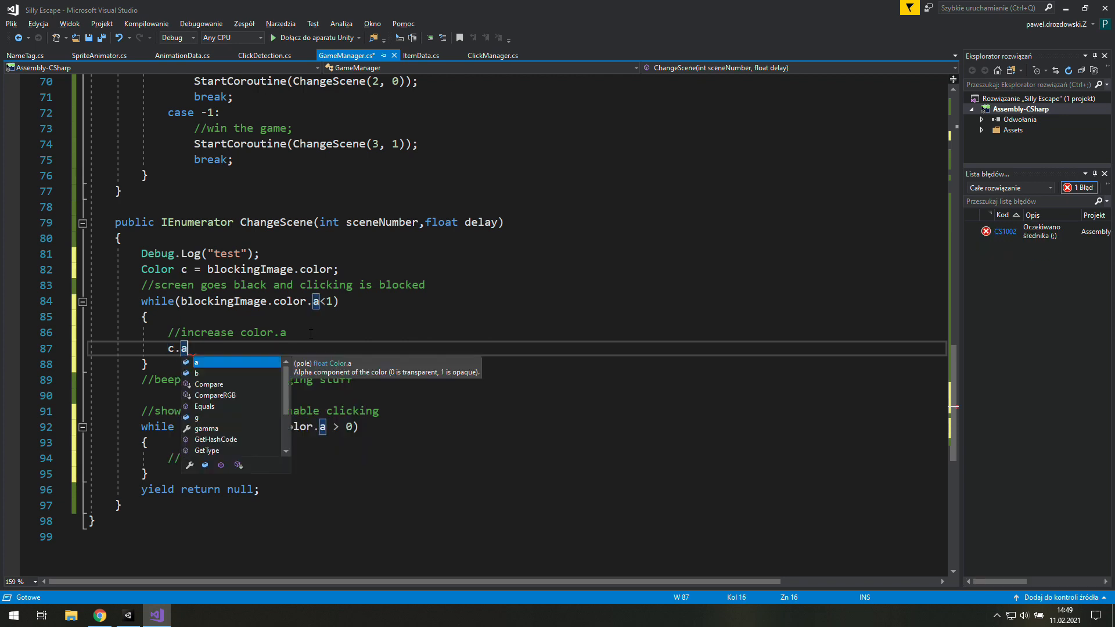
{"action": "type", "text": "+="}
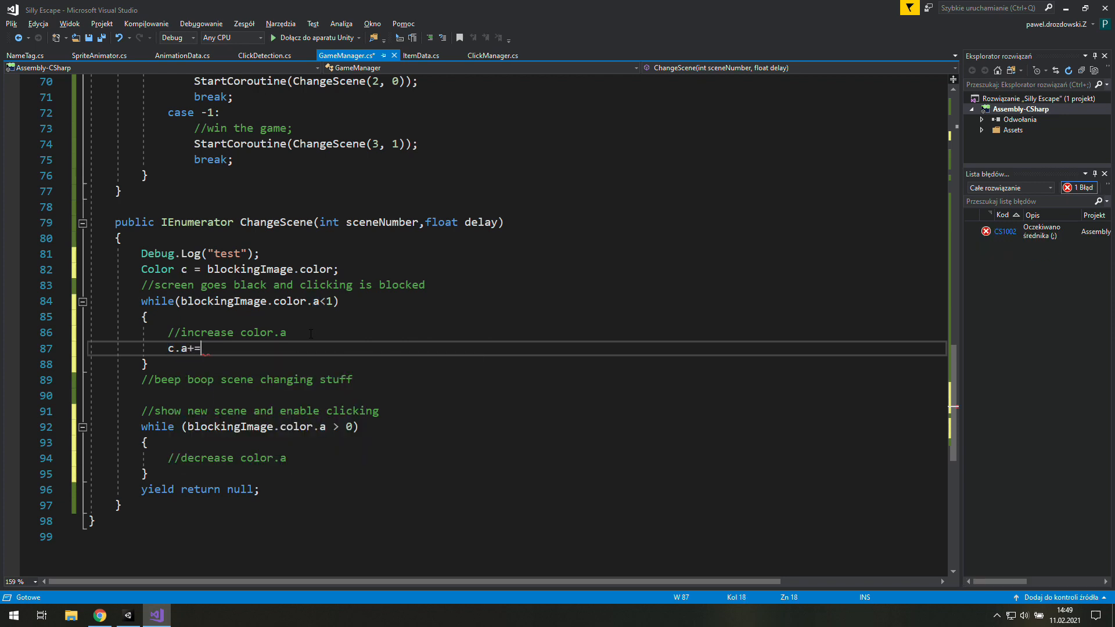
{"action": "type", "text": "Time.deltaTime;"}
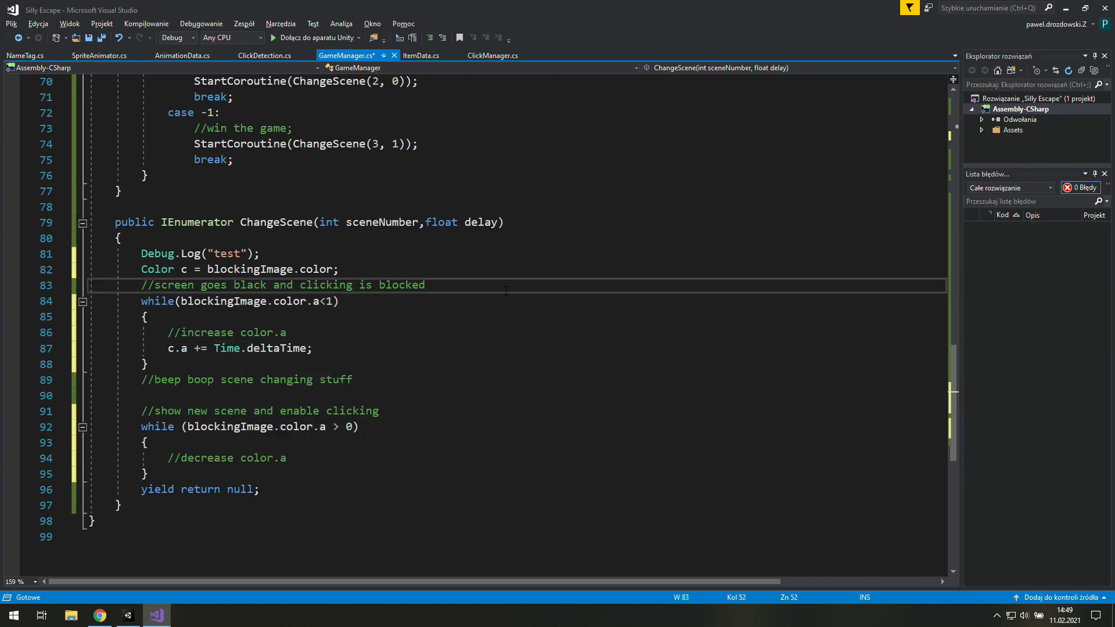
Note the fade takes one second and assign c back to blockingImage.color.
{"action": "left_click", "coordinate": [269, 286]}
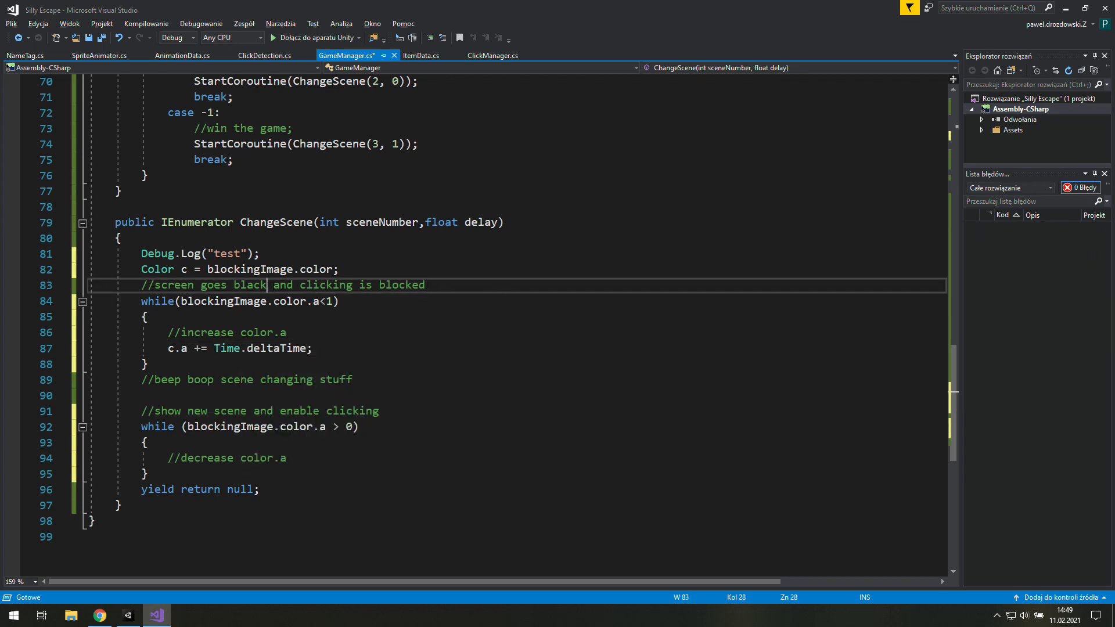
{"action": "type", "text": "()"}
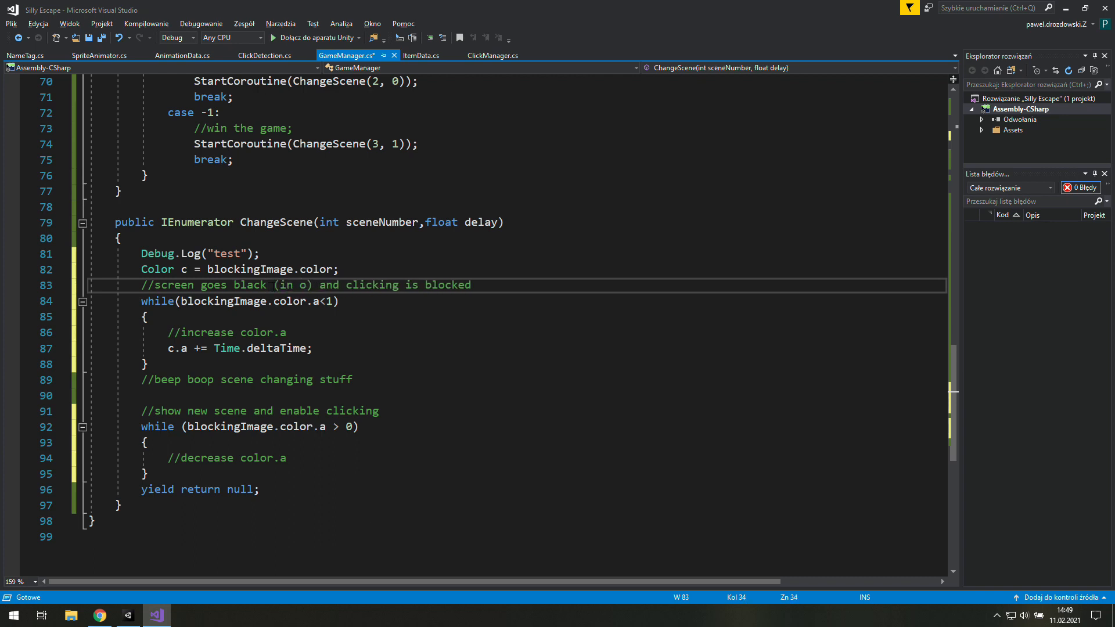
{"action": "type", "text": "ne second"}
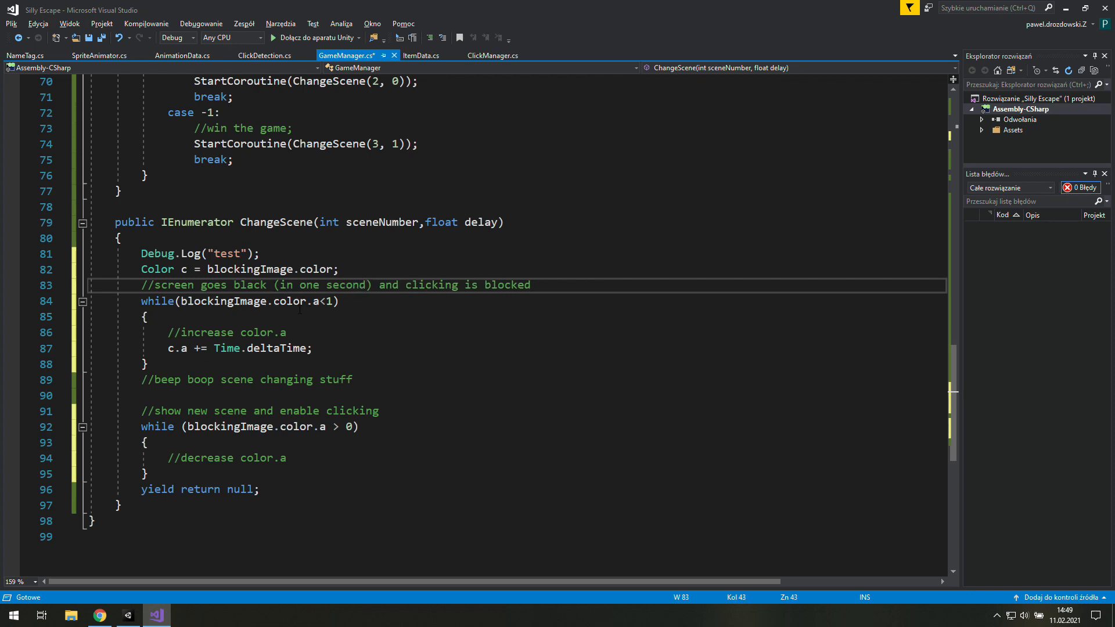
{"action": "type", "text": "blockingImage.color"}
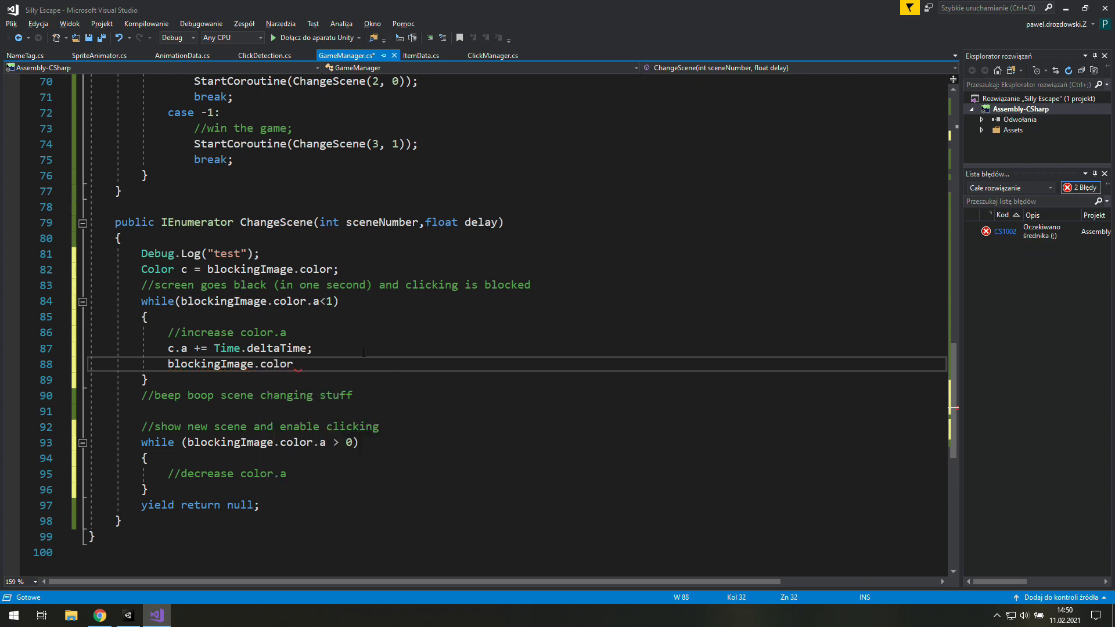
{"action": "type", "text": "= c;"}
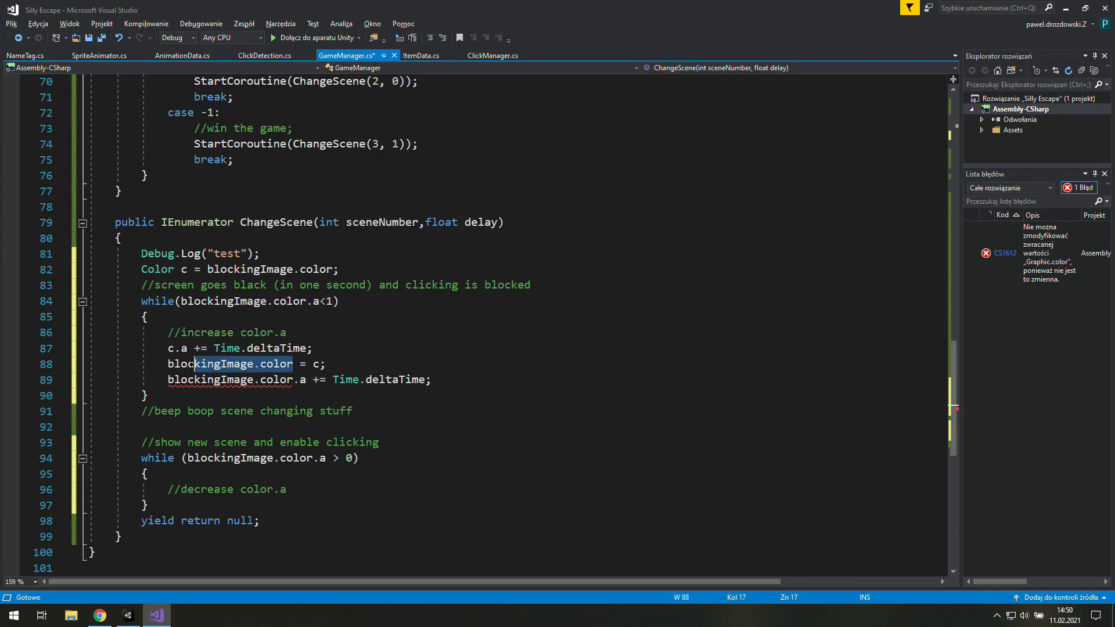
Select the invalid direct blockingImage.color.a line for removal.
{"action": "double_click", "coordinate": [276, 379]}
{"action": "type", "text": "//show the new one"}
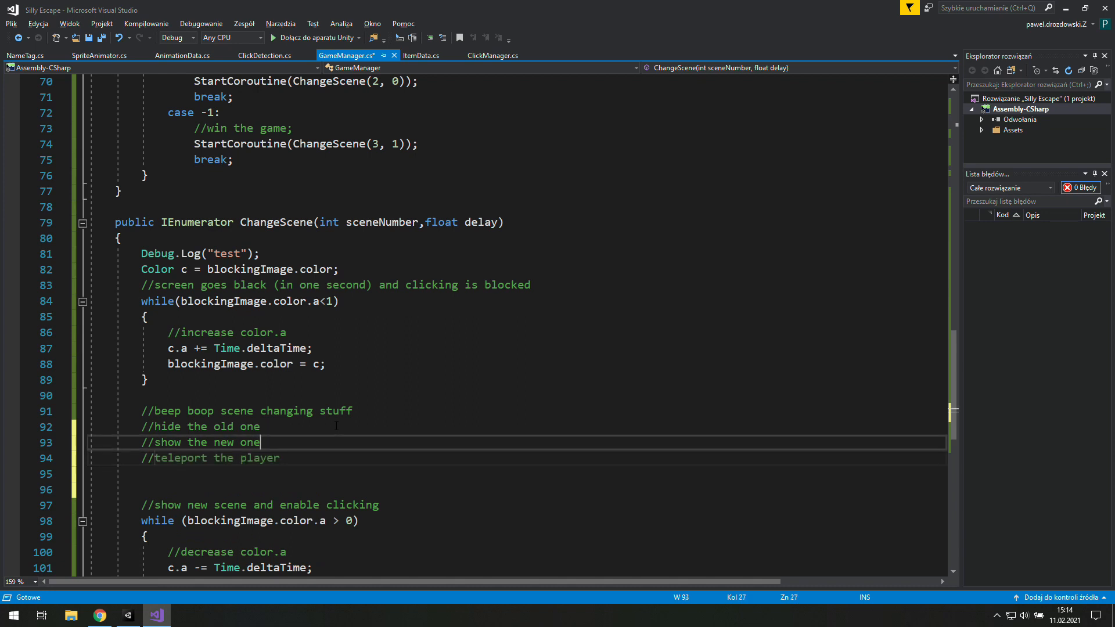
Add comments '//save which one is currently used' and '//reset animations' to the ChangeScene outline.
{"action": "key", "text": "enter"}
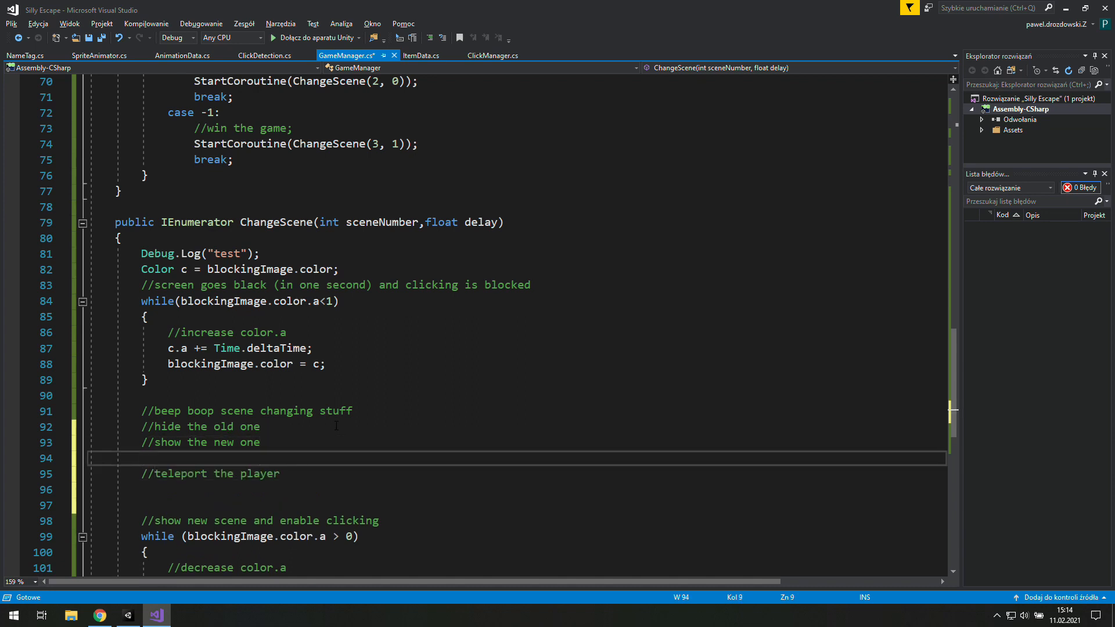
{"action": "type", "text": "//save which one is currently used"}
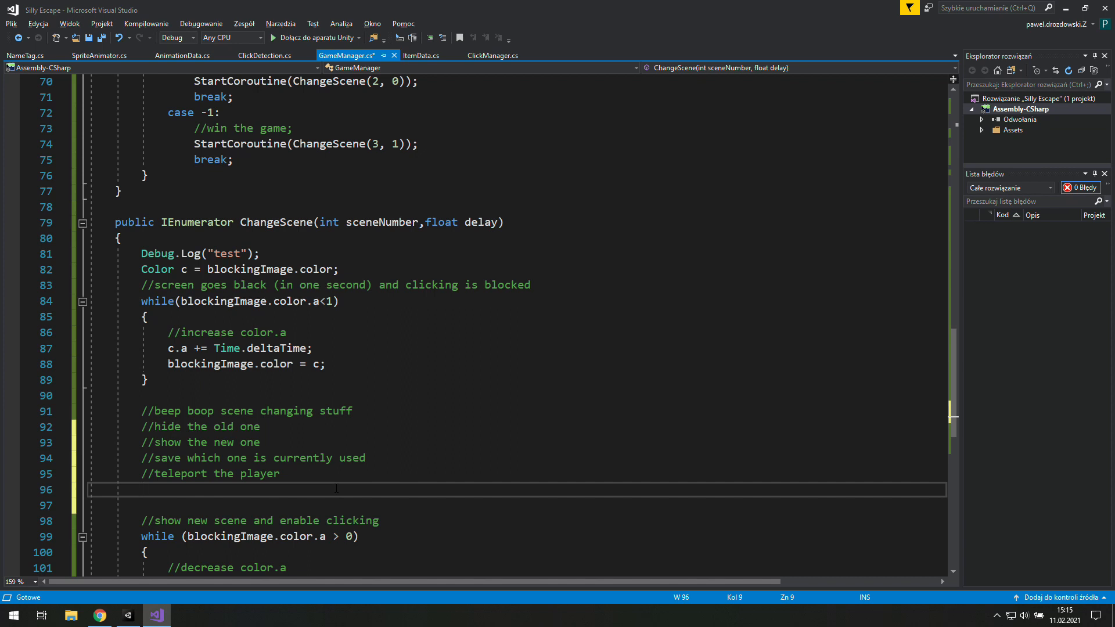
{"action": "type", "text": "/"}
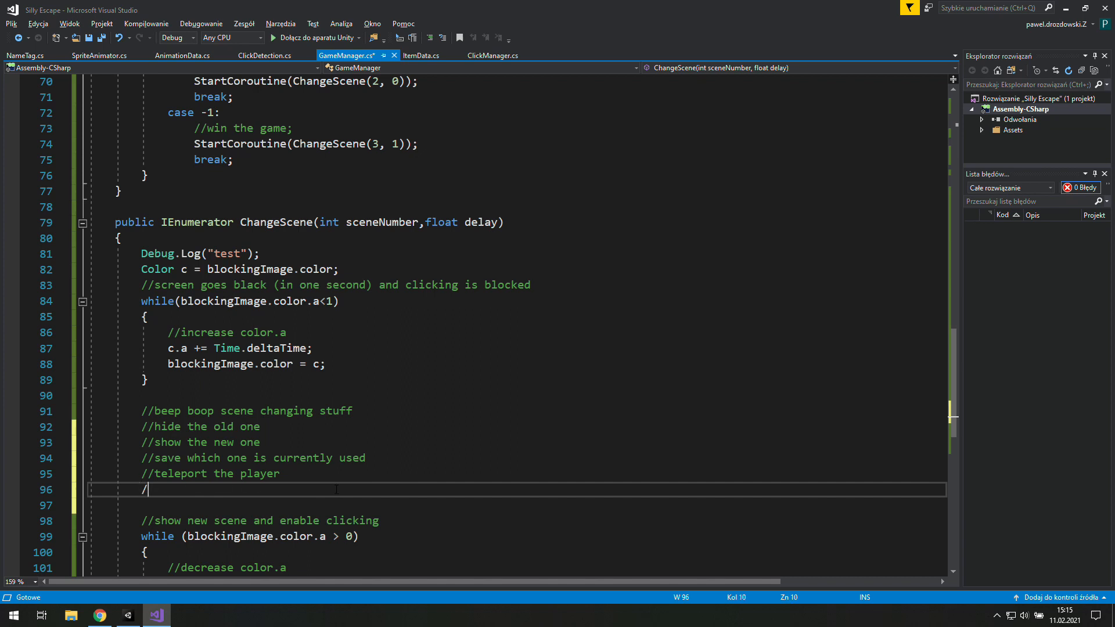
{"action": "type", "text": "/reset animations"}
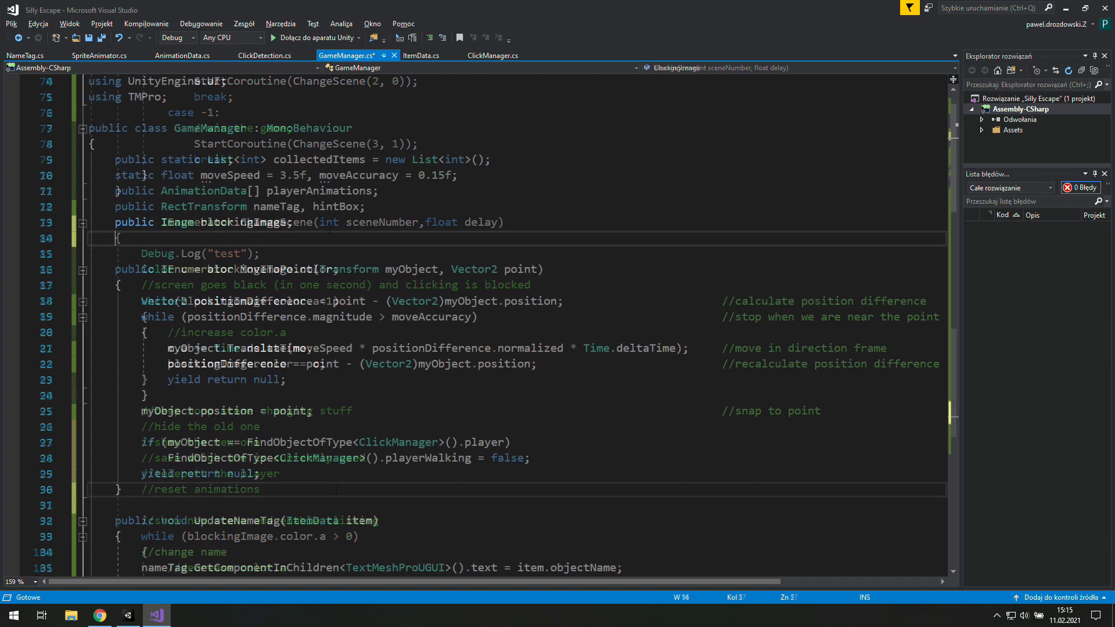
Declare 'public GameObject[] localScenes;' below the blockingImage field.
{"action": "type", "text": "public GameObject"}
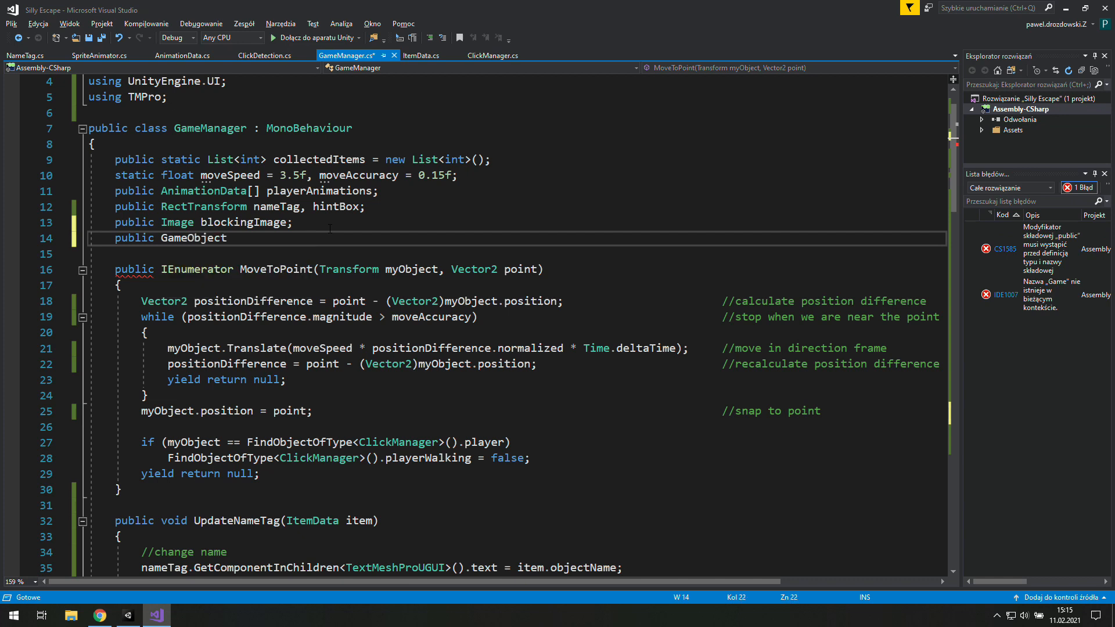
{"action": "type", "text": "[]"}
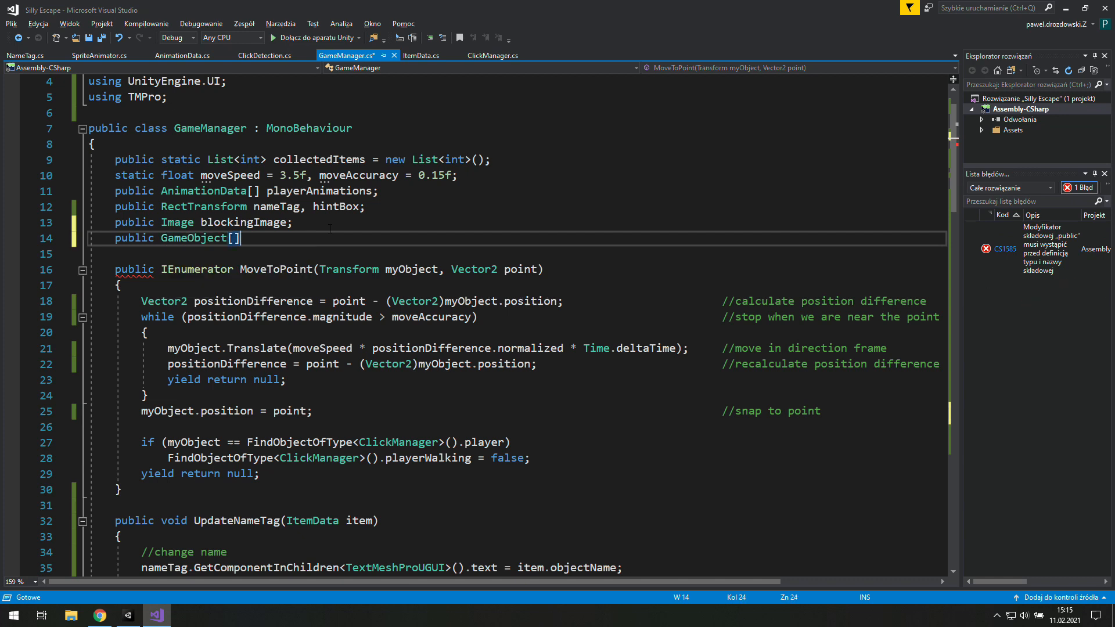
{"action": "type", "text": "localScenes;"}
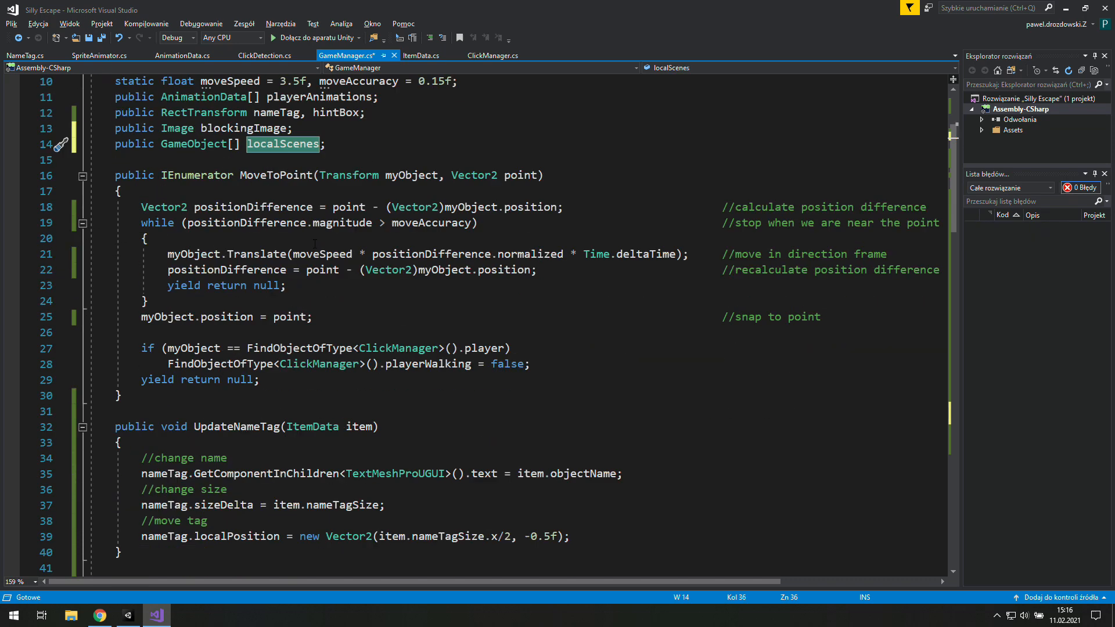
{"action": "scroll", "scroll_direction": "down", "scroll_amount": 3}
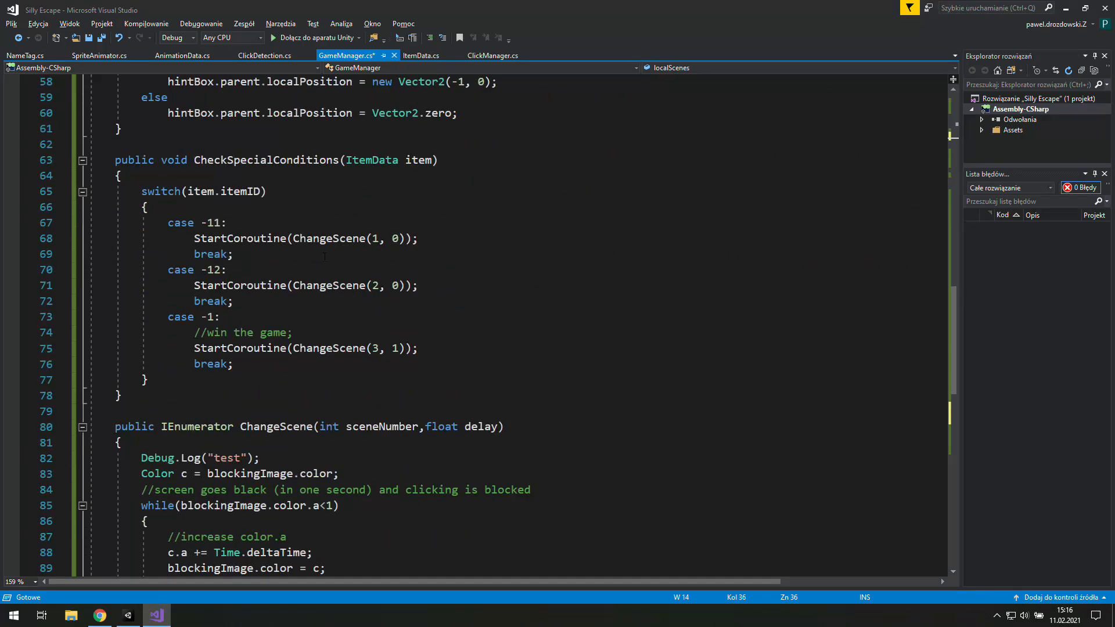
{"action": "scroll", "scroll_direction": "down", "scroll_amount": 3}
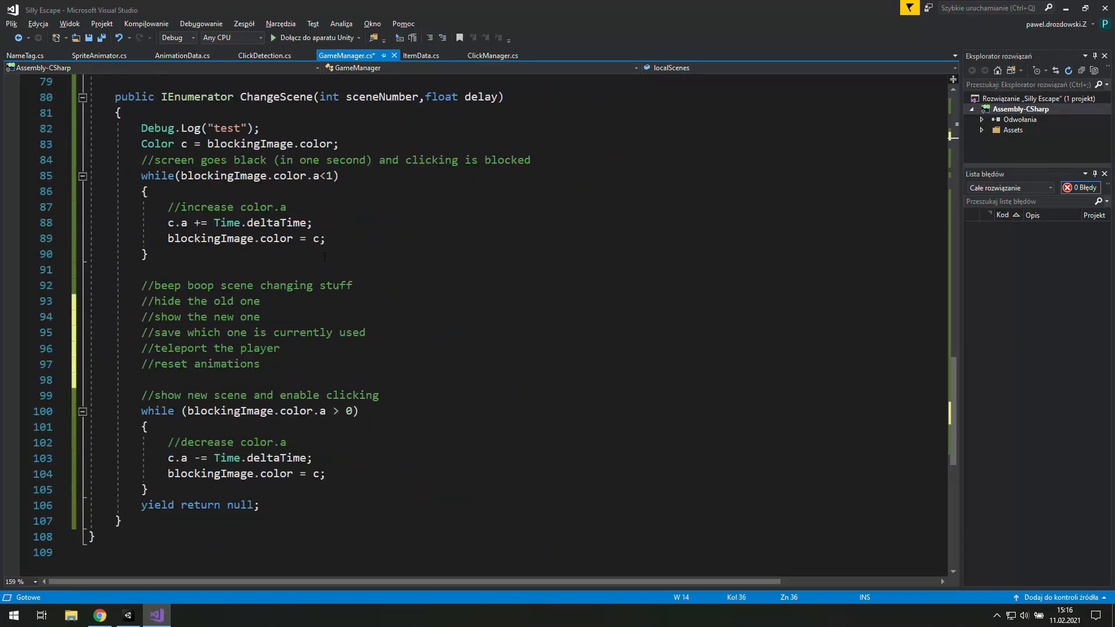